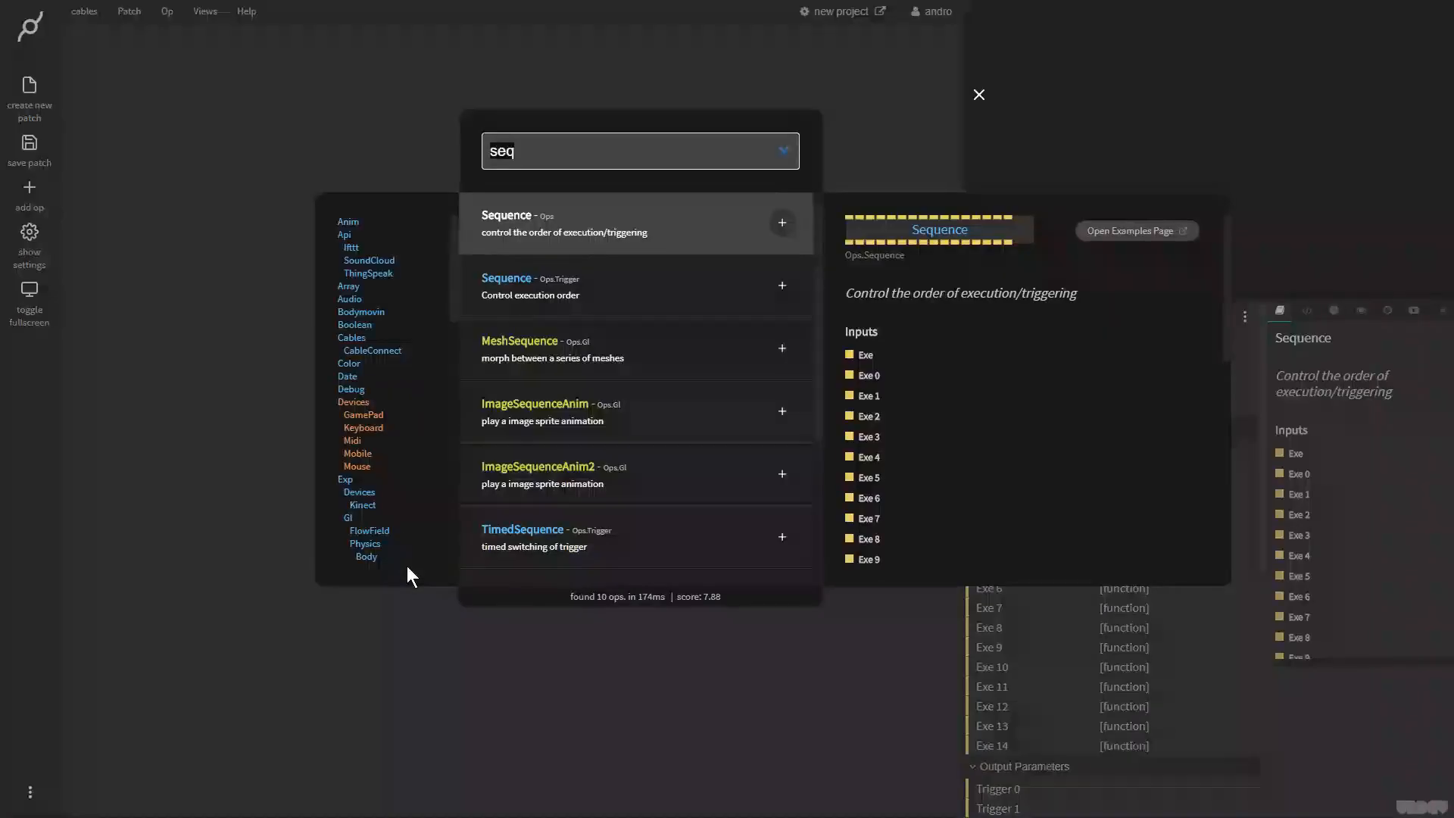
Add a BasicMaterial op and wire it between Sequence and Rectangle
{"action": "type", "text": "basic"}
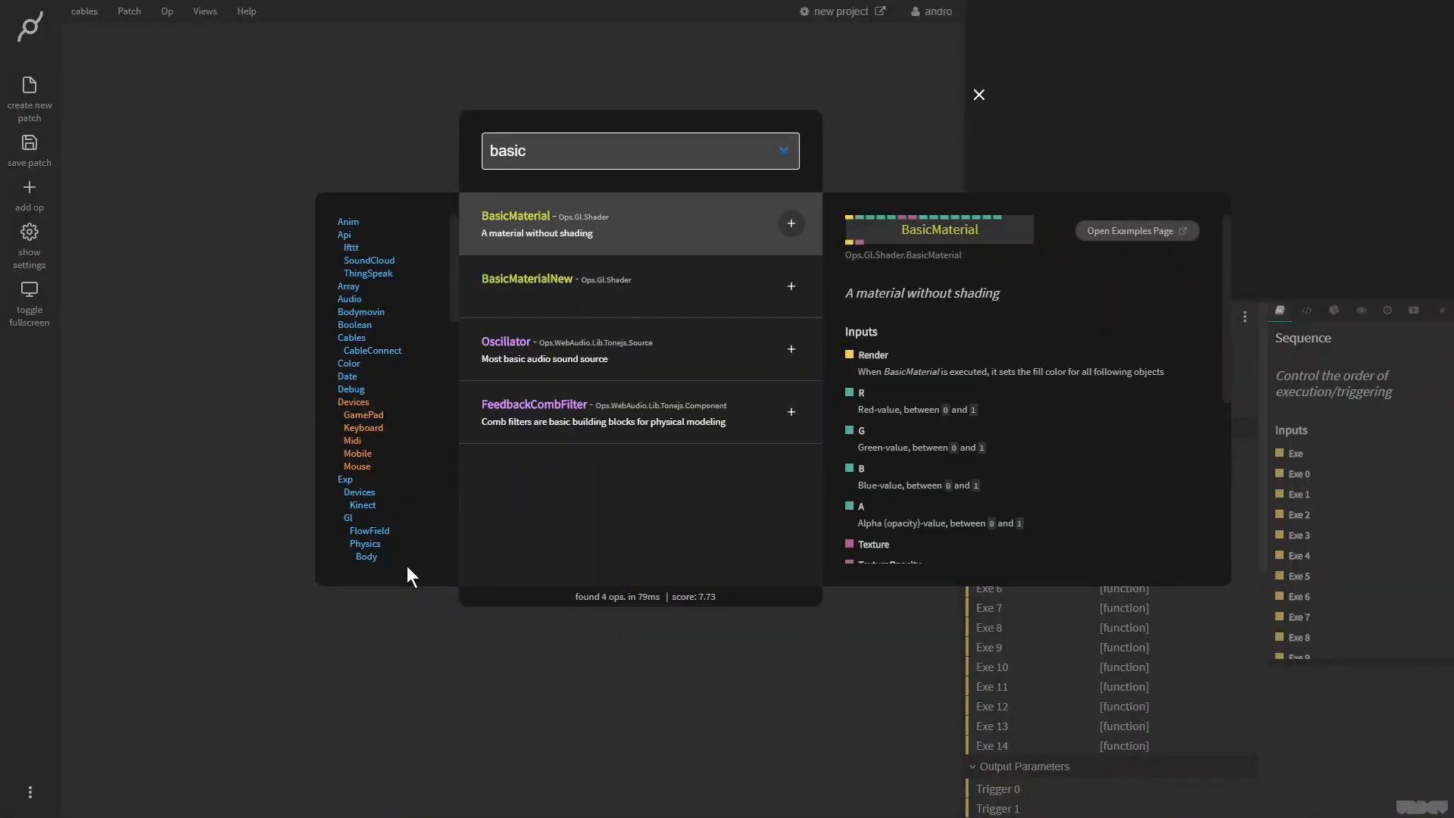
{"action": "left_click", "coordinate": [790, 223]}
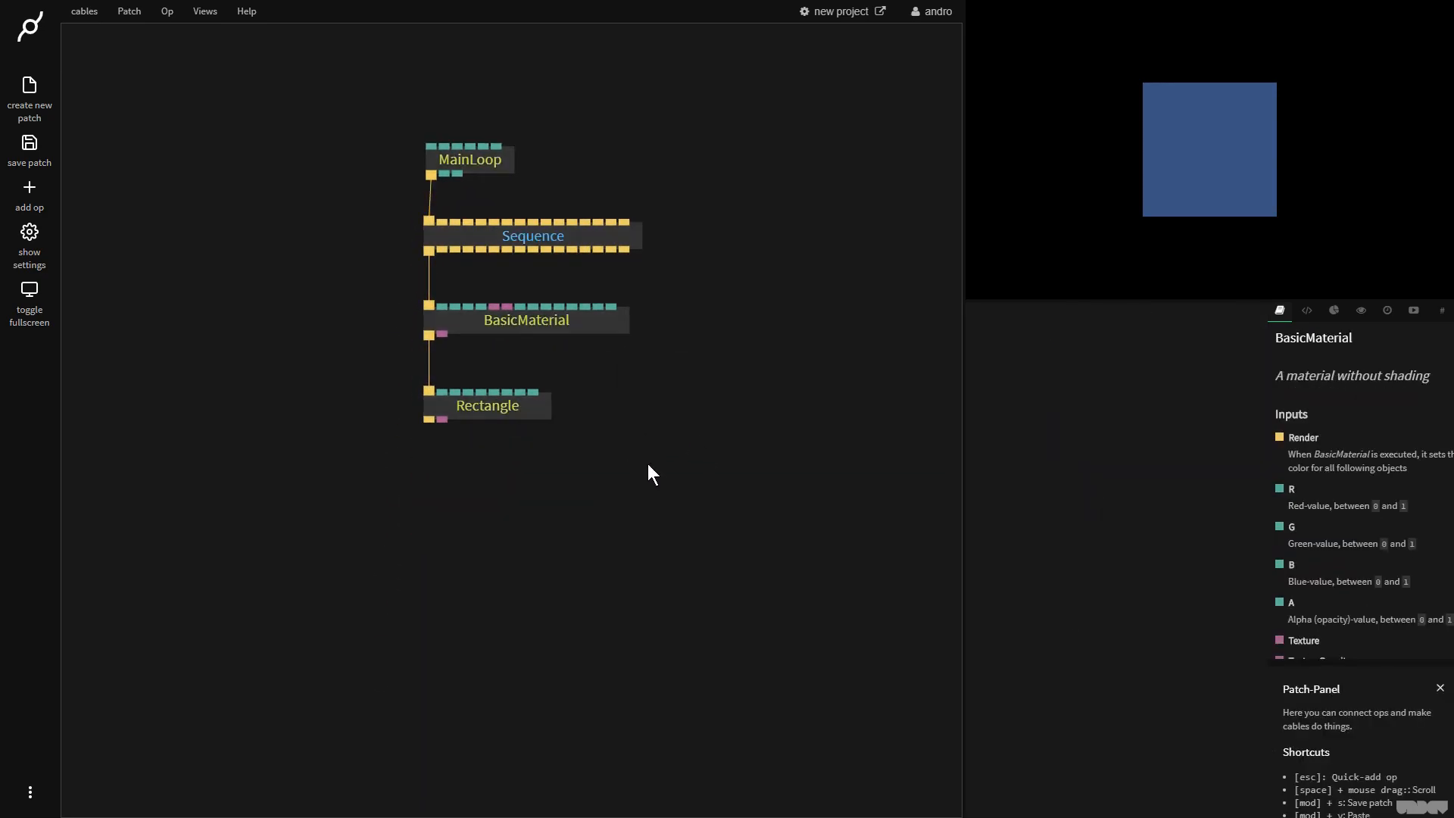
{"action": "left_click", "coordinate": [526, 319]}
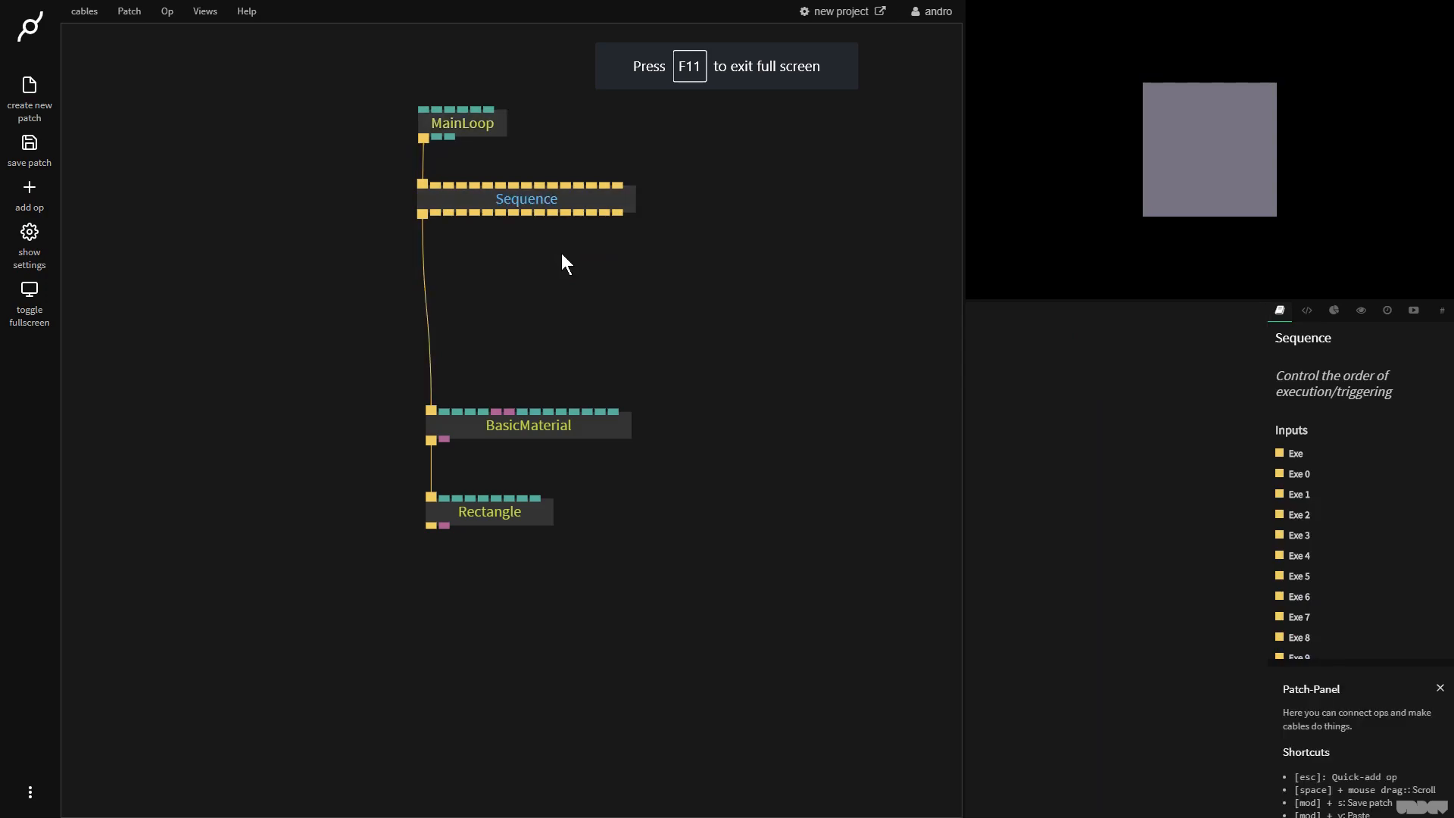
{"action": "type", "text": "cust"}
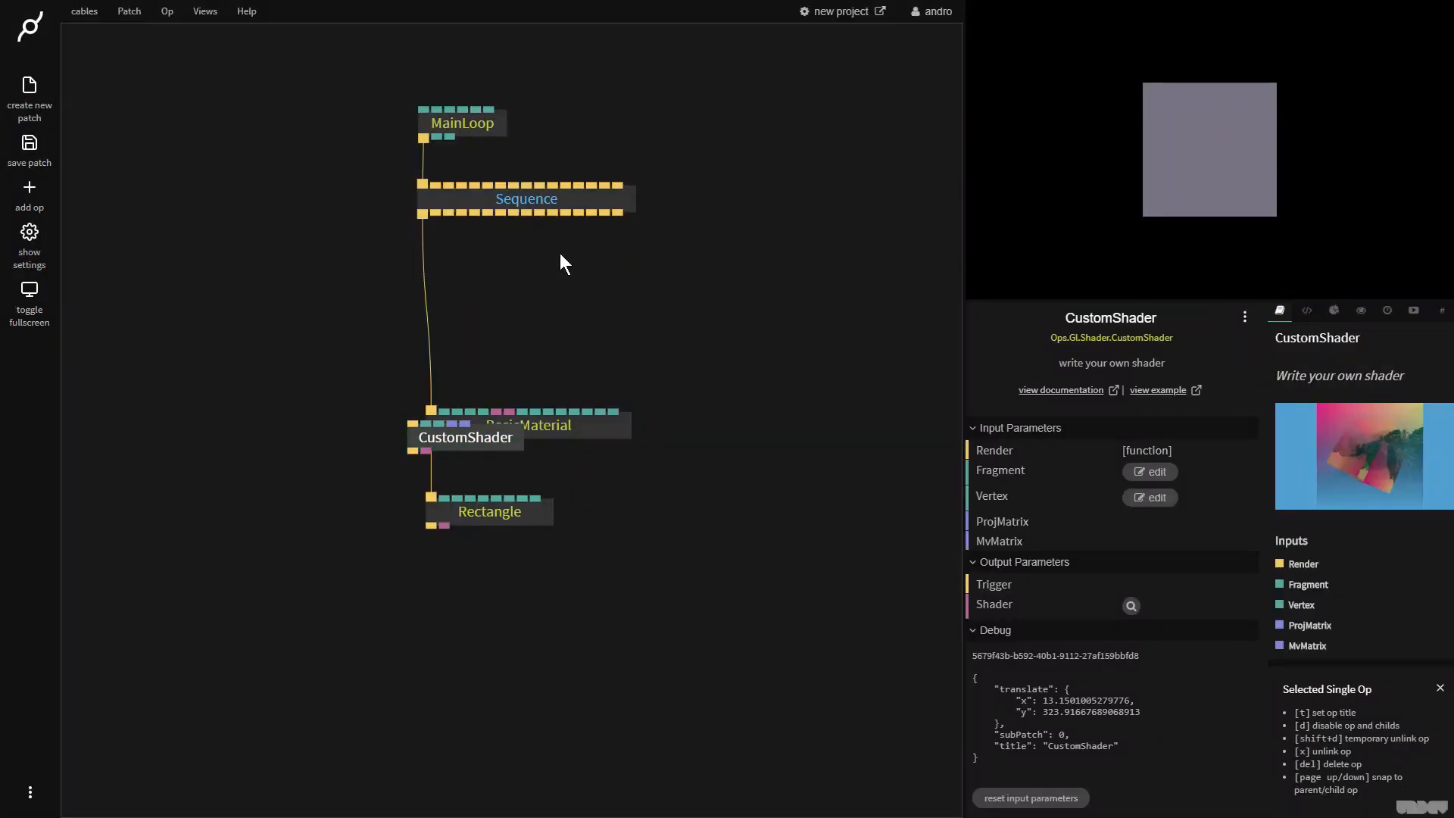
Add a Shader2Texture op fed by CustomShader and route its texture into BasicMaterial's Texture input
{"action": "left_click_drag", "start_coordinate": [463, 436], "coordinate": [578, 257]}
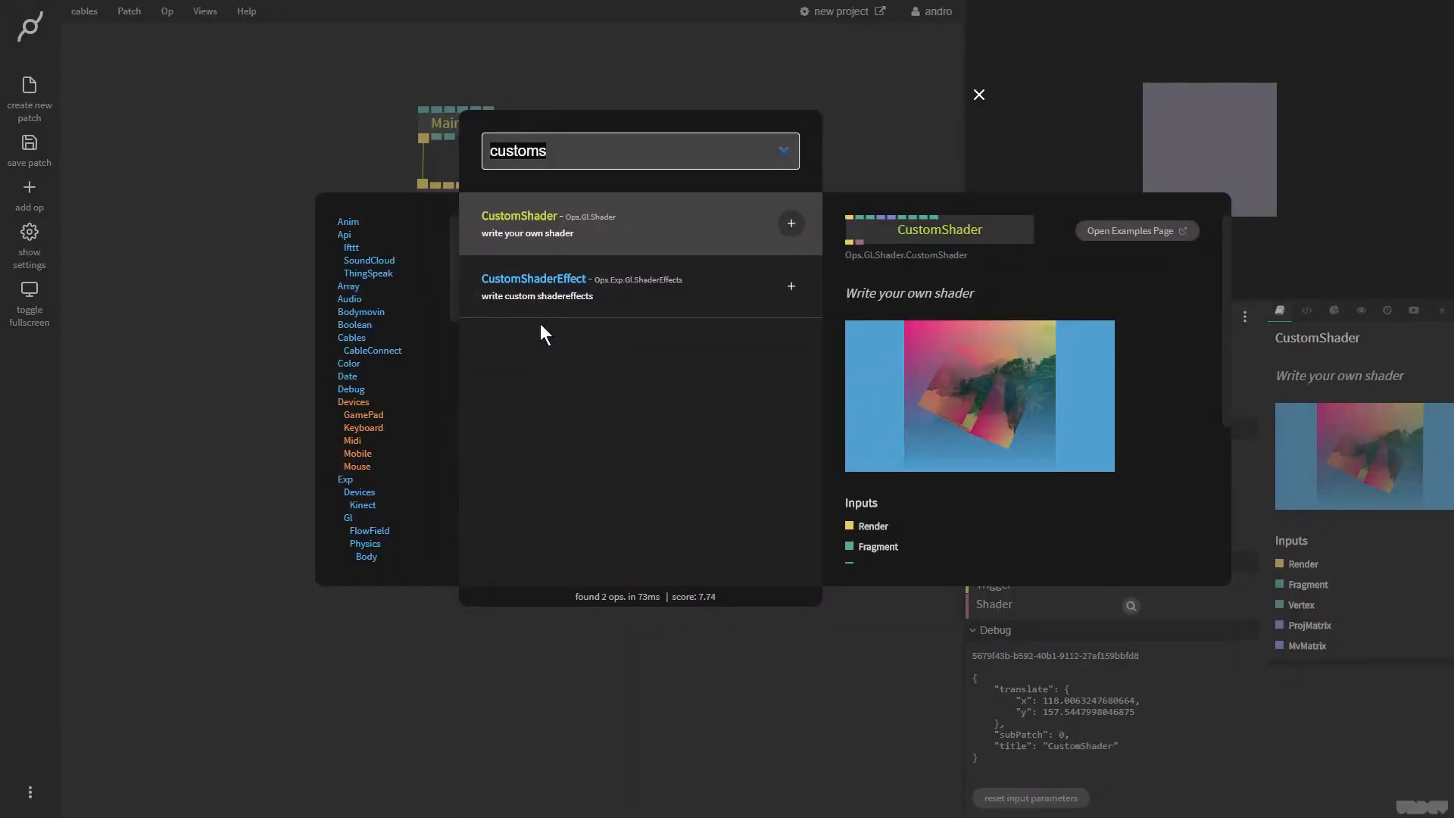
{"action": "type", "text": "shader2"}
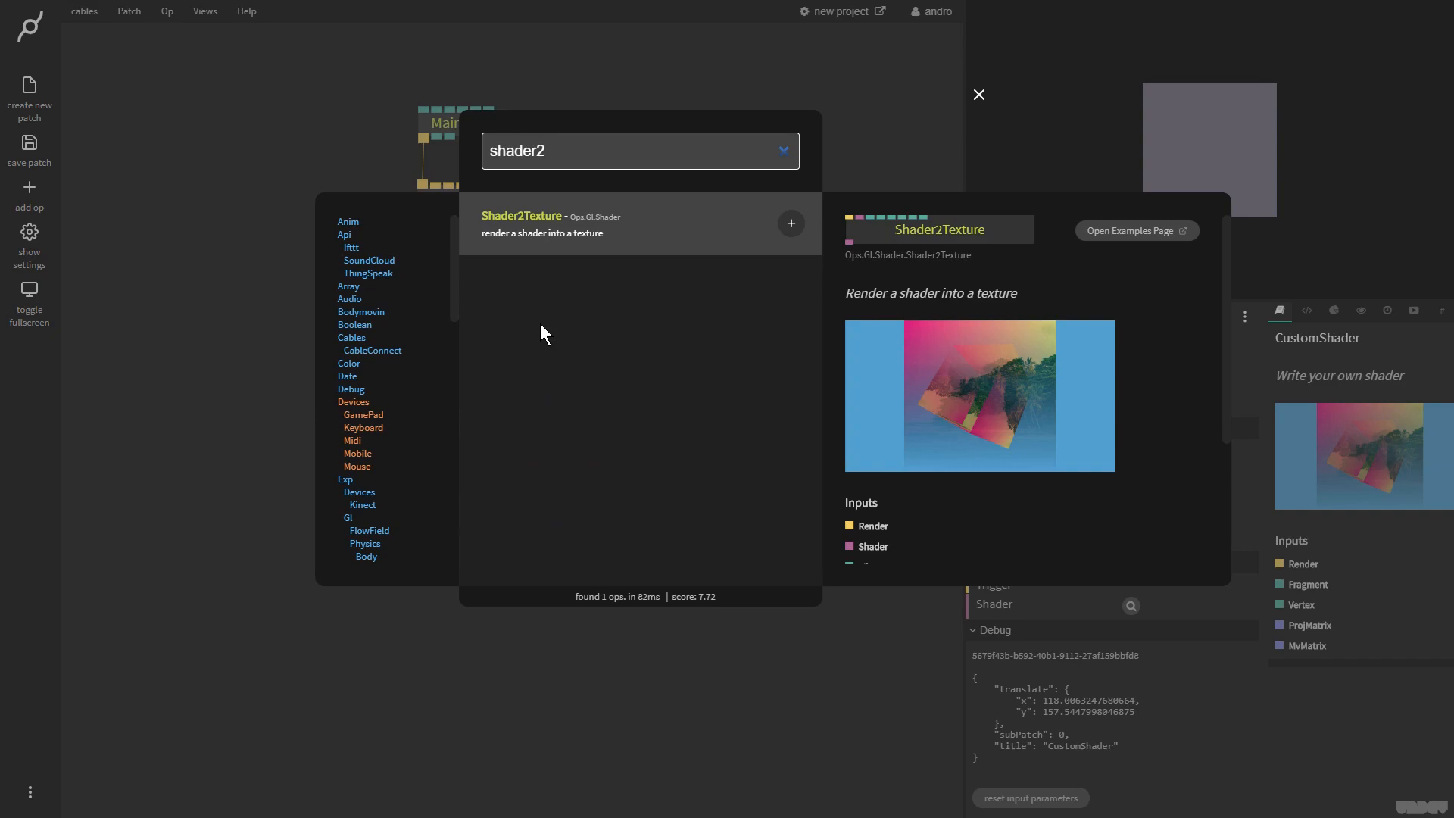
{"action": "left_click", "coordinate": [790, 223]}
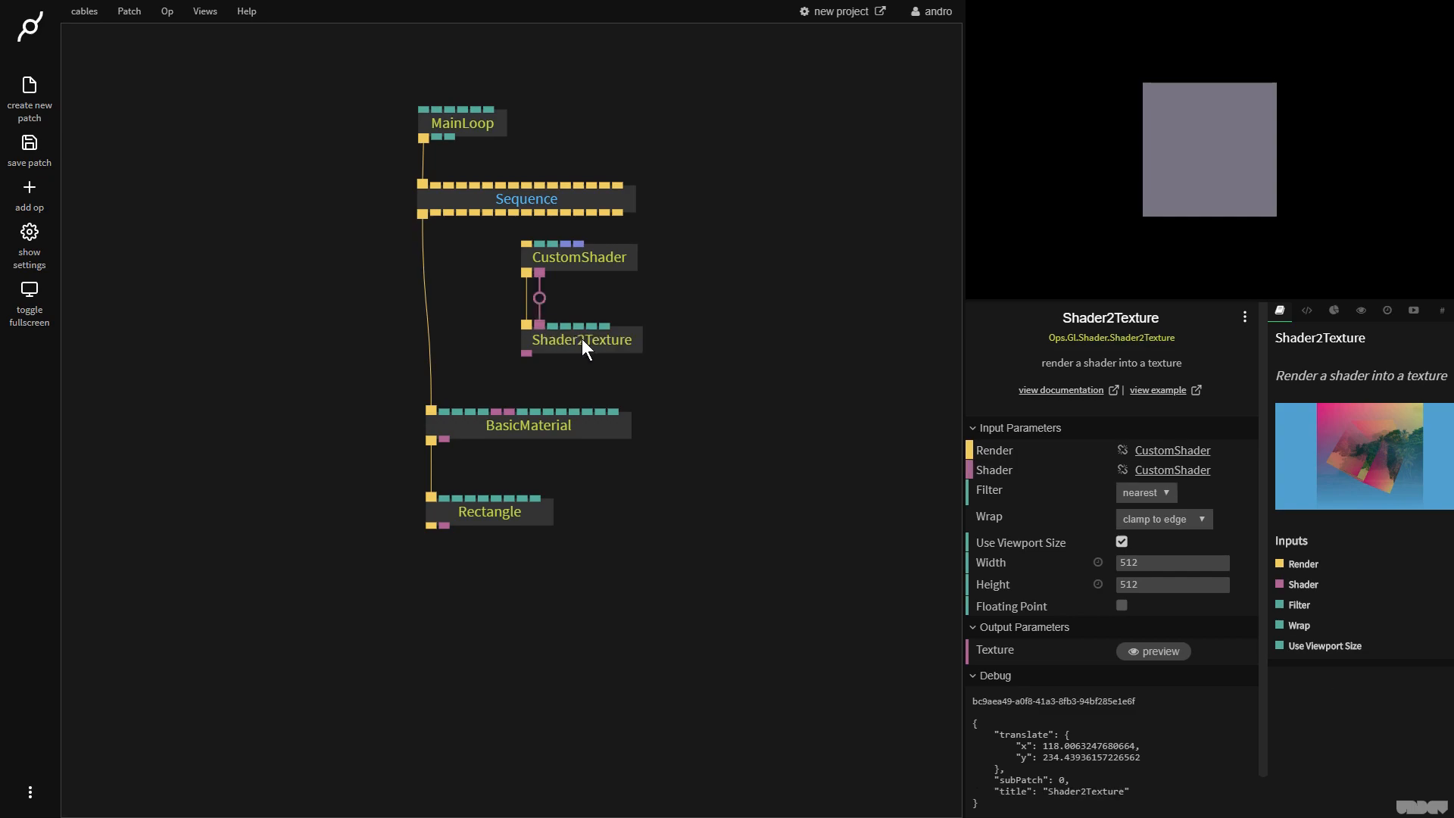
{"action": "mouse_move", "coordinate": [527, 355]}
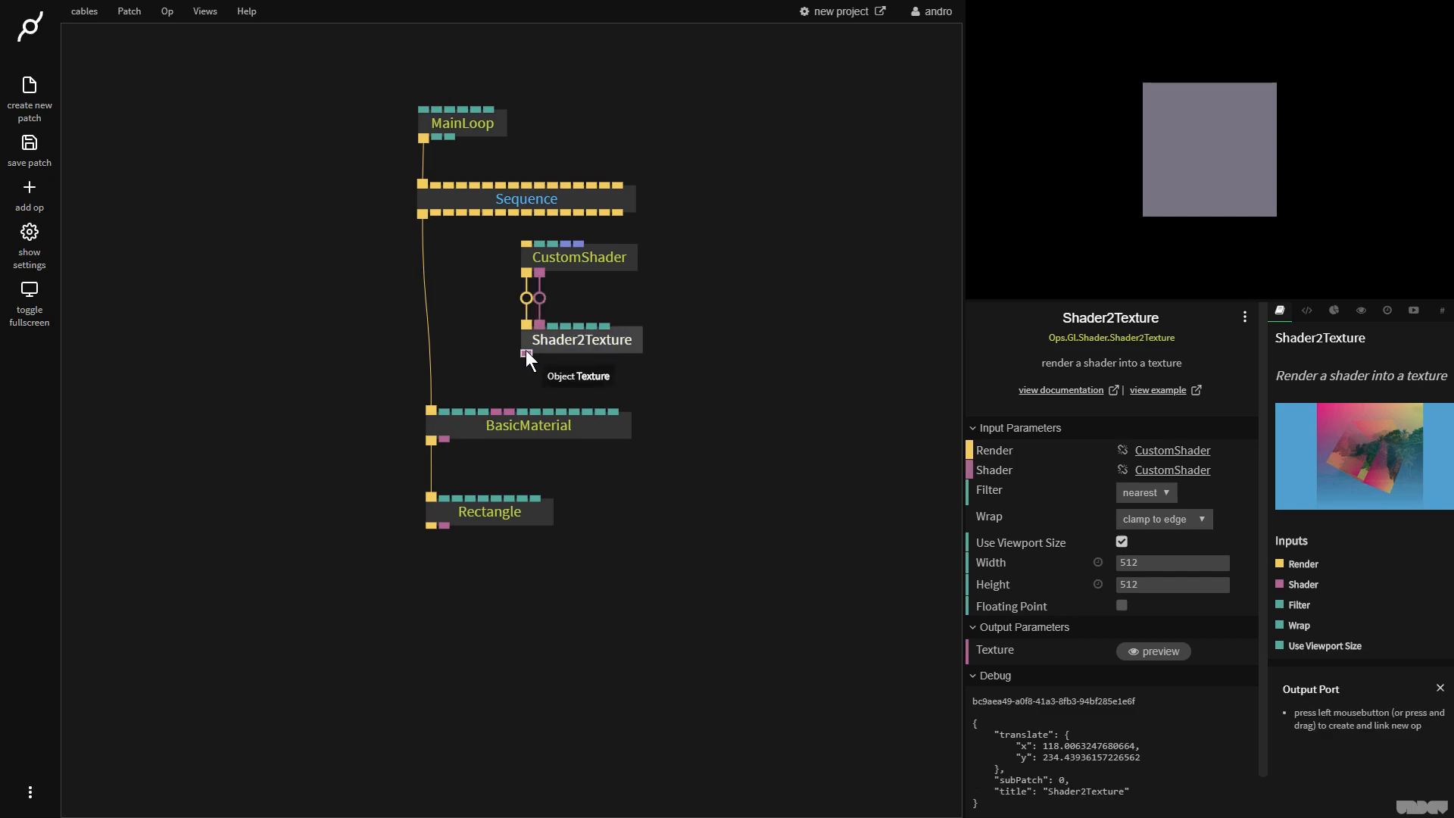
{"action": "left_click_drag", "start_coordinate": [527, 355], "coordinate": [496, 413]}
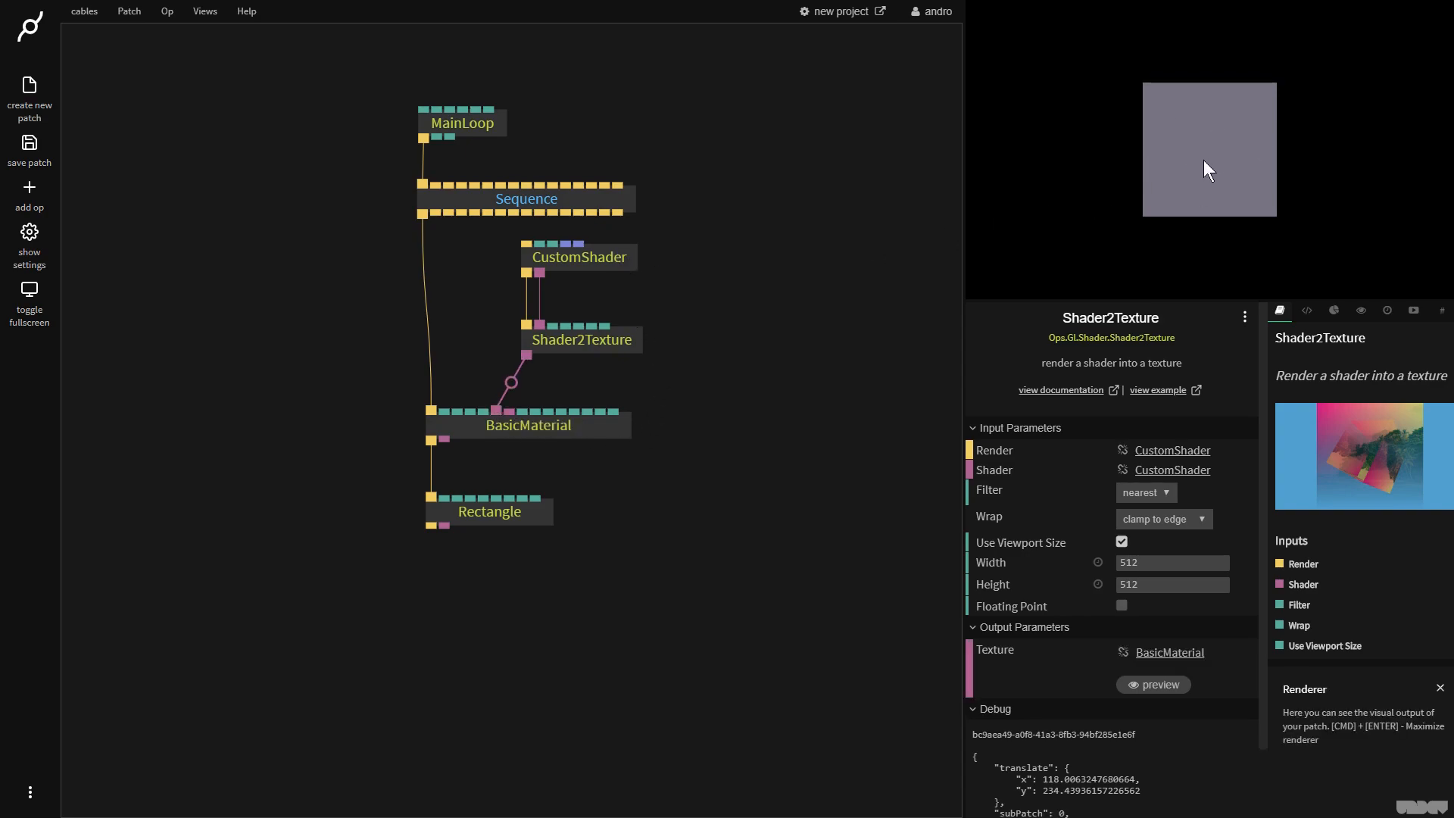
{"action": "mouse_move", "coordinate": [1181, 132]}
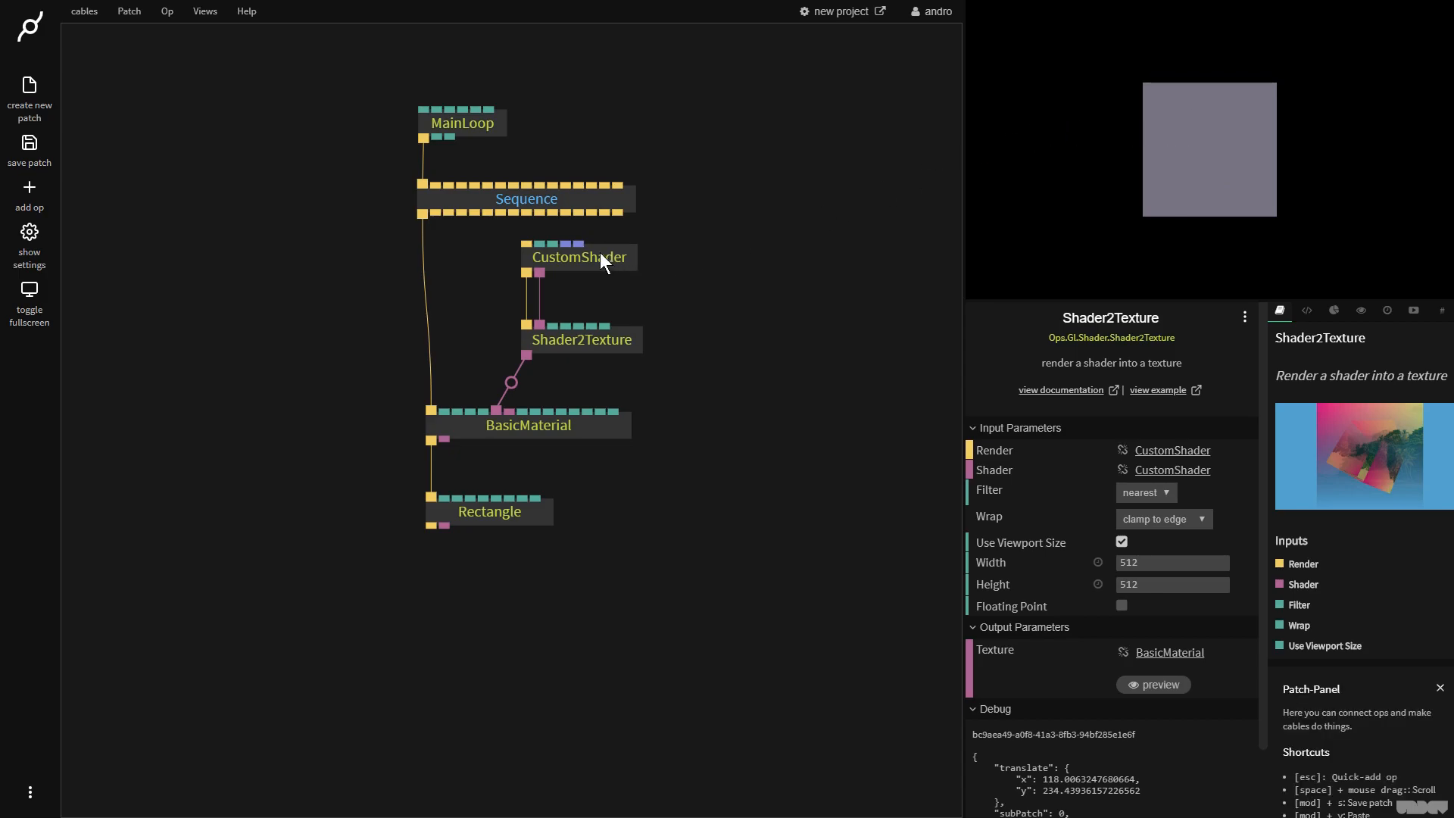
Set the CustomShader fragment colour's red component to 1.0 and trigger it from Sequence
{"action": "left_click", "coordinate": [578, 256]}
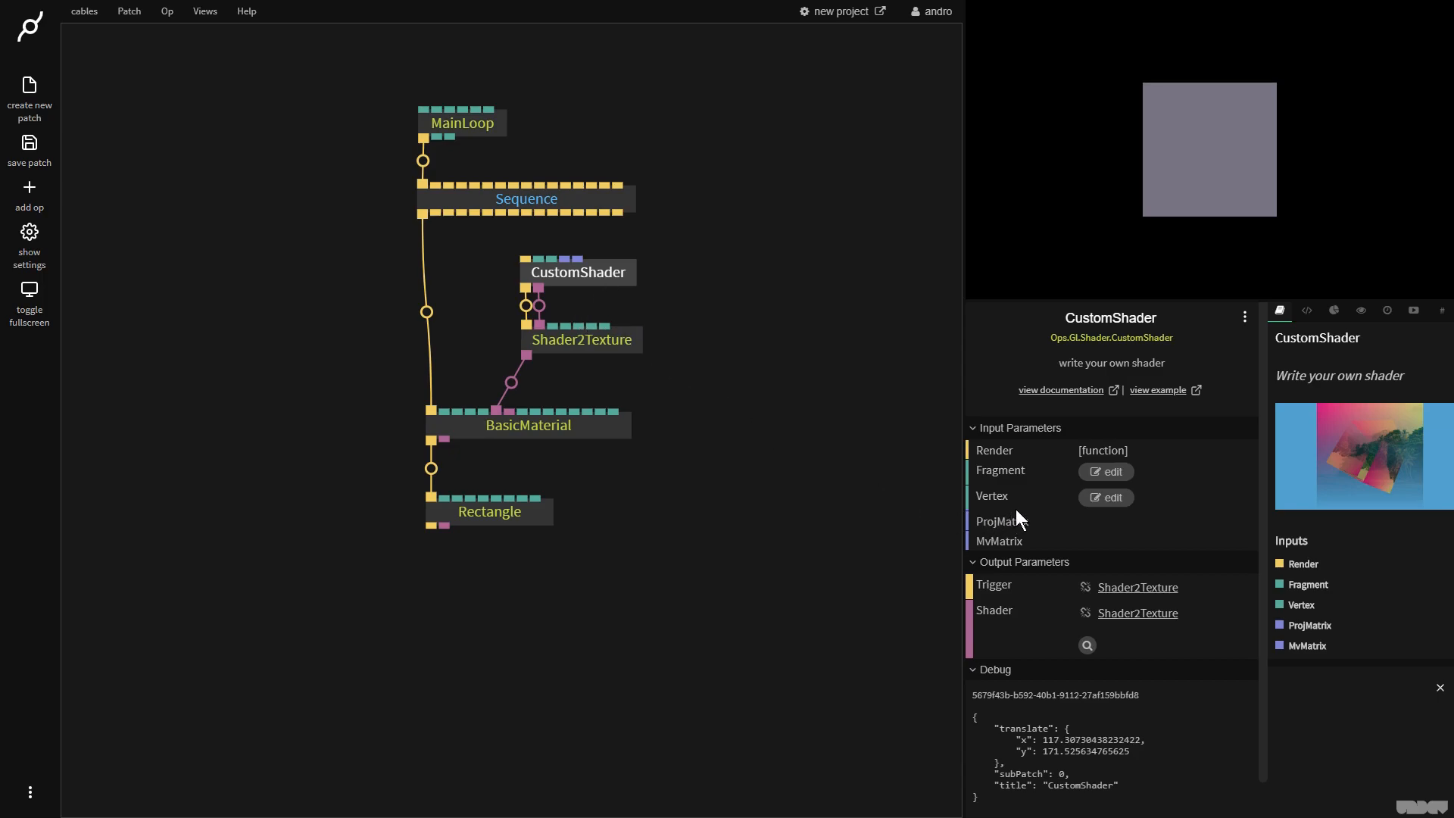
{"action": "mouse_move", "coordinate": [1097, 476]}
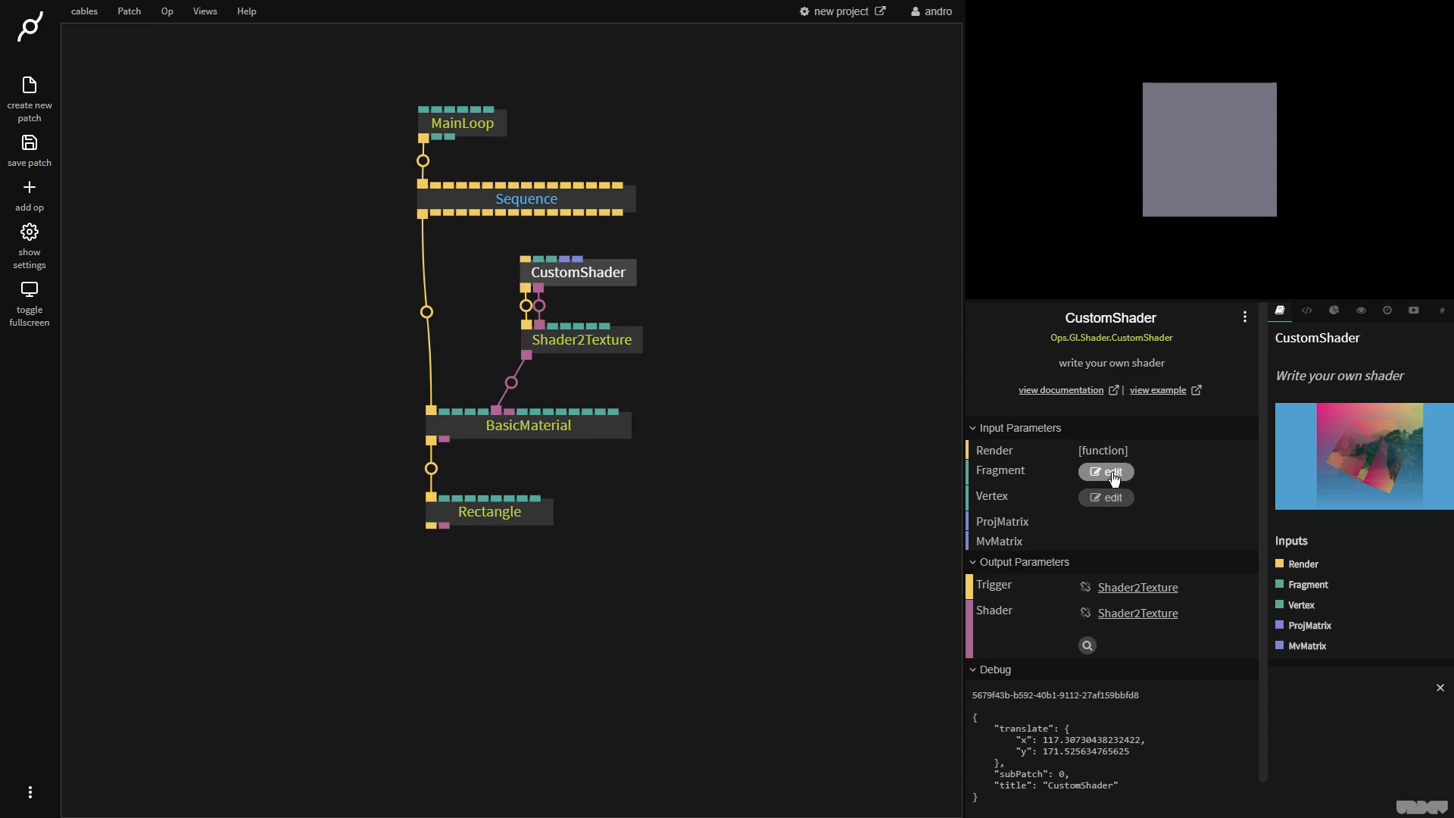
{"action": "left_click", "coordinate": [1105, 471]}
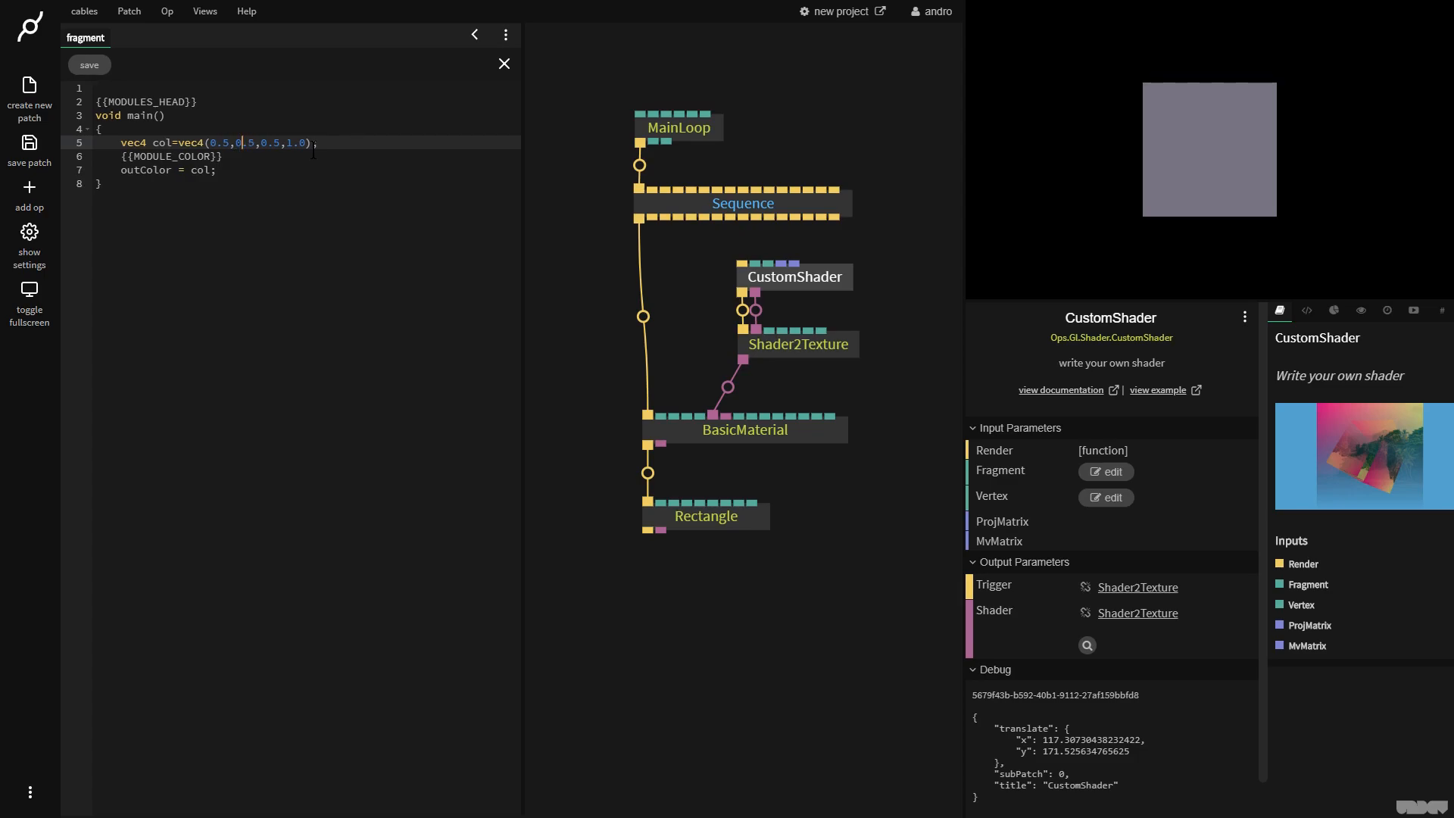
{"action": "type", "text": "1."}
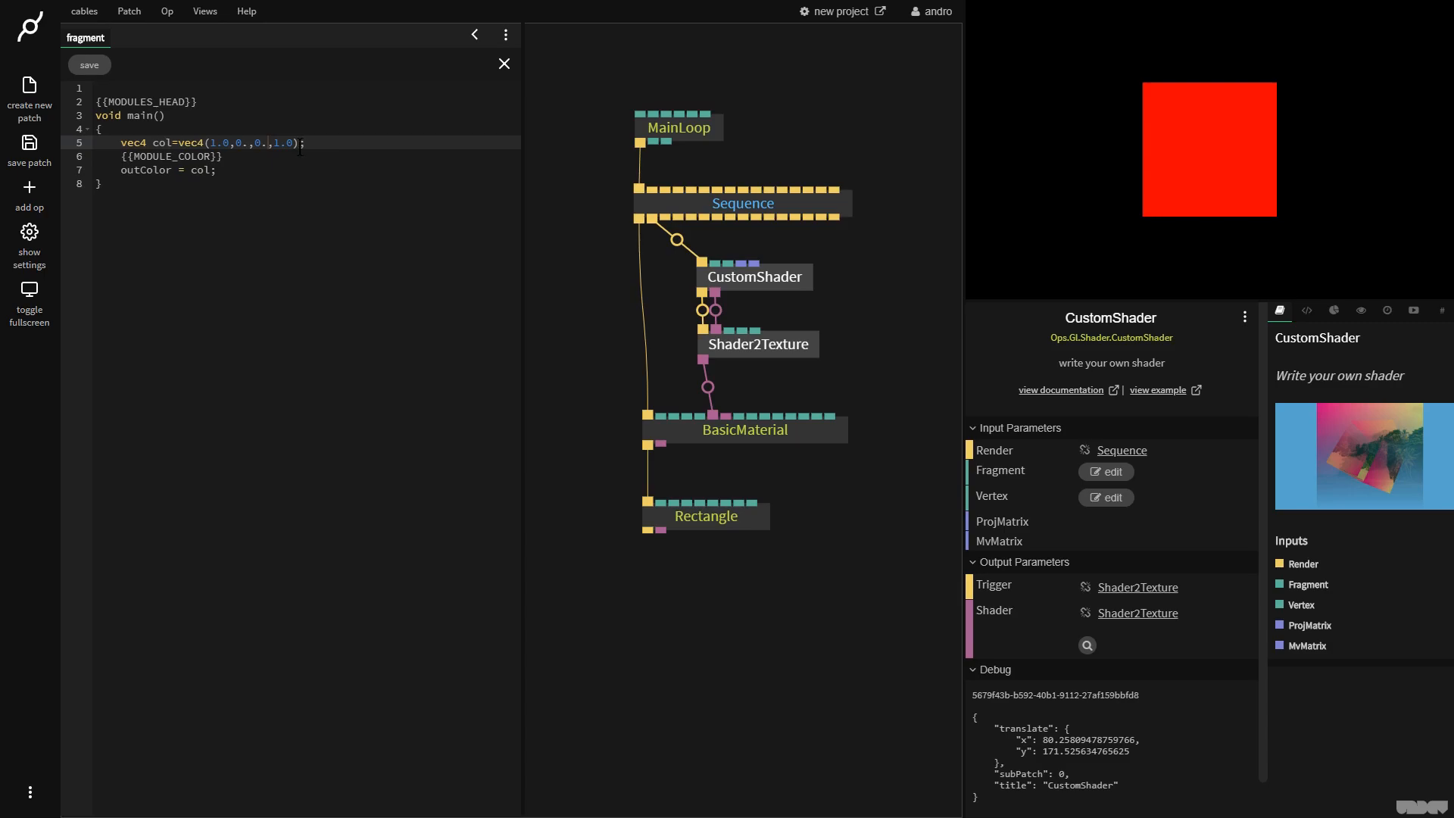
{"action": "left_click", "coordinate": [342, 165]}
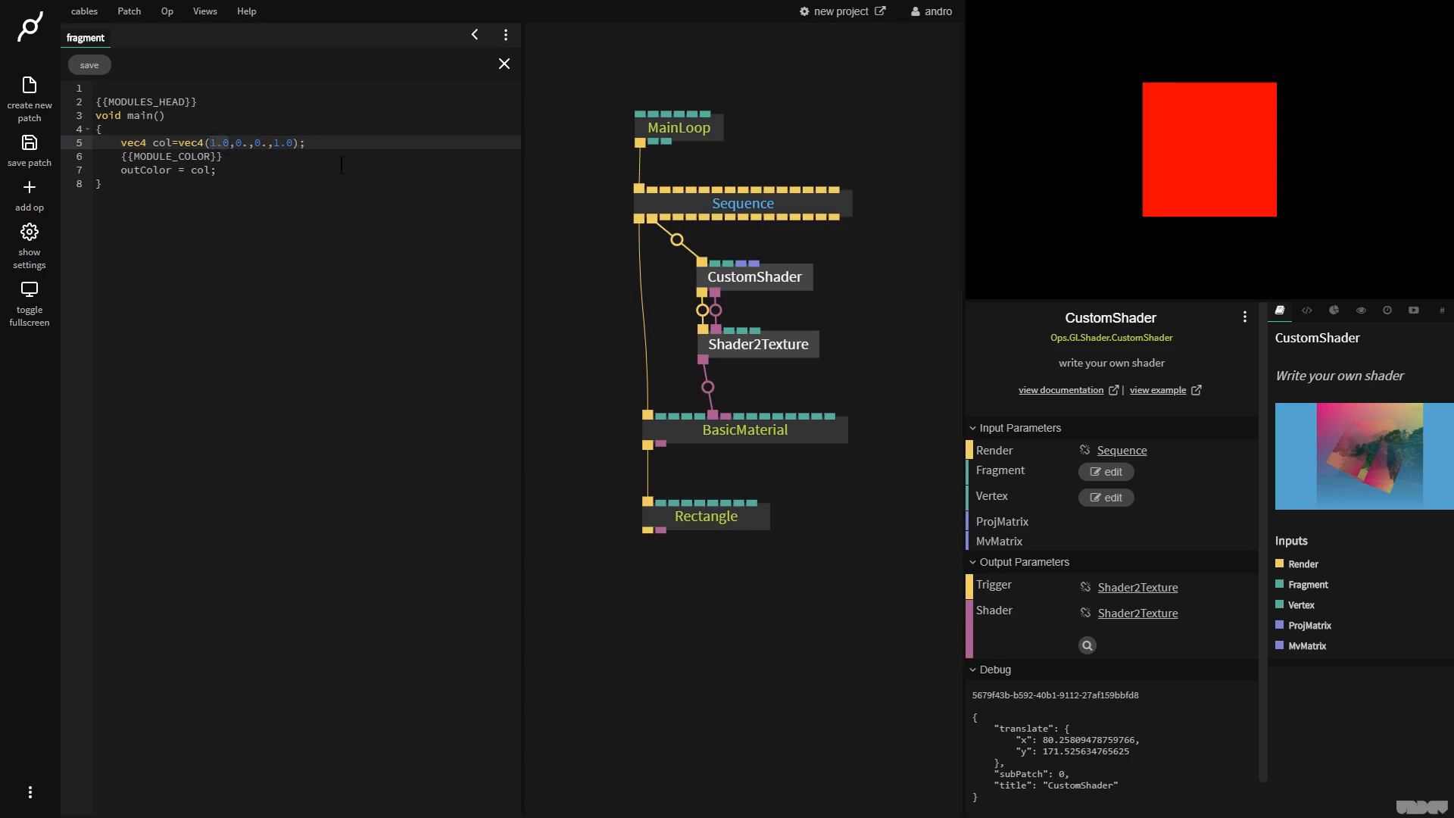
{"action": "mouse_move", "coordinate": [225, 168]}
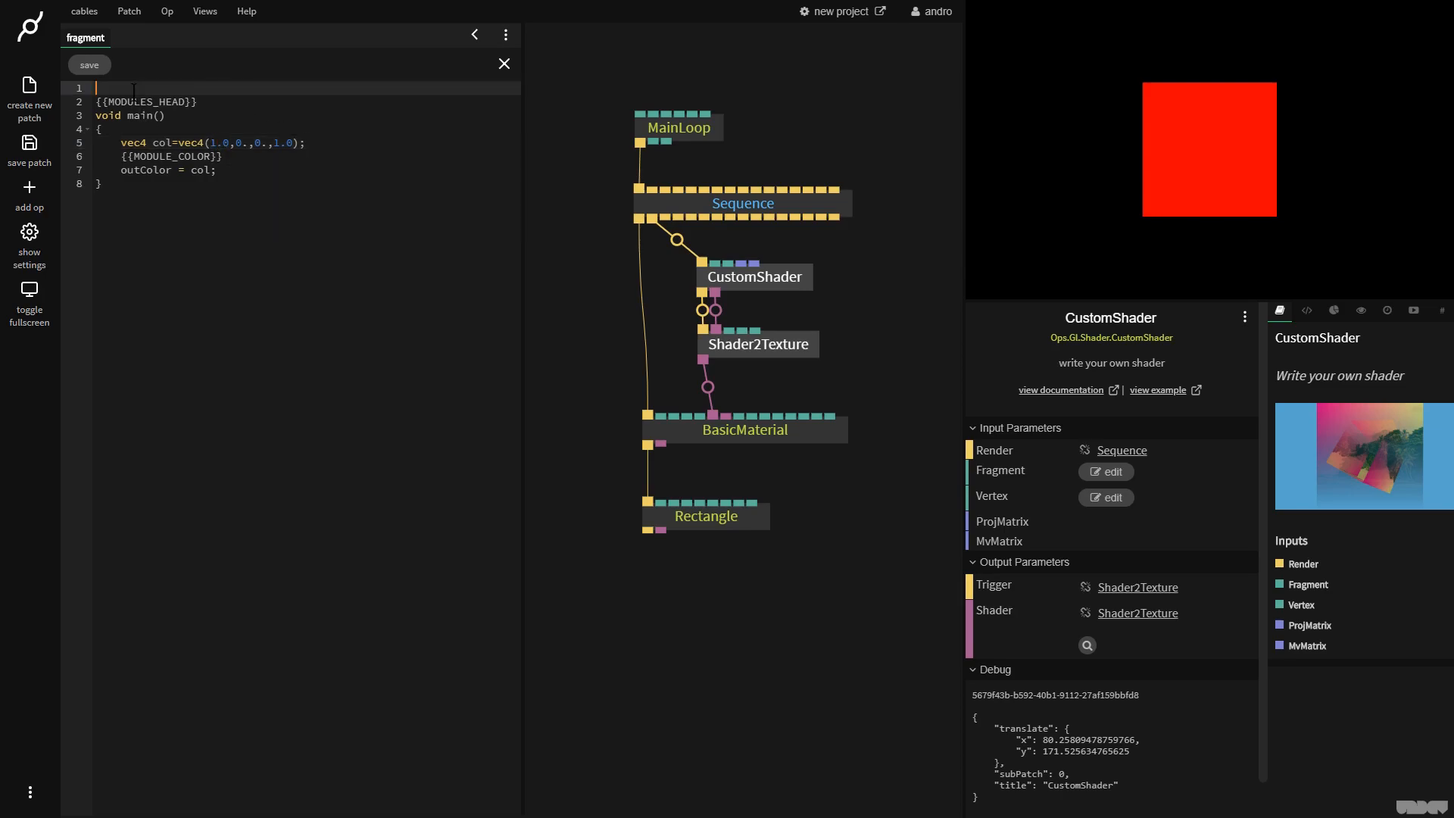
Declare 'uniform float uValue;', use uValue for red, and set UValue to 0.72
{"action": "type", "text": "uniform float"}
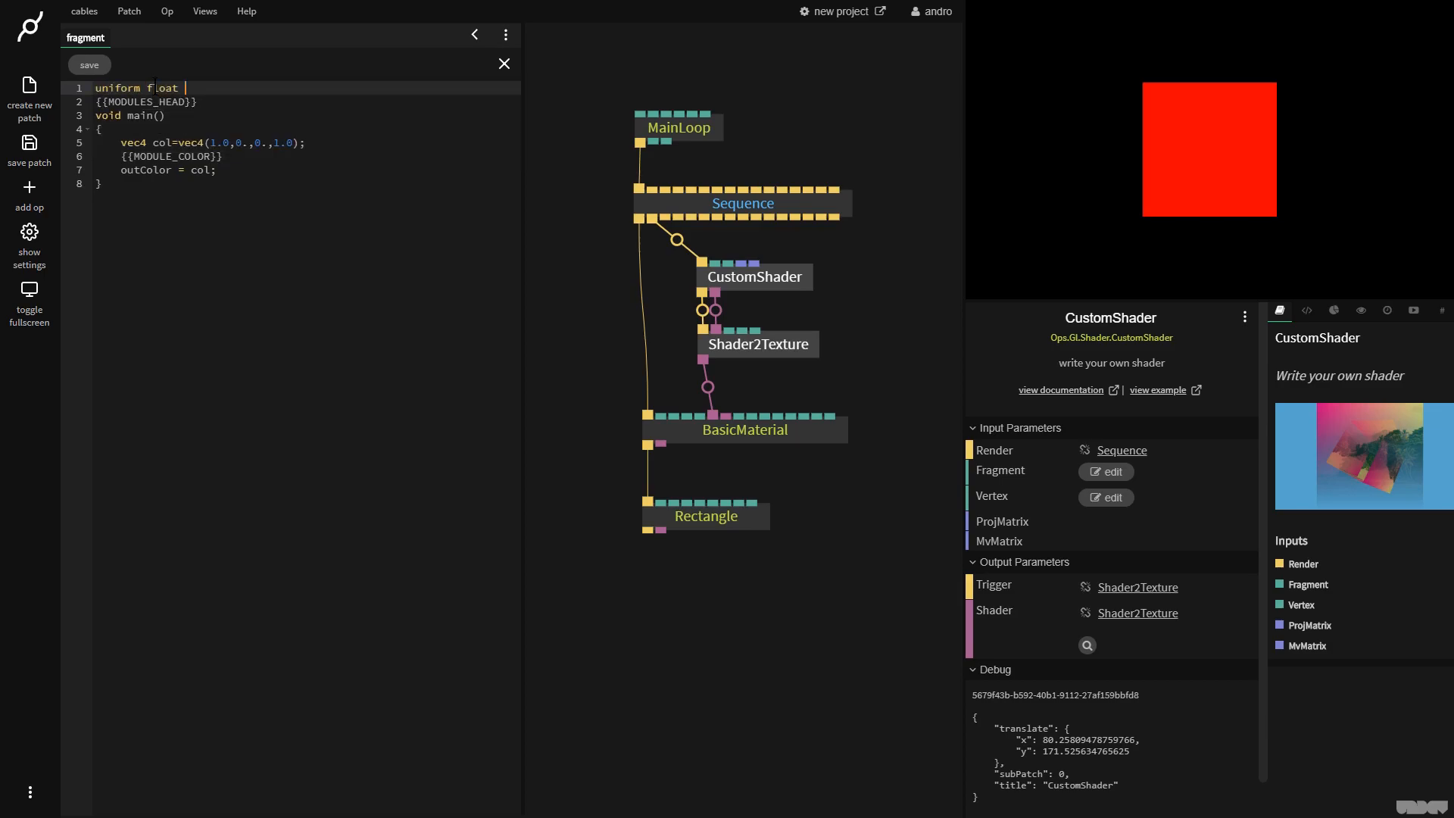
{"action": "type", "text": "uValue;"}
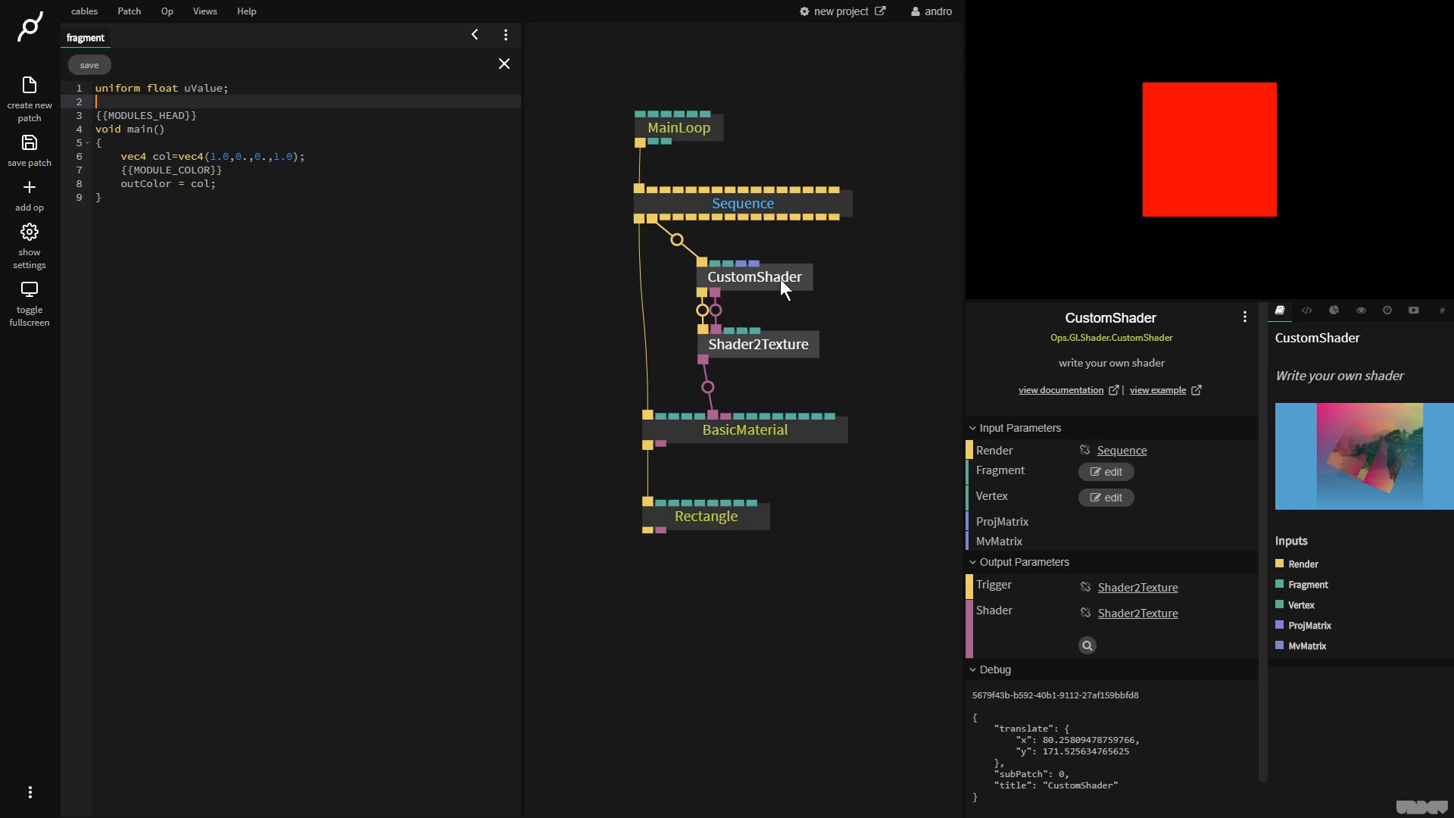
{"action": "mouse_move", "coordinate": [704, 254]}
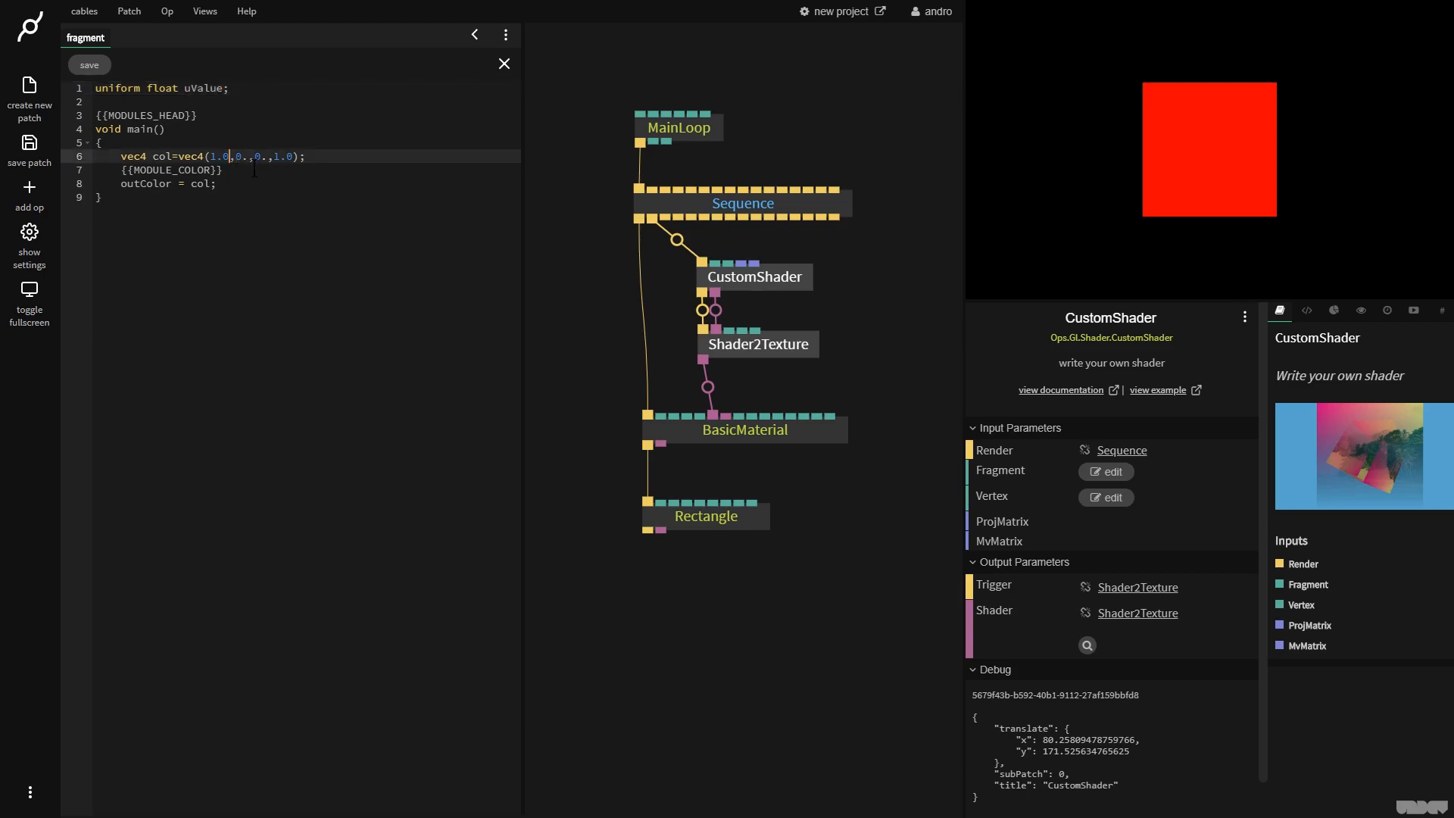
{"action": "type", "text": "uValue"}
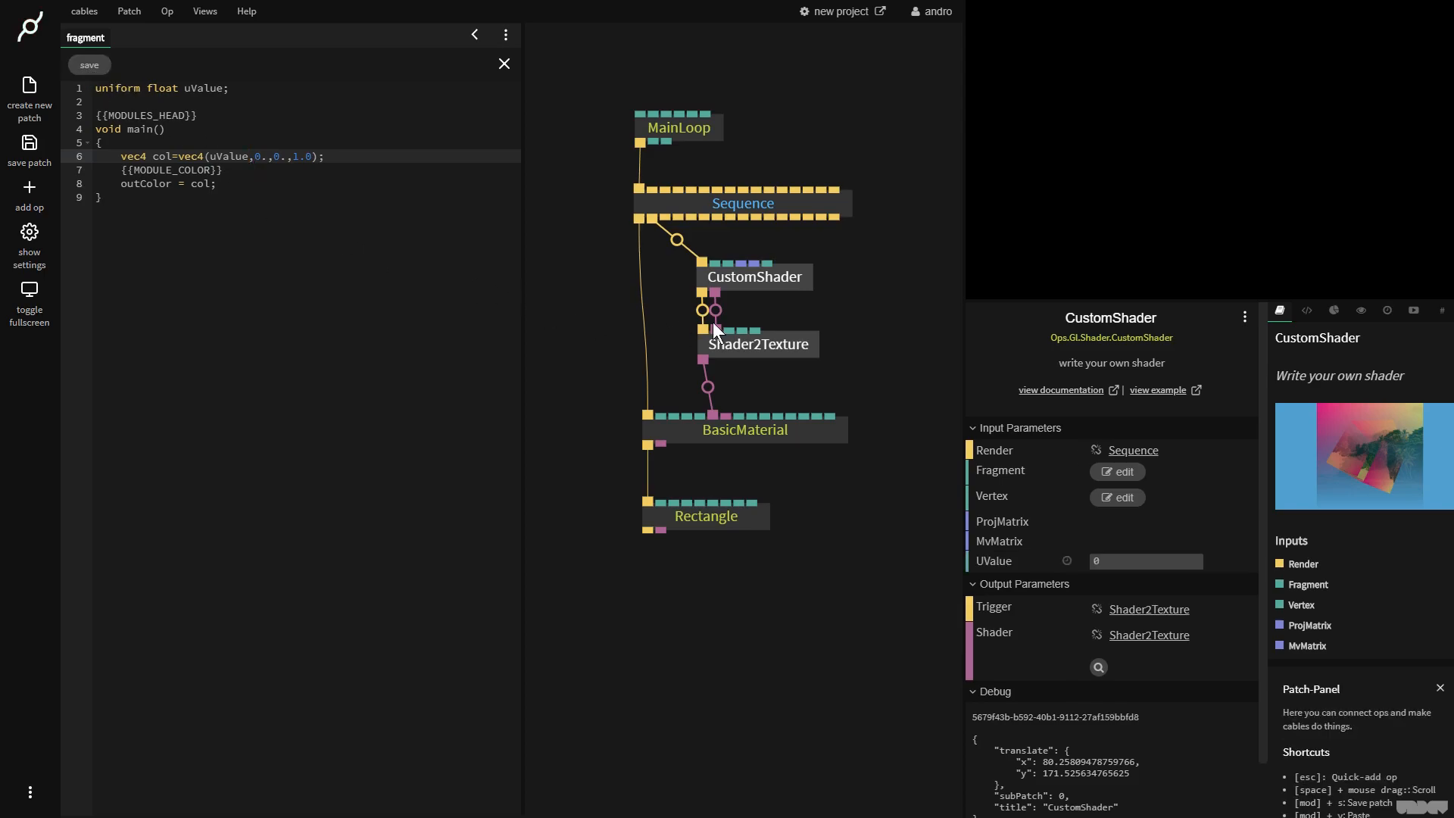
{"action": "mouse_move", "coordinate": [766, 265]}
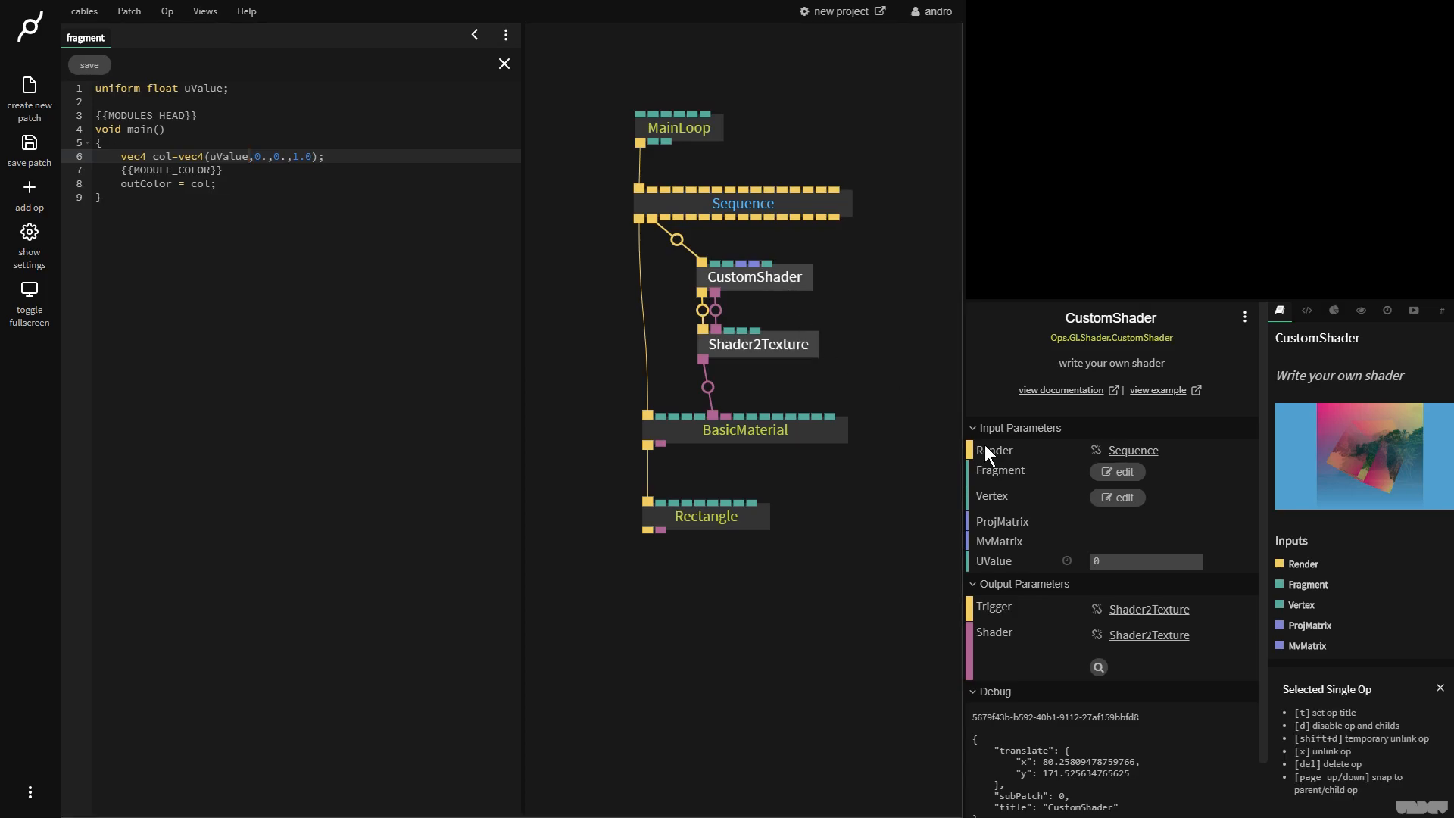
{"action": "type", "text": "0.4"}
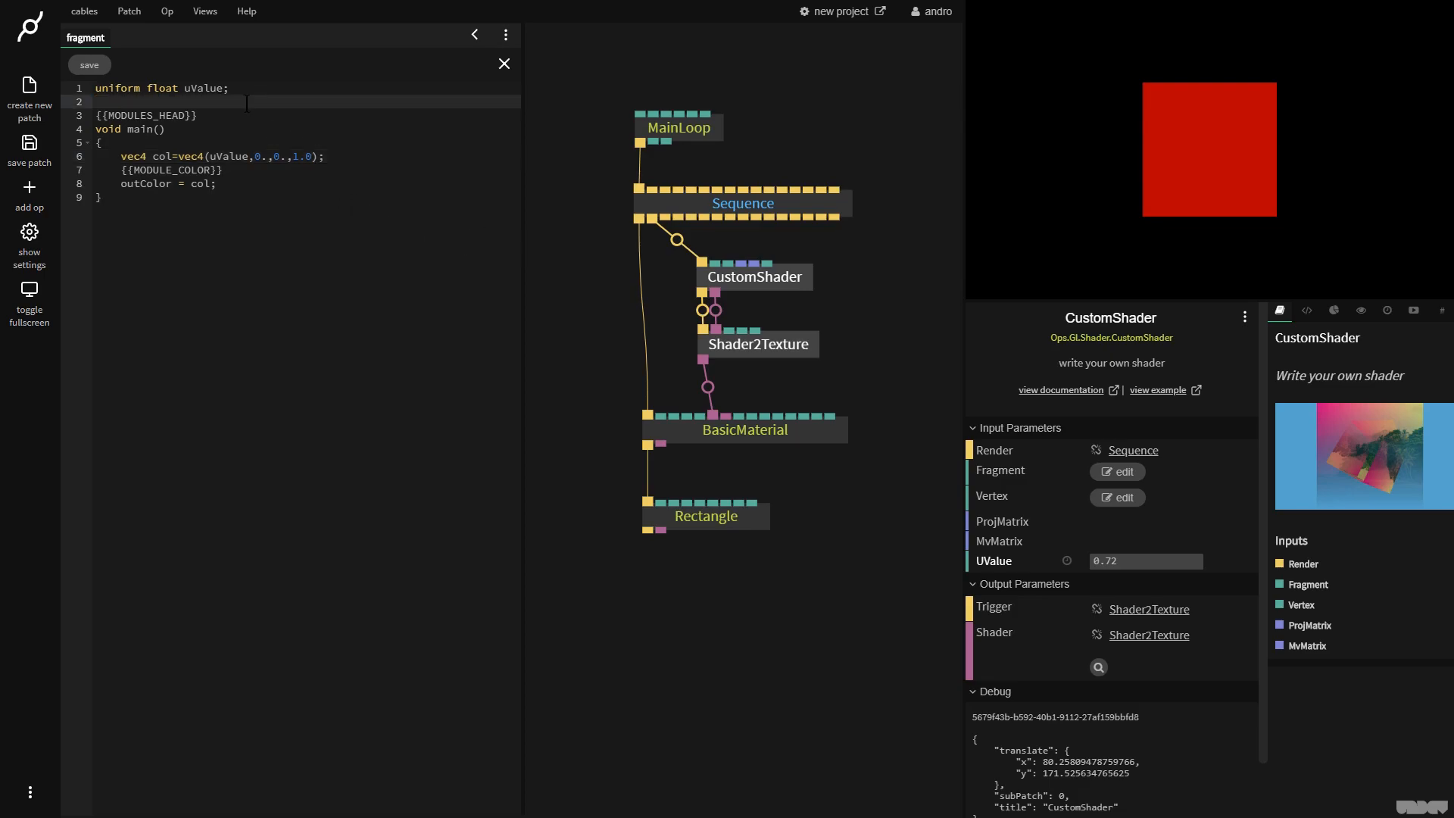
{"action": "type", "text": "uniform"}
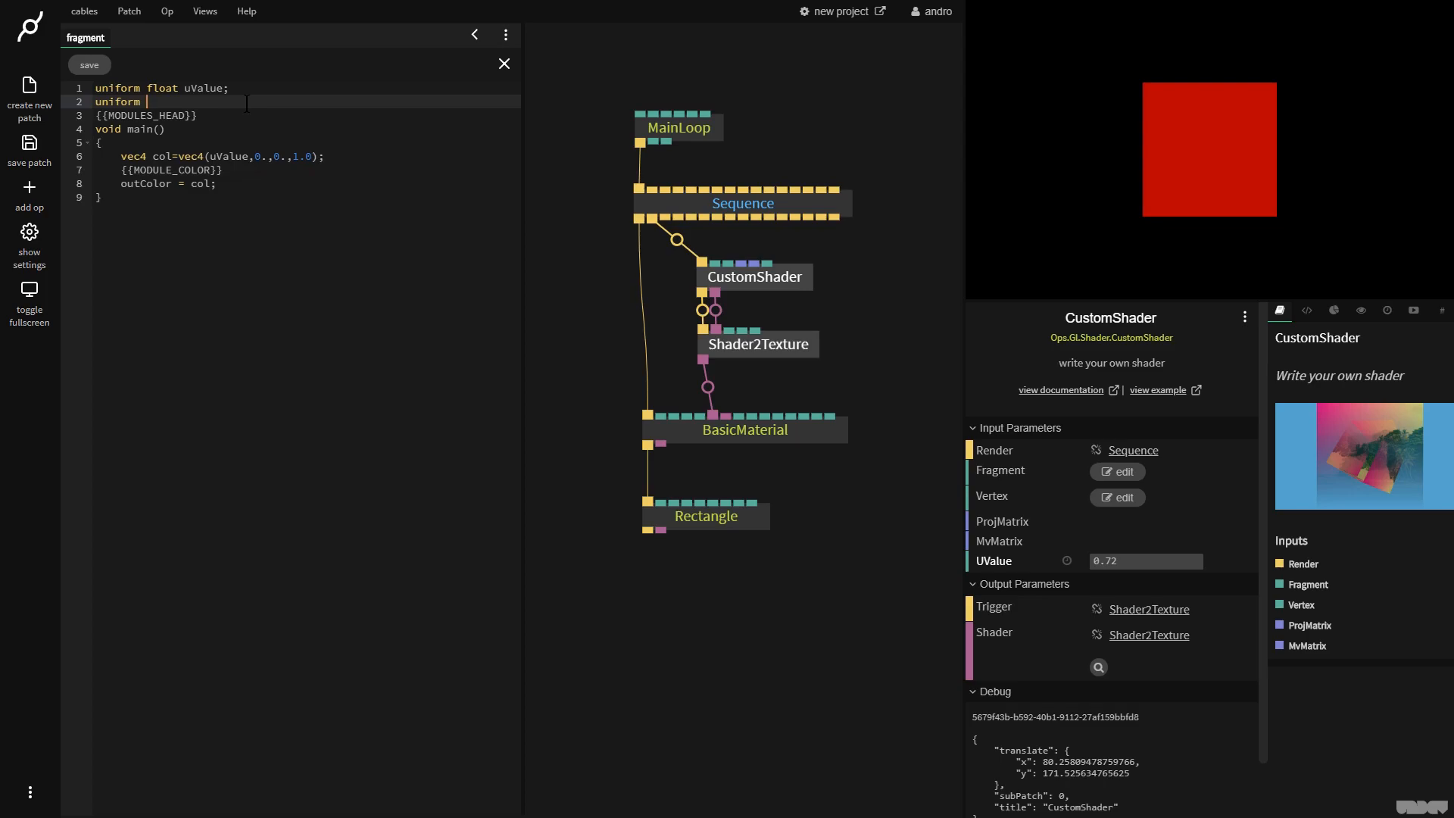
Declare float uniforms uResX and uResY in the fragment shader
{"action": "type", "text": "float uRe"}
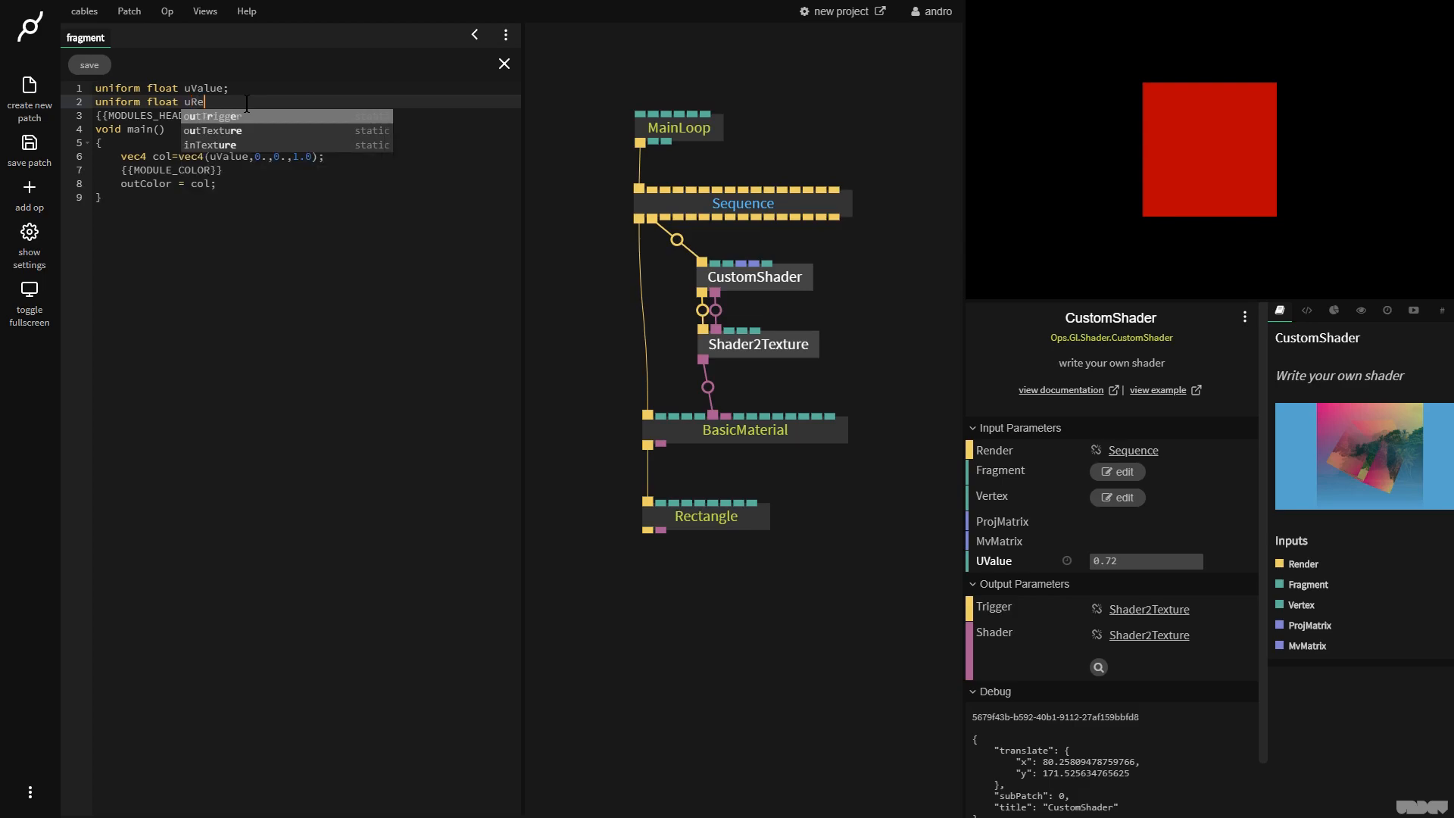
{"action": "type", "text": "sX;"}
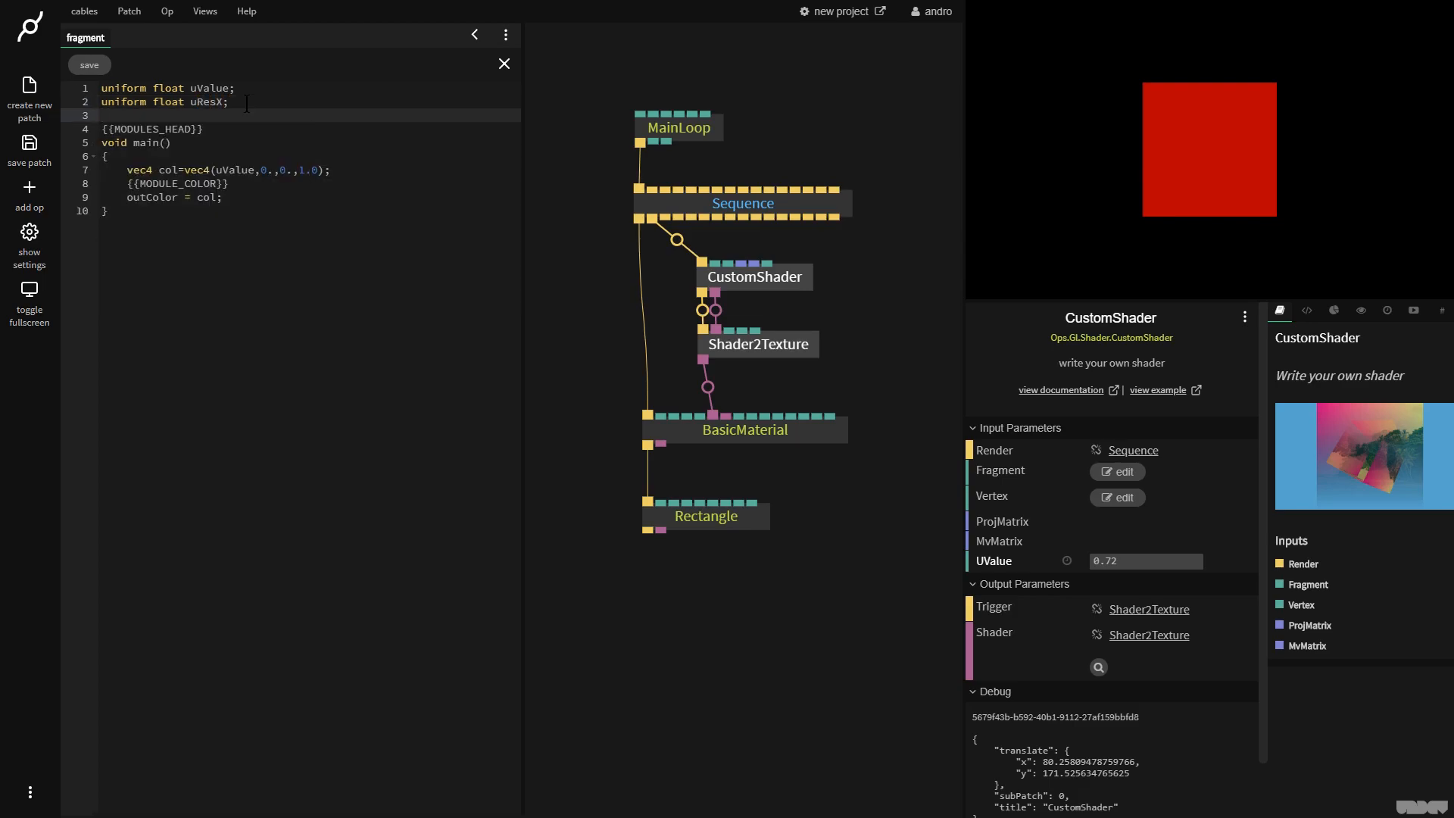
{"action": "type", "text": "unif"}
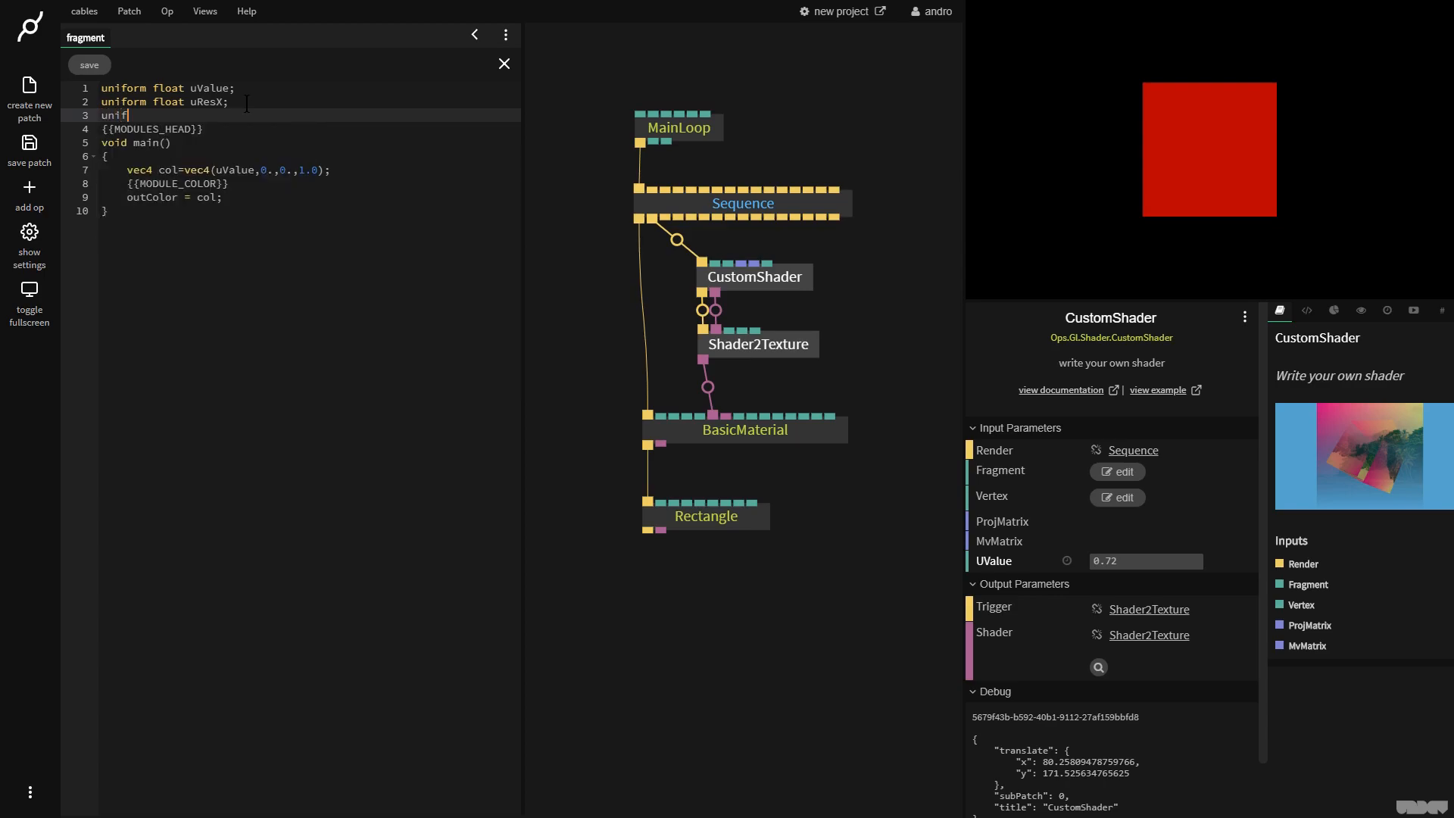
{"action": "type", "text": "orm float"}
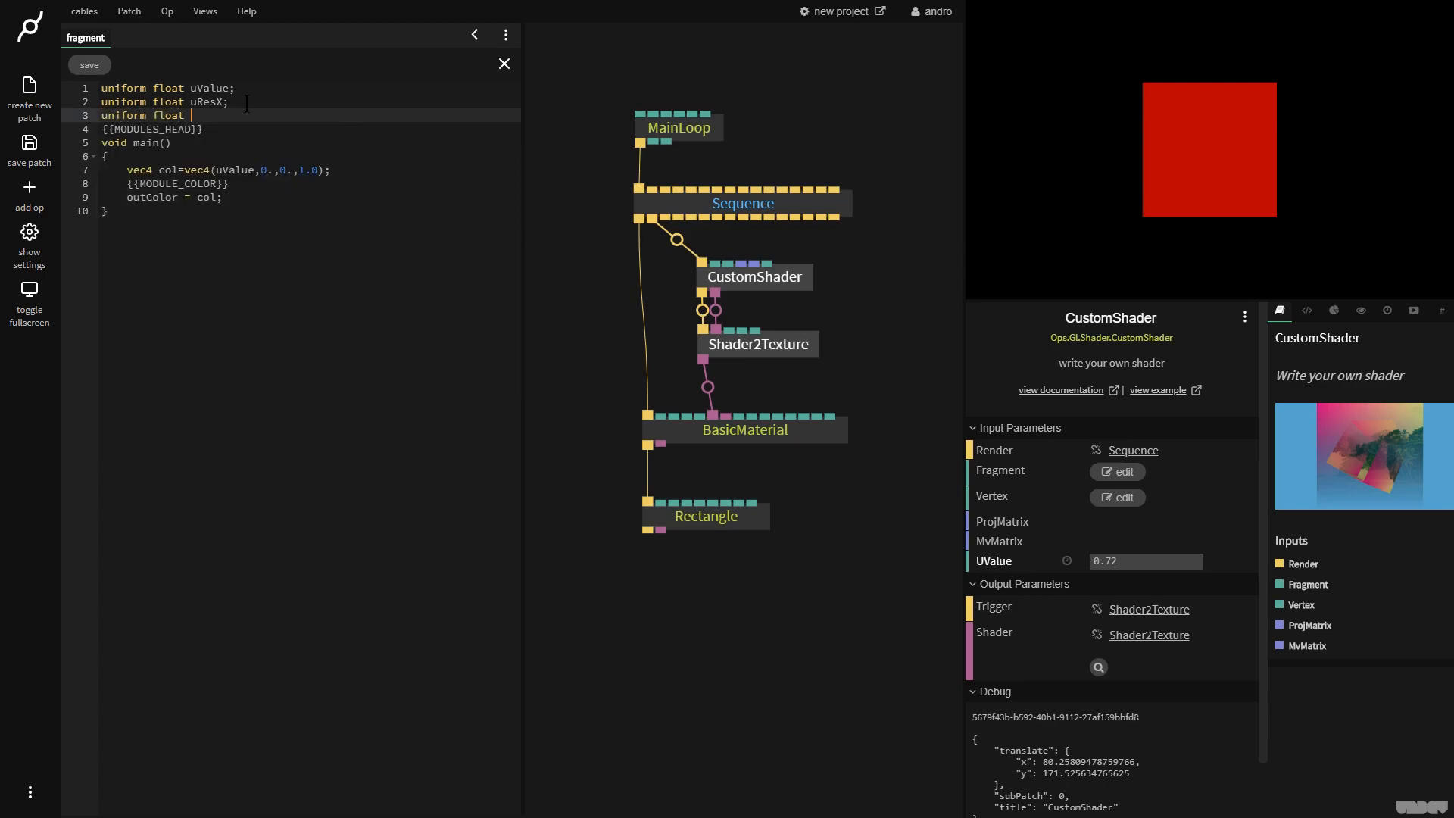
{"action": "type", "text": "uResY;"}
{"action": "type", "text": "vec2"}
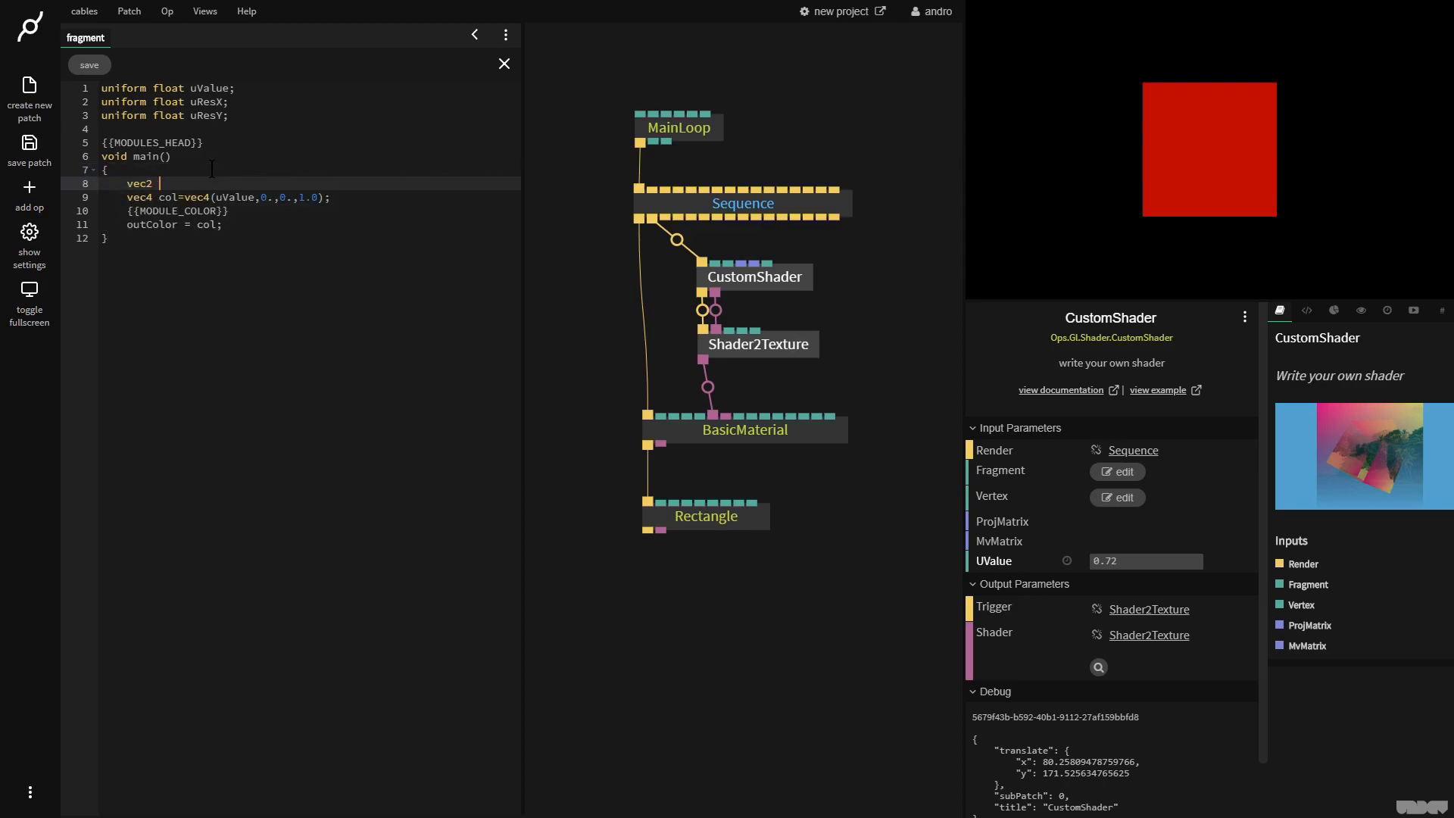
Write 'vec2 uv = gl_FragCoord.xy / vec2(uResX,uResY);' and colour with uv
{"action": "type", "text": "uv = gl_Frag"}
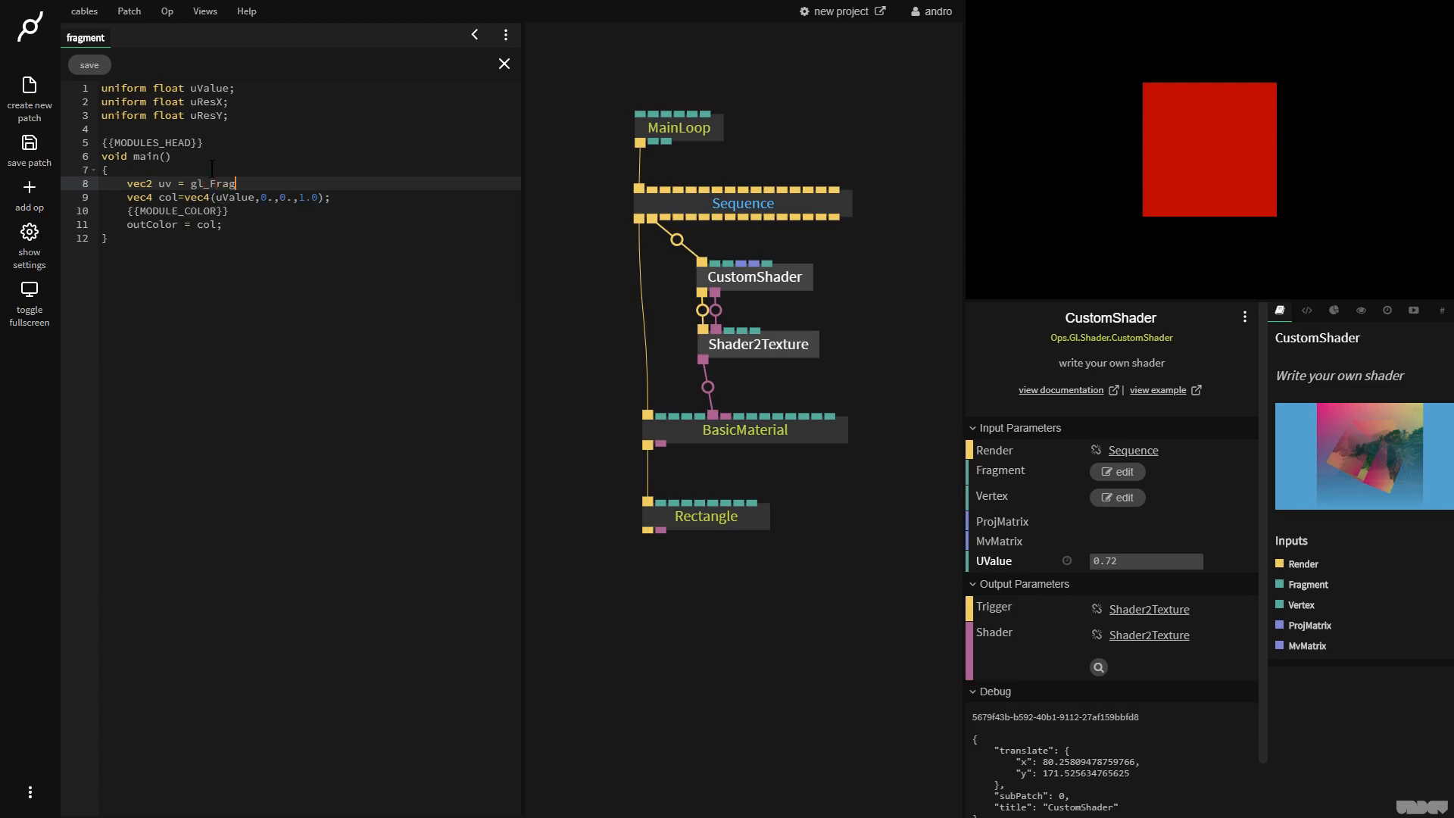
{"action": "type", "text": "Coord."}
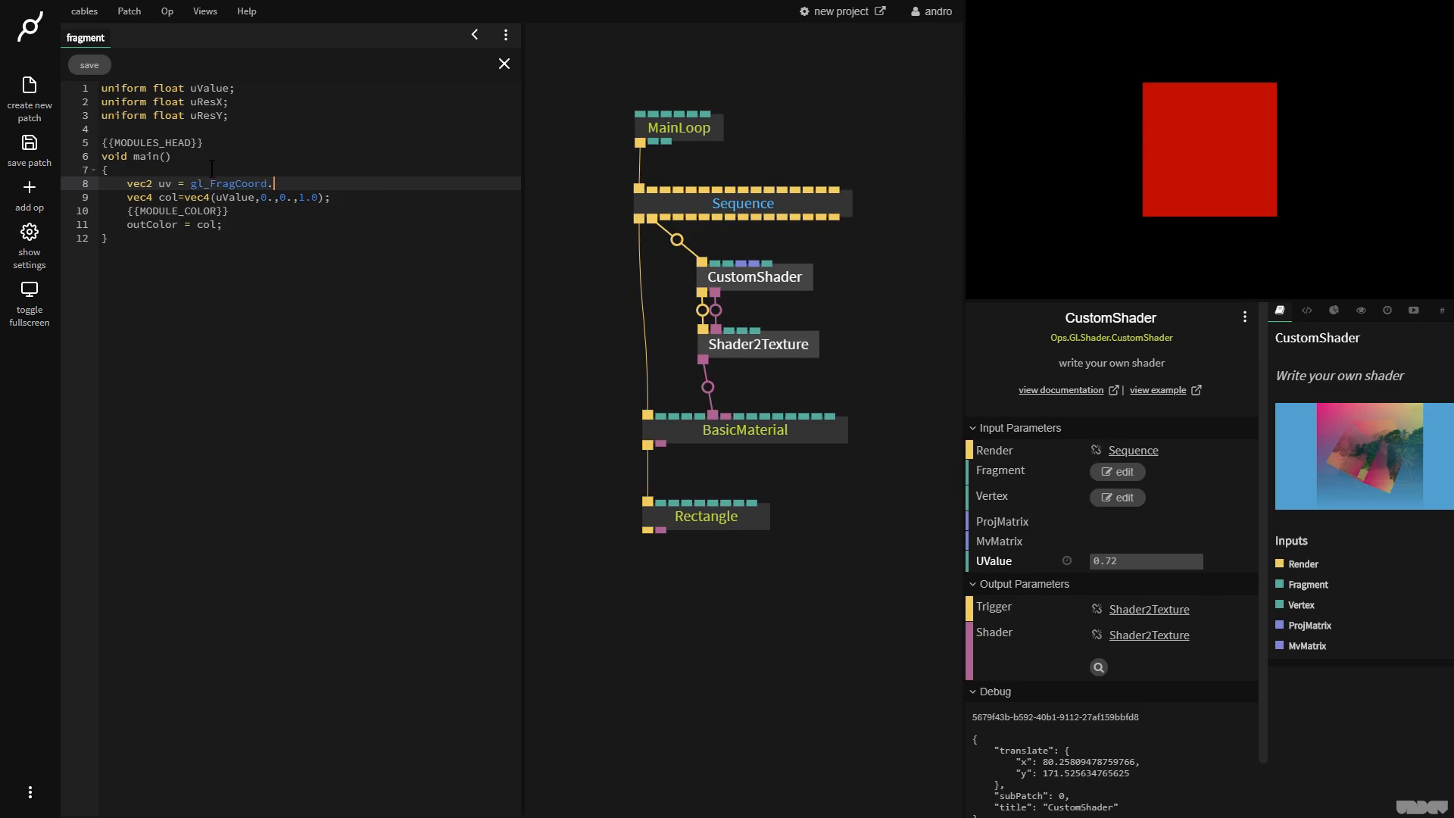
{"action": "type", "text": ".xy / vec"}
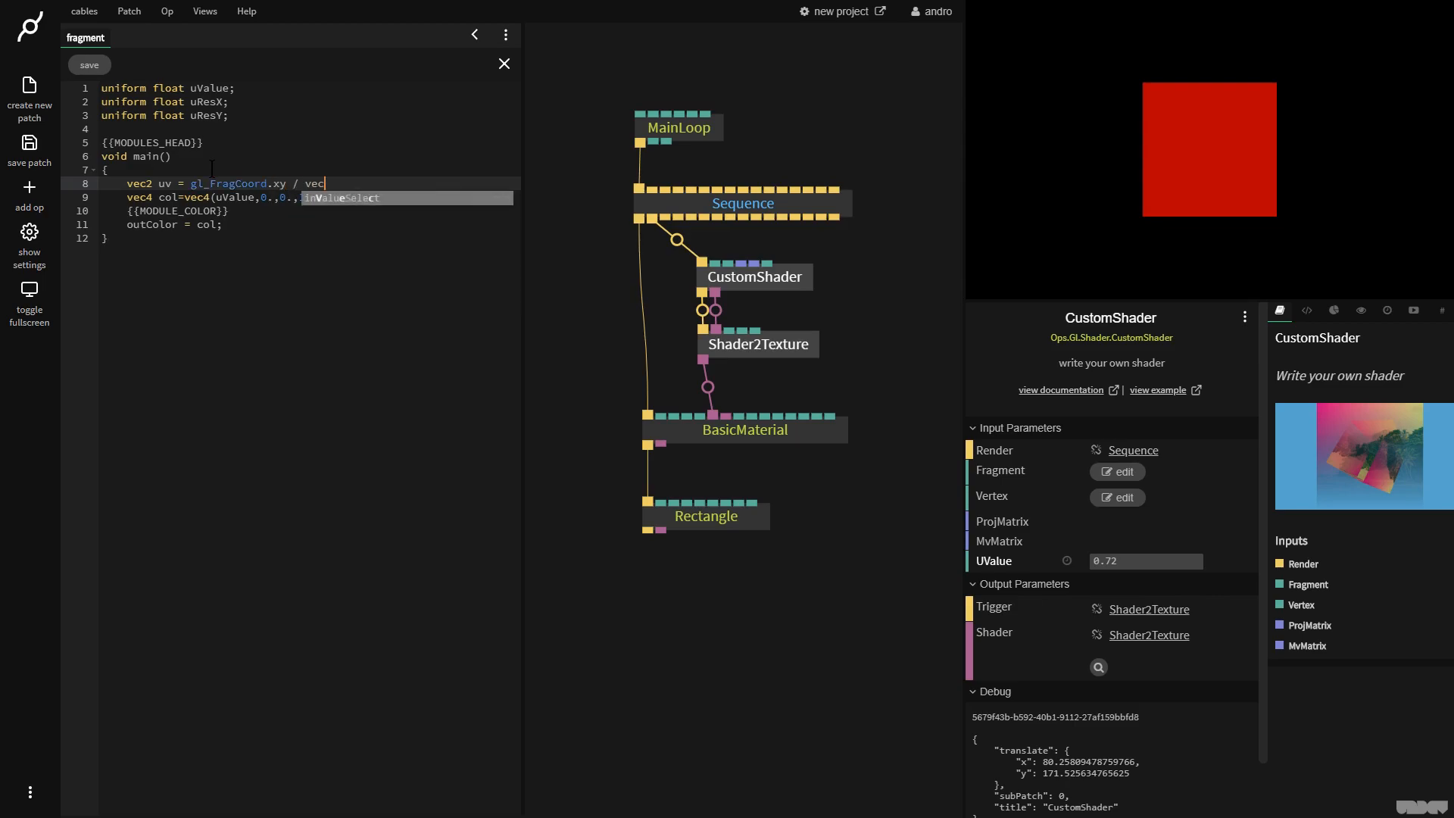
{"action": "type", "text": "()"}
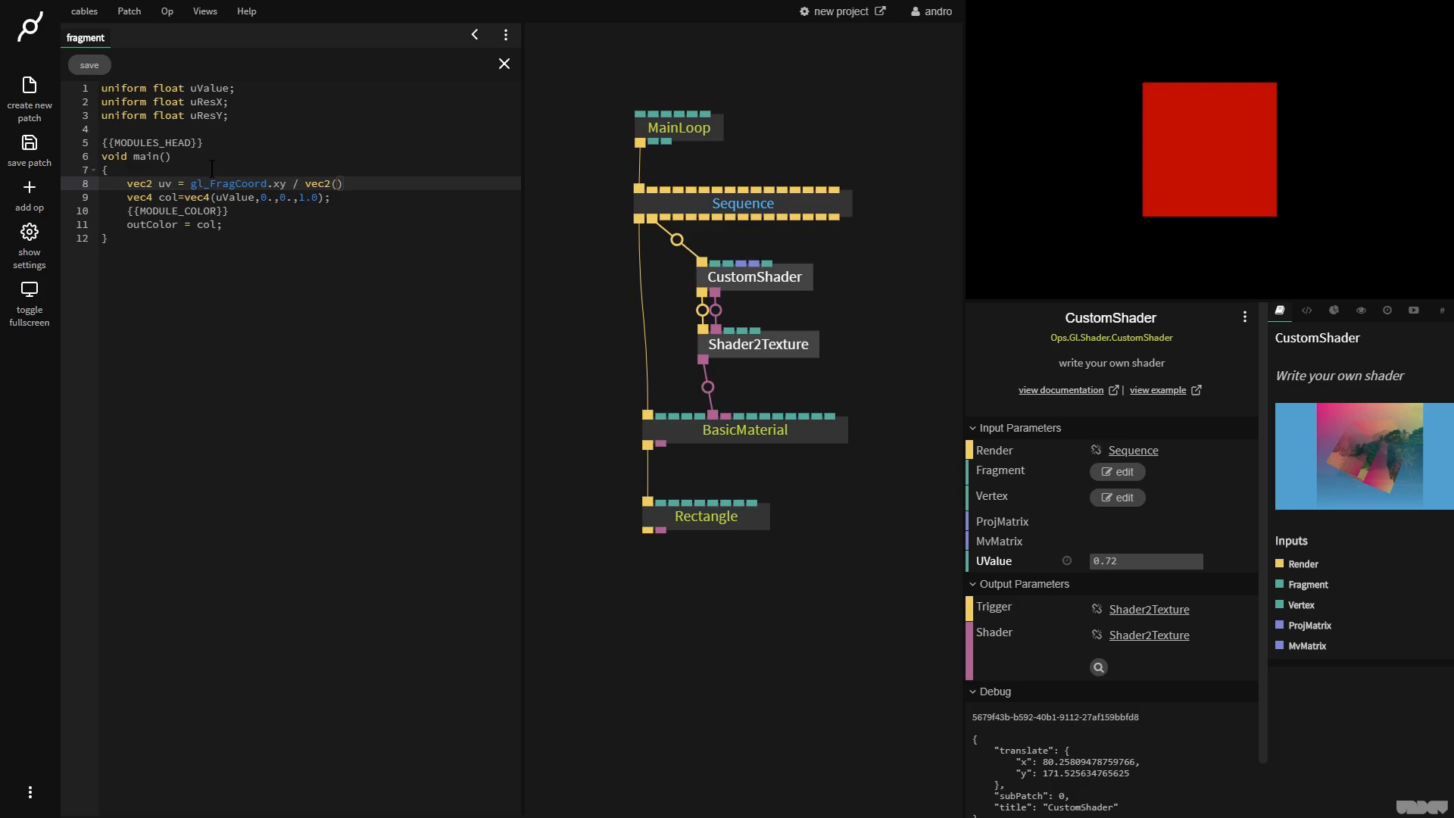
{"action": "type", "text": "uResX,"}
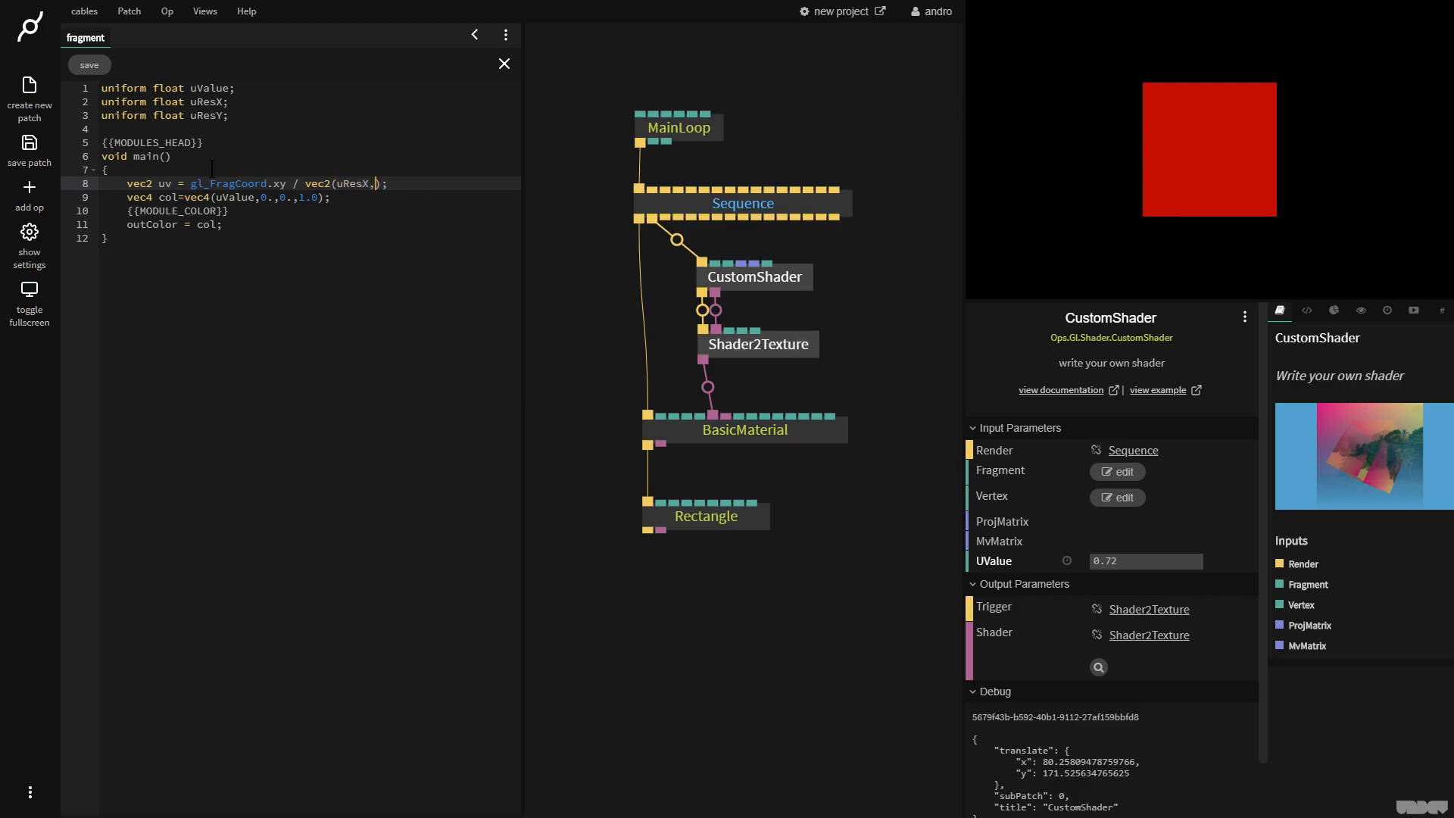
{"action": "type", "text": "uResY"}
{"action": "left_click", "coordinate": [309, 196]}
{"action": "type", "text": "v"}
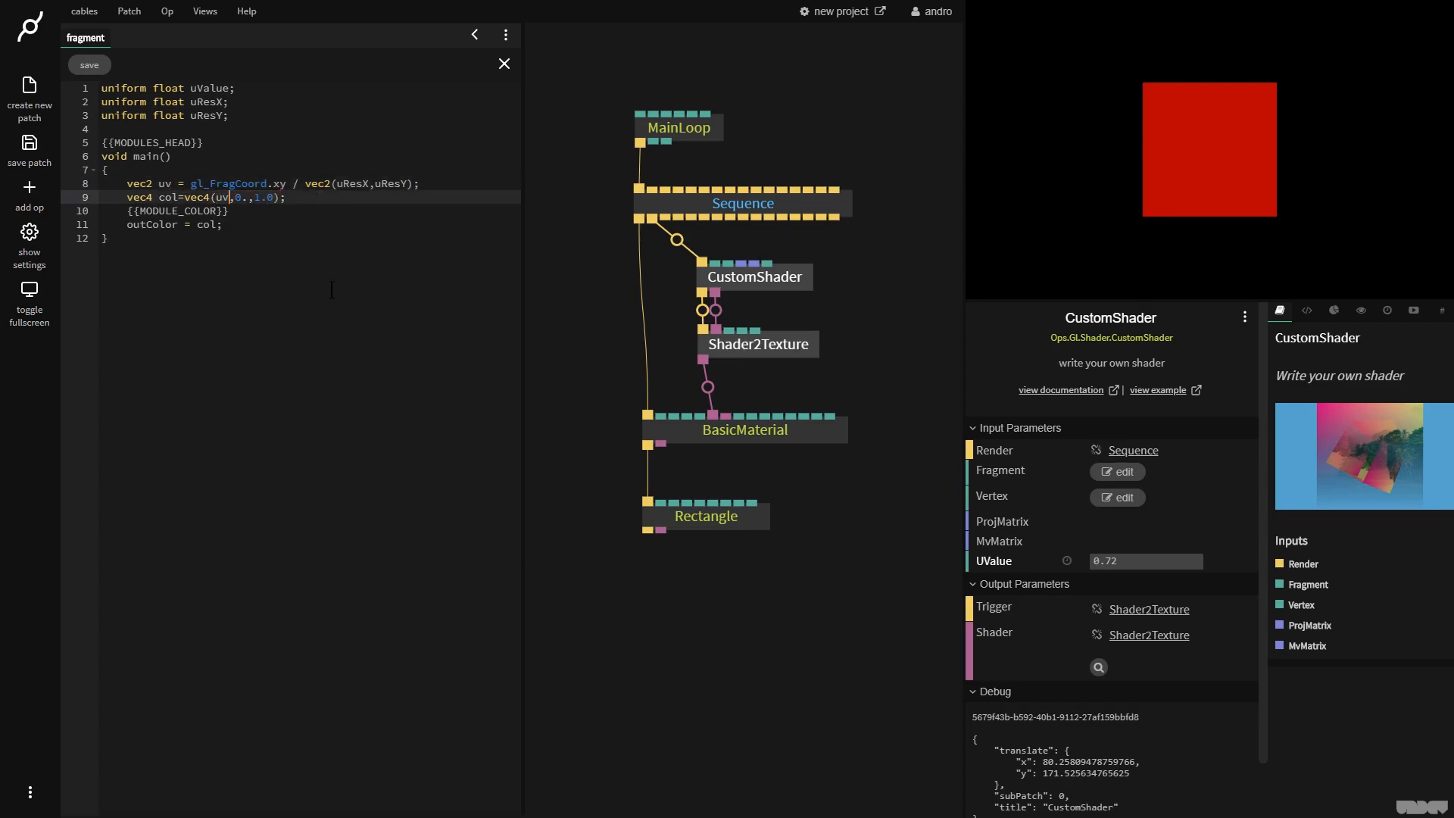
Save the fragment shader and link MainLoop's width and height to UResX and UResY
{"action": "left_click", "coordinate": [89, 64]}
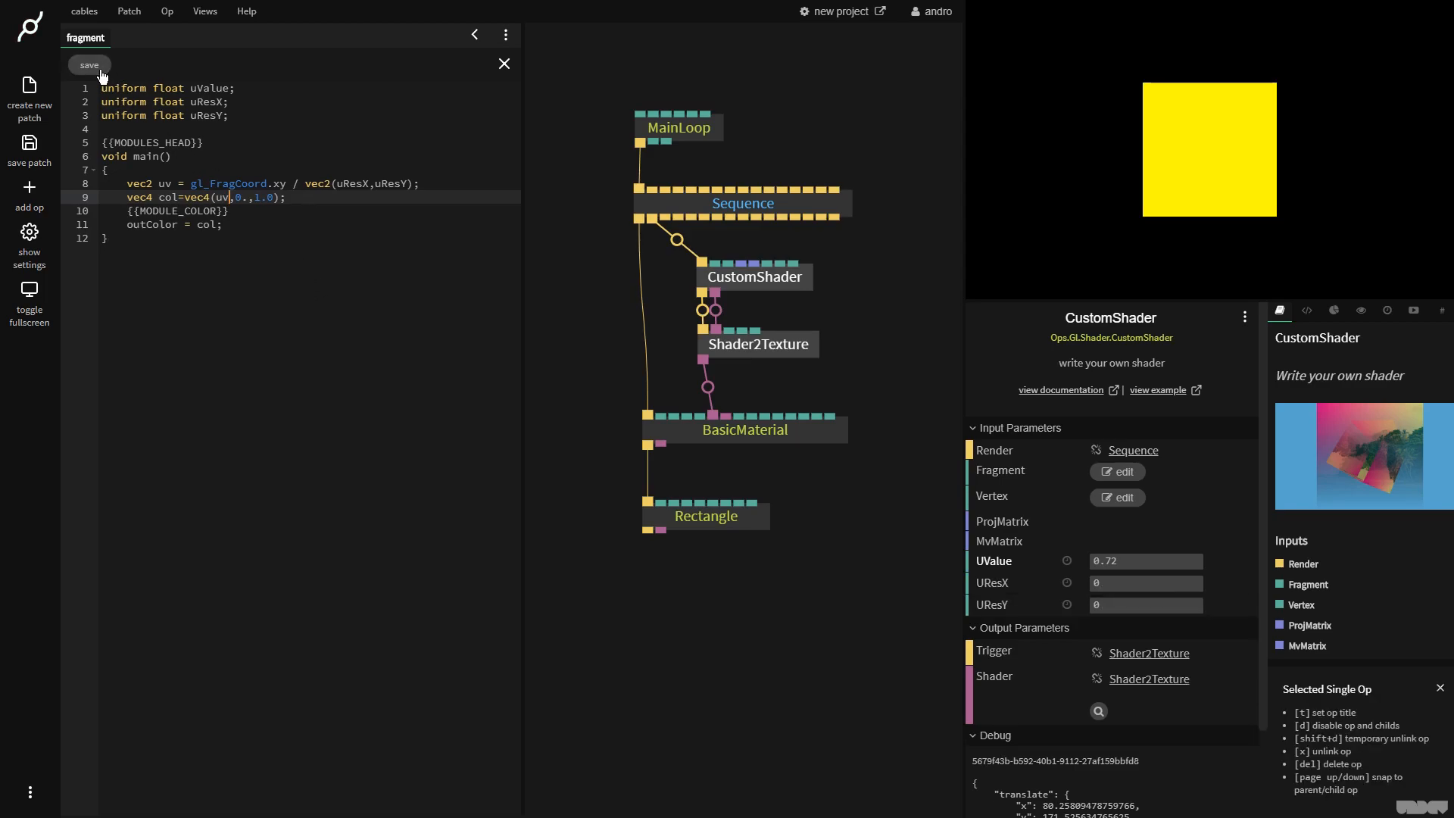
{"action": "mouse_move", "coordinate": [793, 262]}
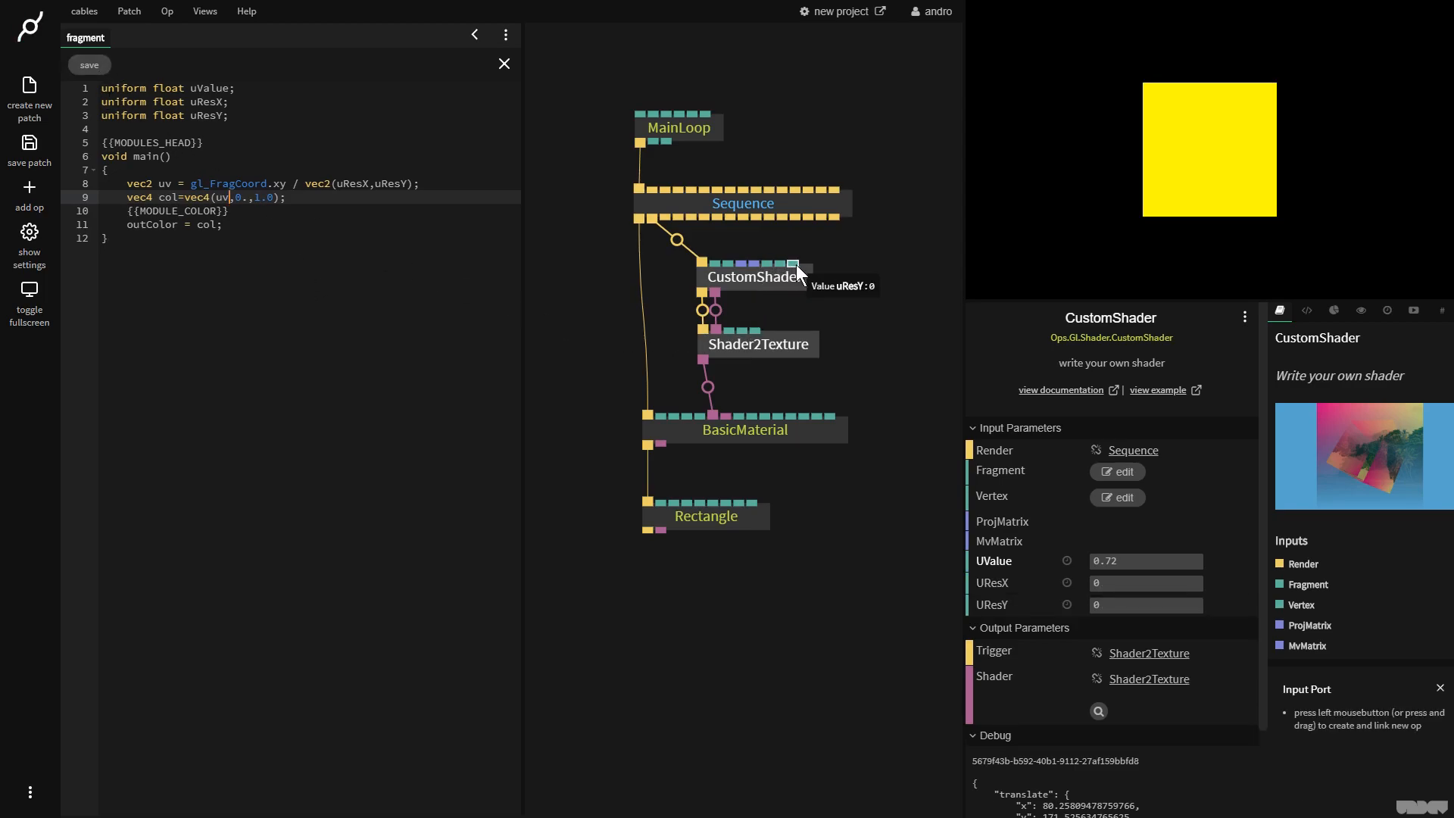
{"action": "mouse_move", "coordinate": [781, 264]}
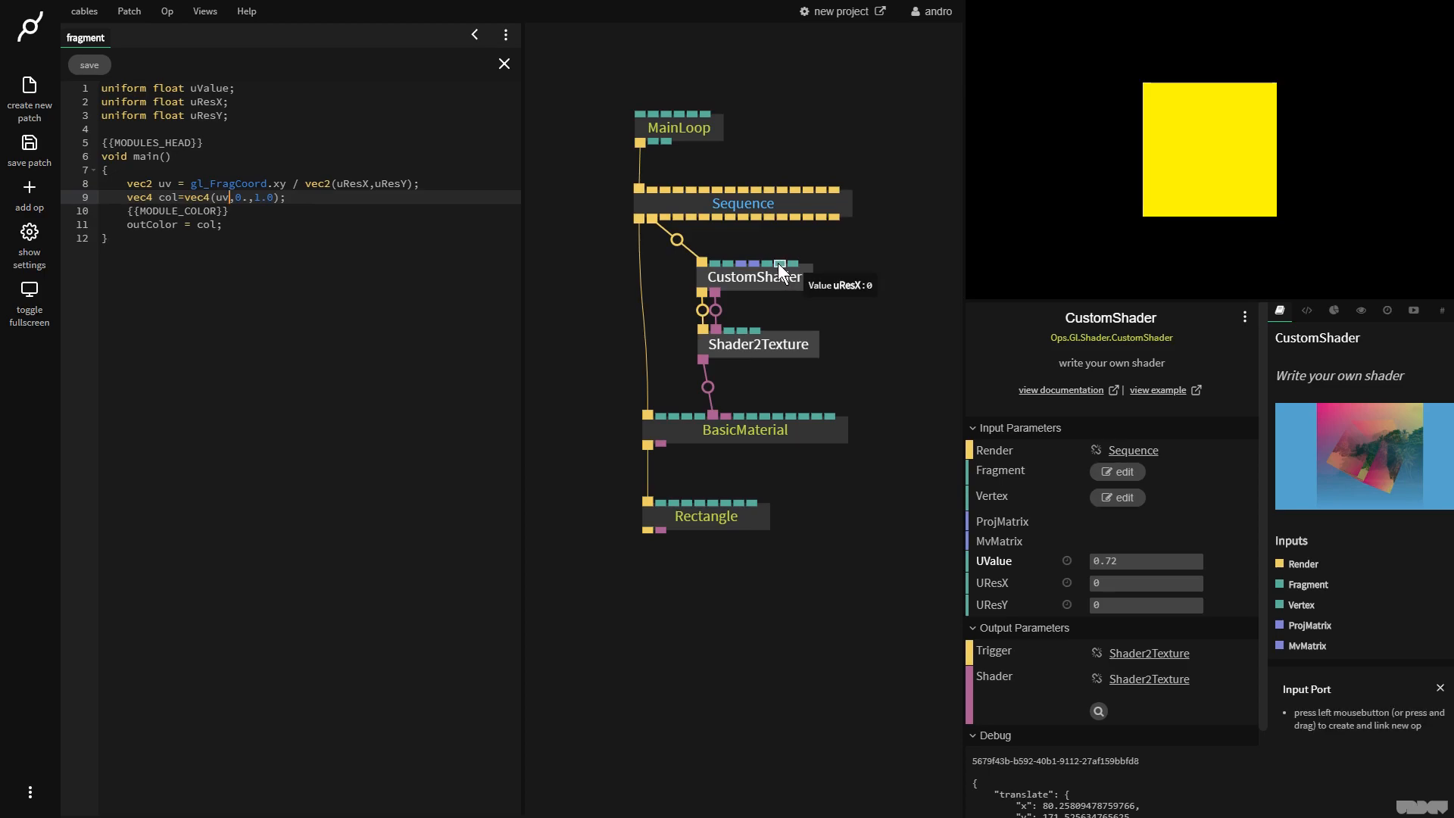
{"action": "mouse_move", "coordinate": [792, 267]}
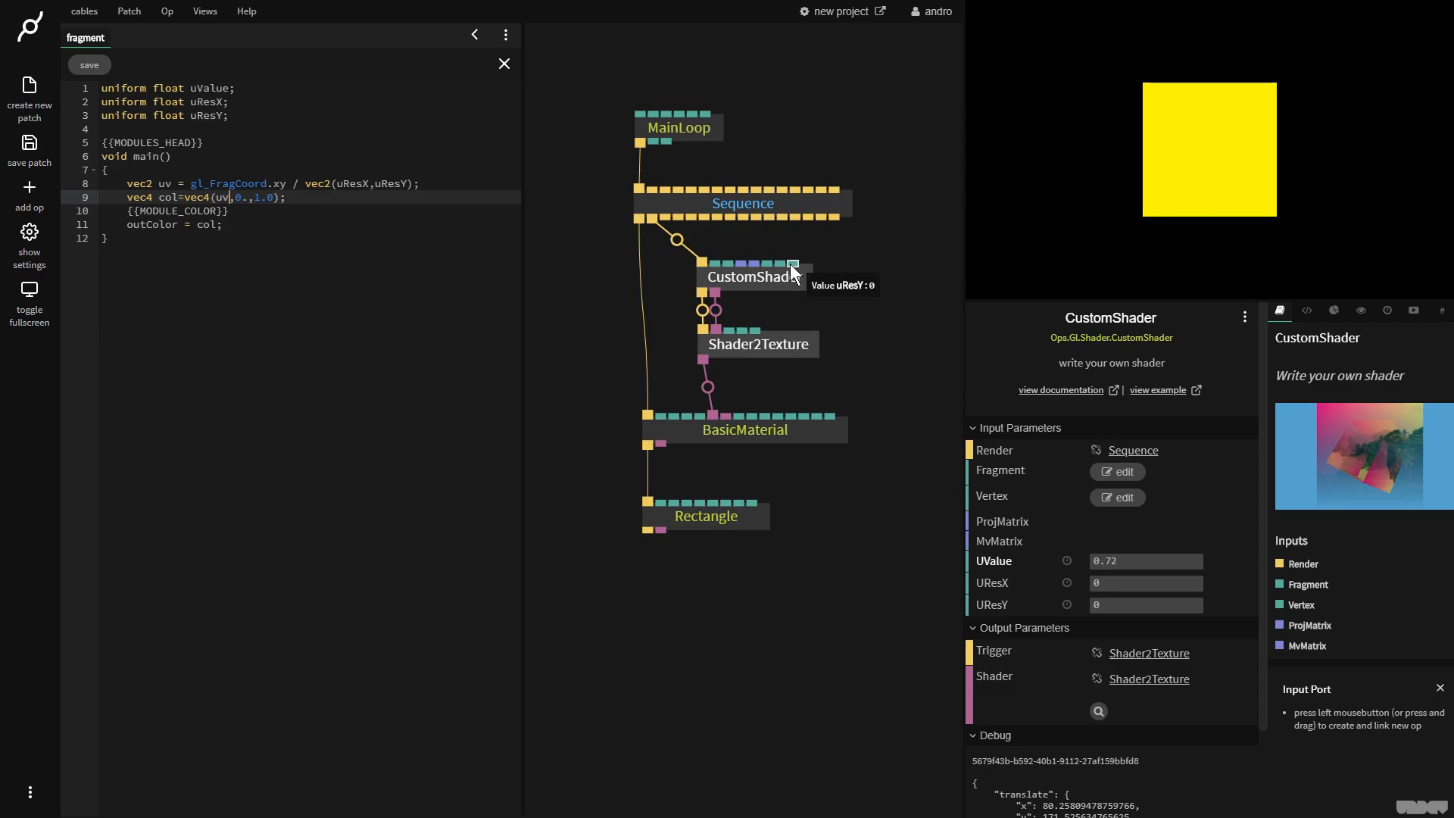
{"action": "mouse_move", "coordinate": [730, 149]}
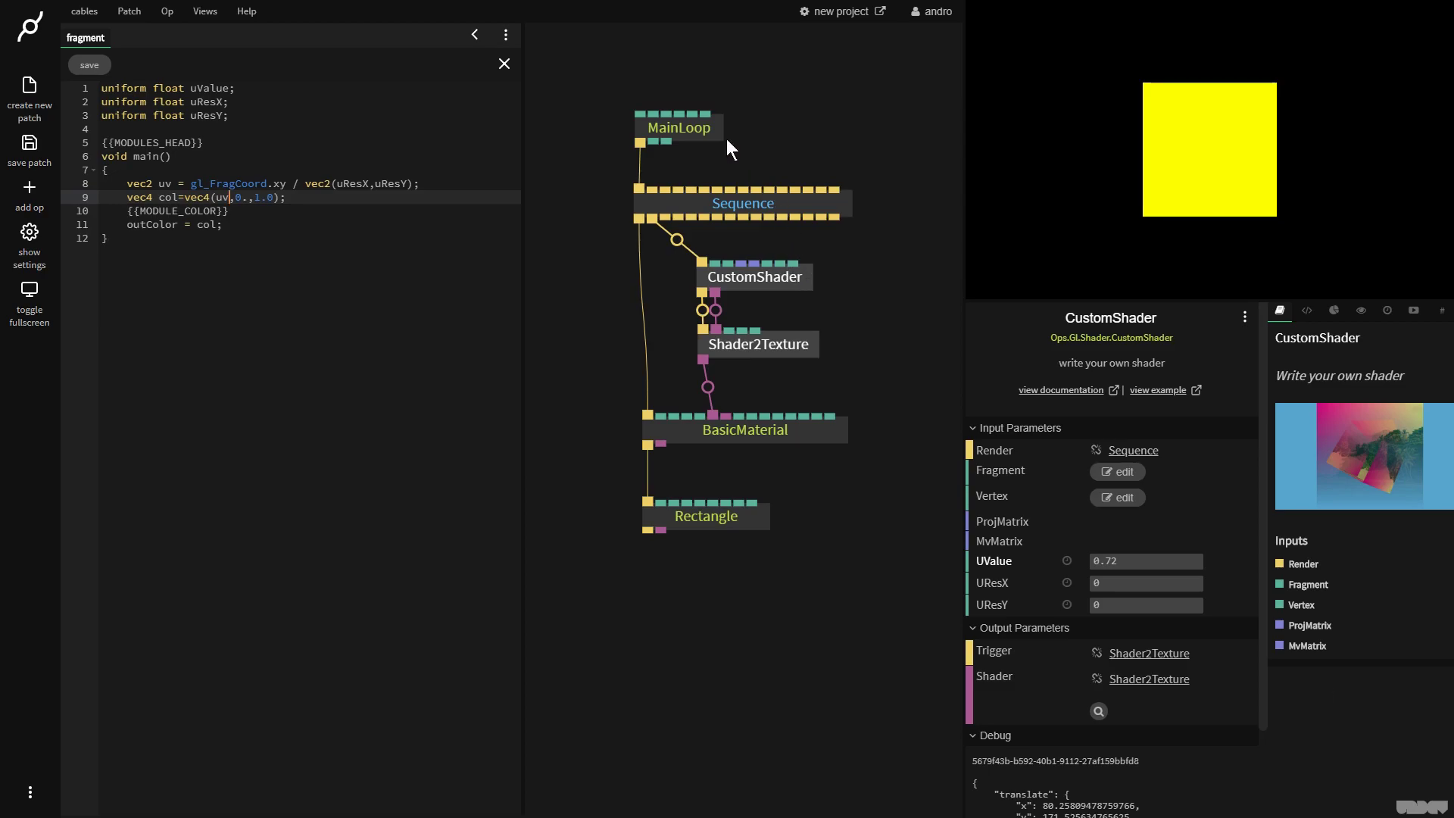
{"action": "left_click", "coordinate": [676, 109]}
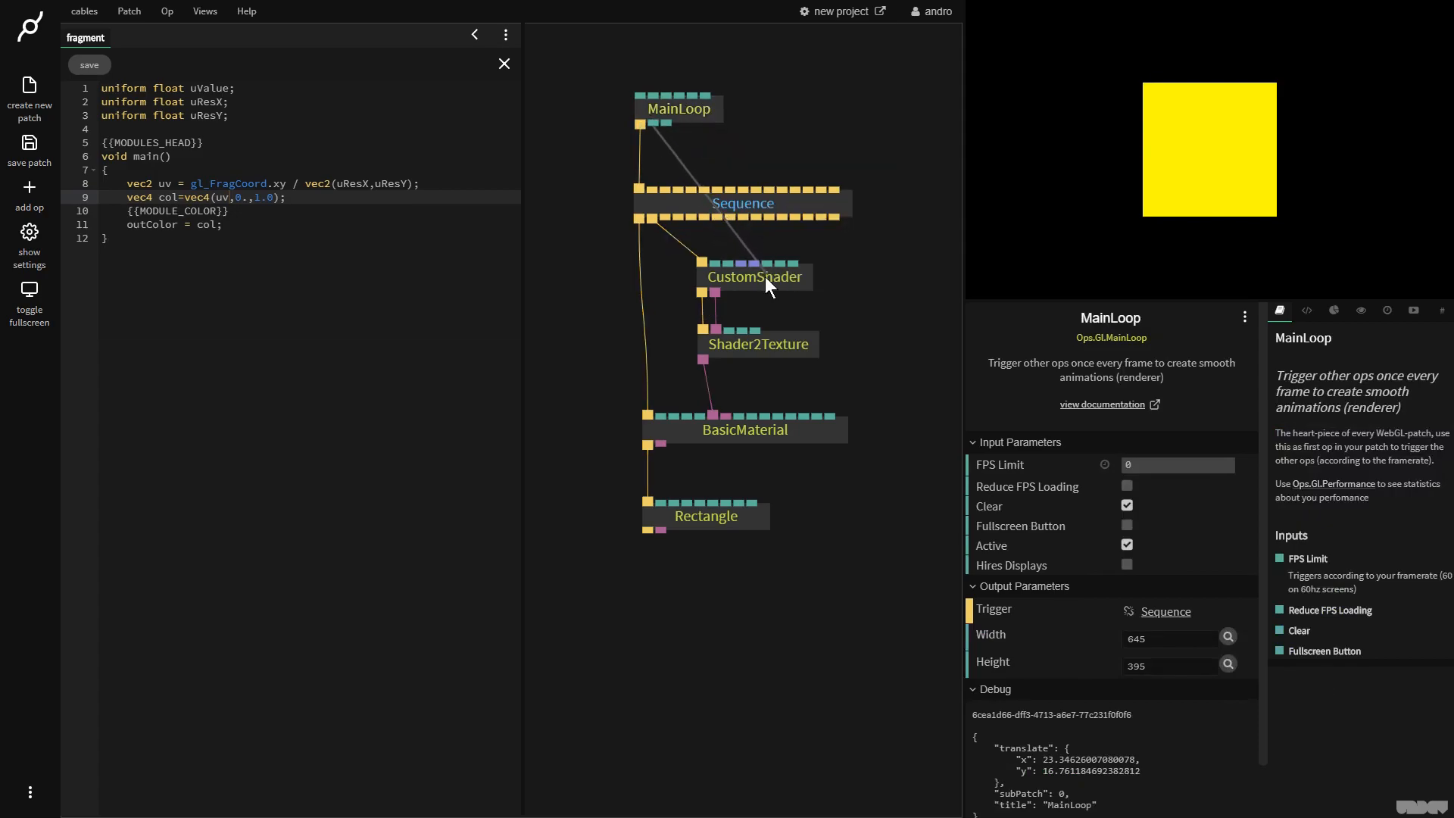
{"action": "left_click", "coordinate": [754, 276]}
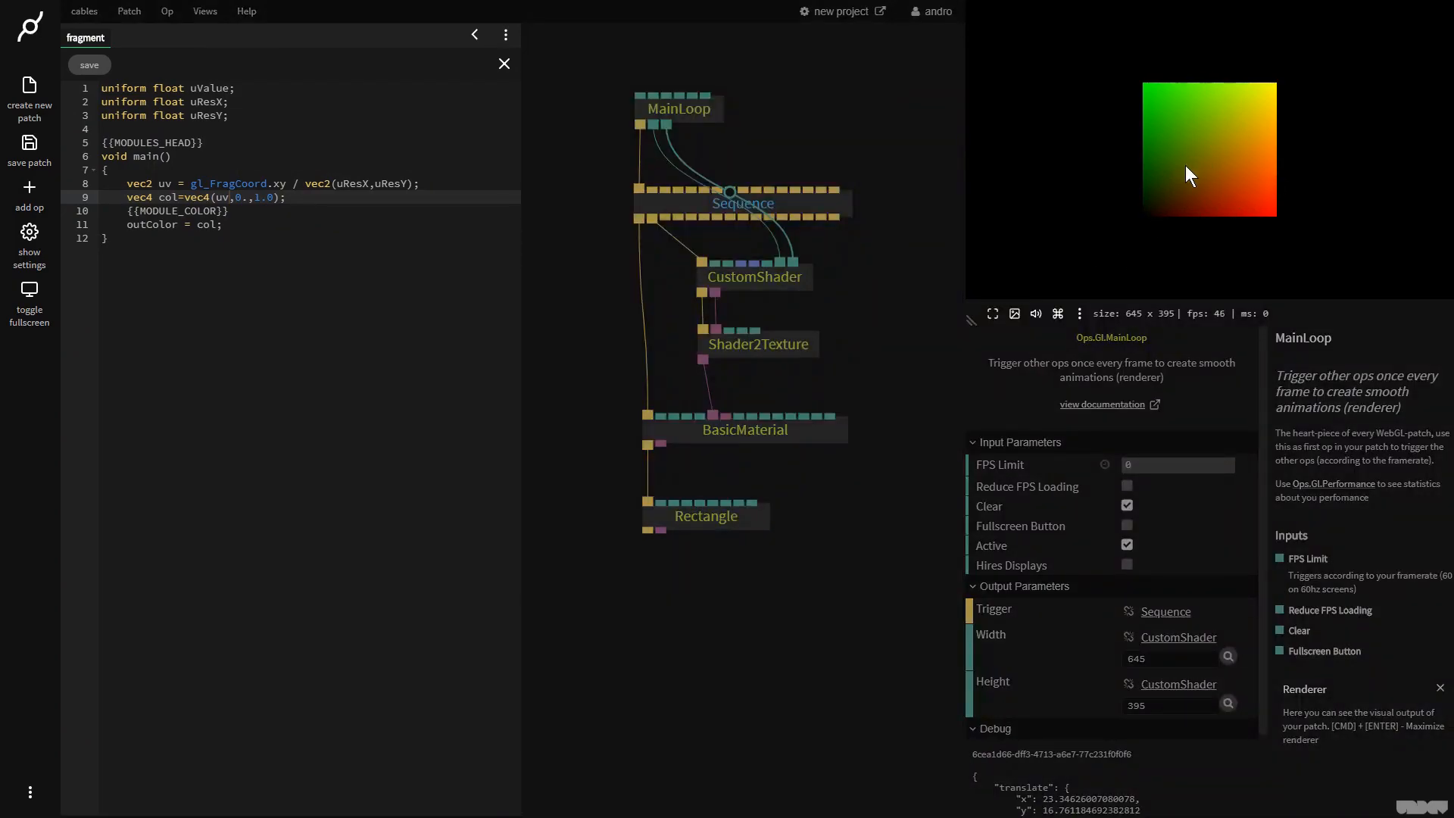
Declare 'IN vec2 texCoord;' and set 'vec2 uv = texCoord;'
{"action": "left_click", "coordinate": [172, 156]}
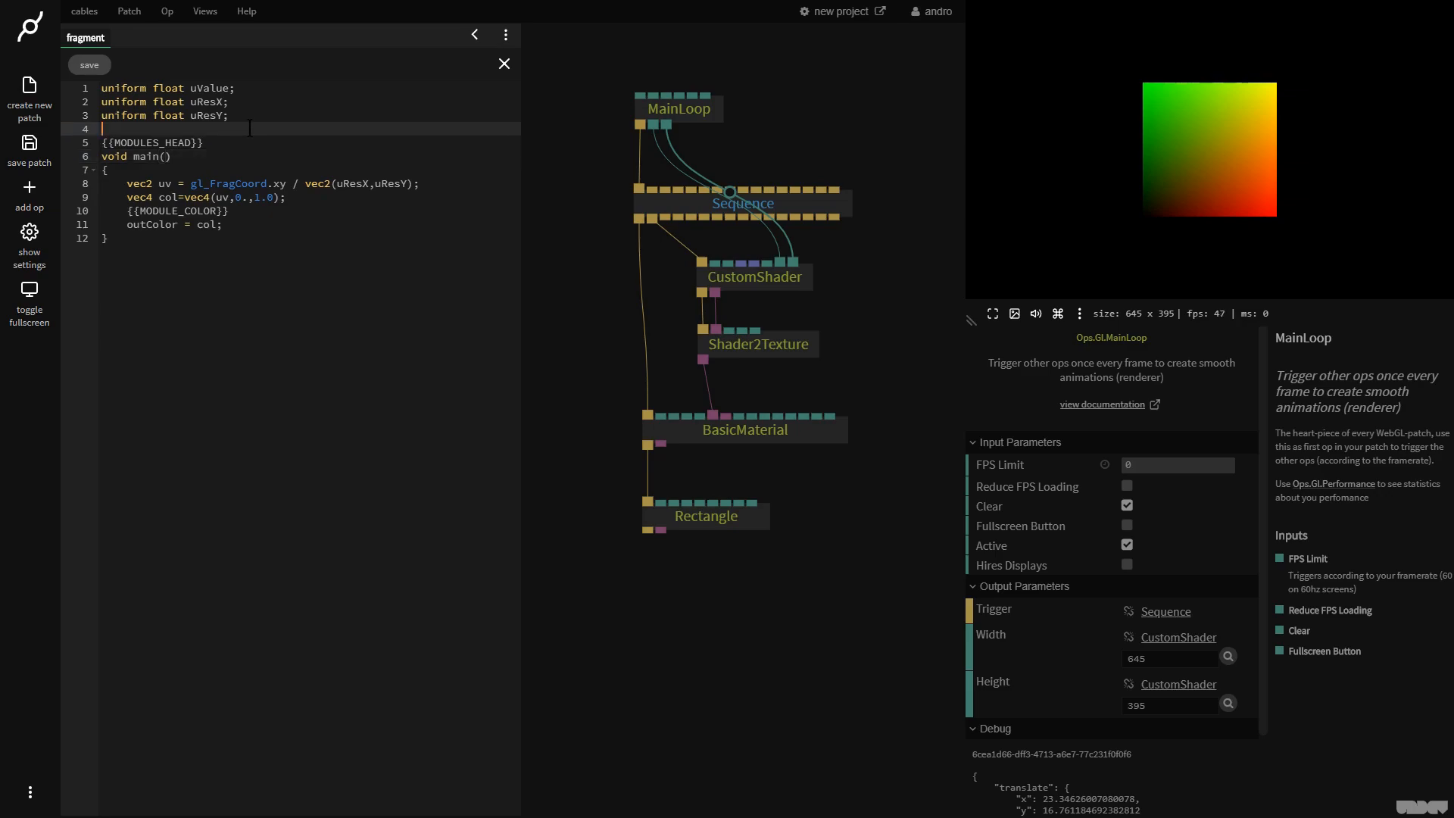
{"action": "type", "text": "IN"}
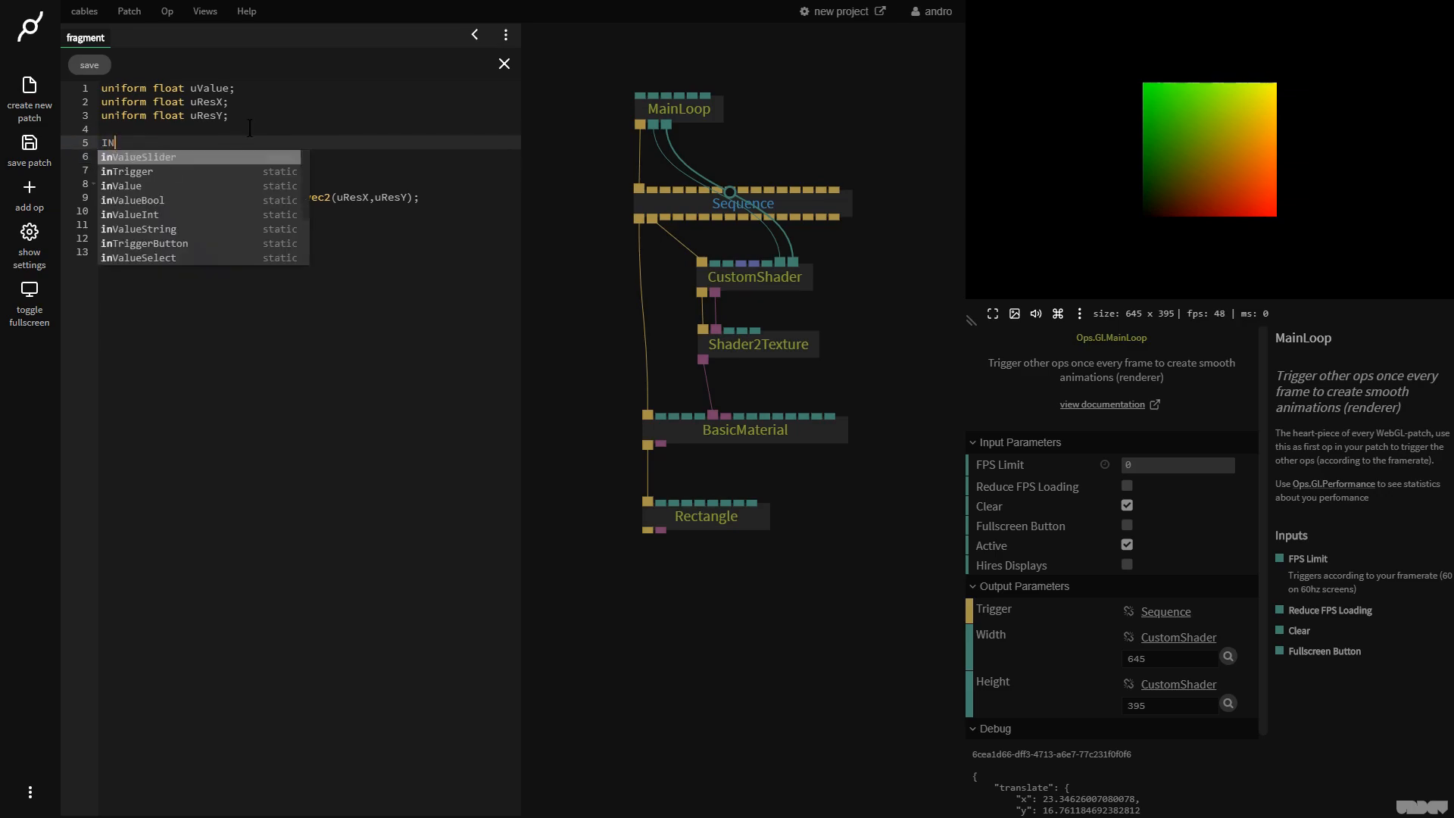
{"action": "type", "text": "vec2"}
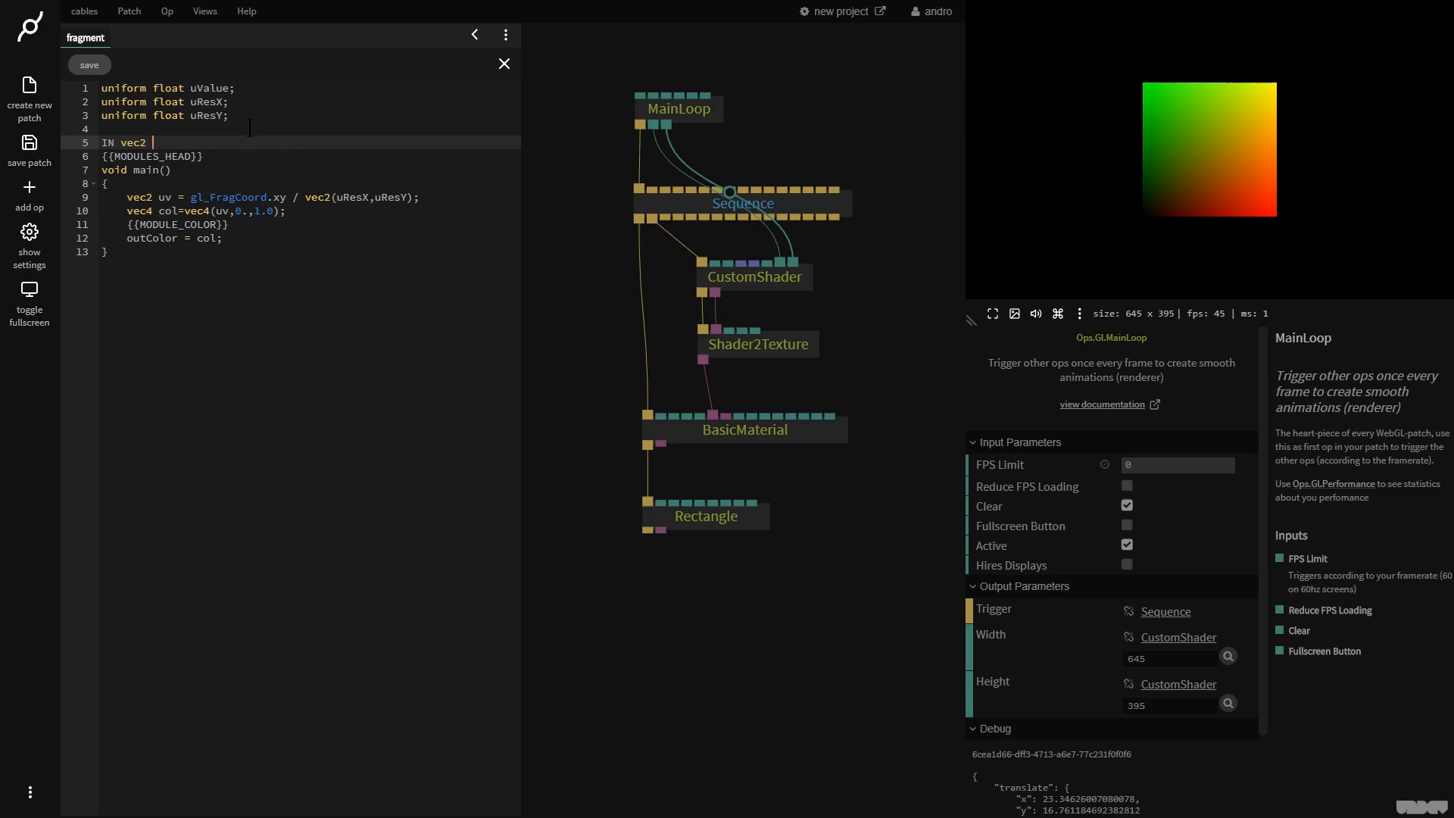
{"action": "type", "text": "texCoord;"}
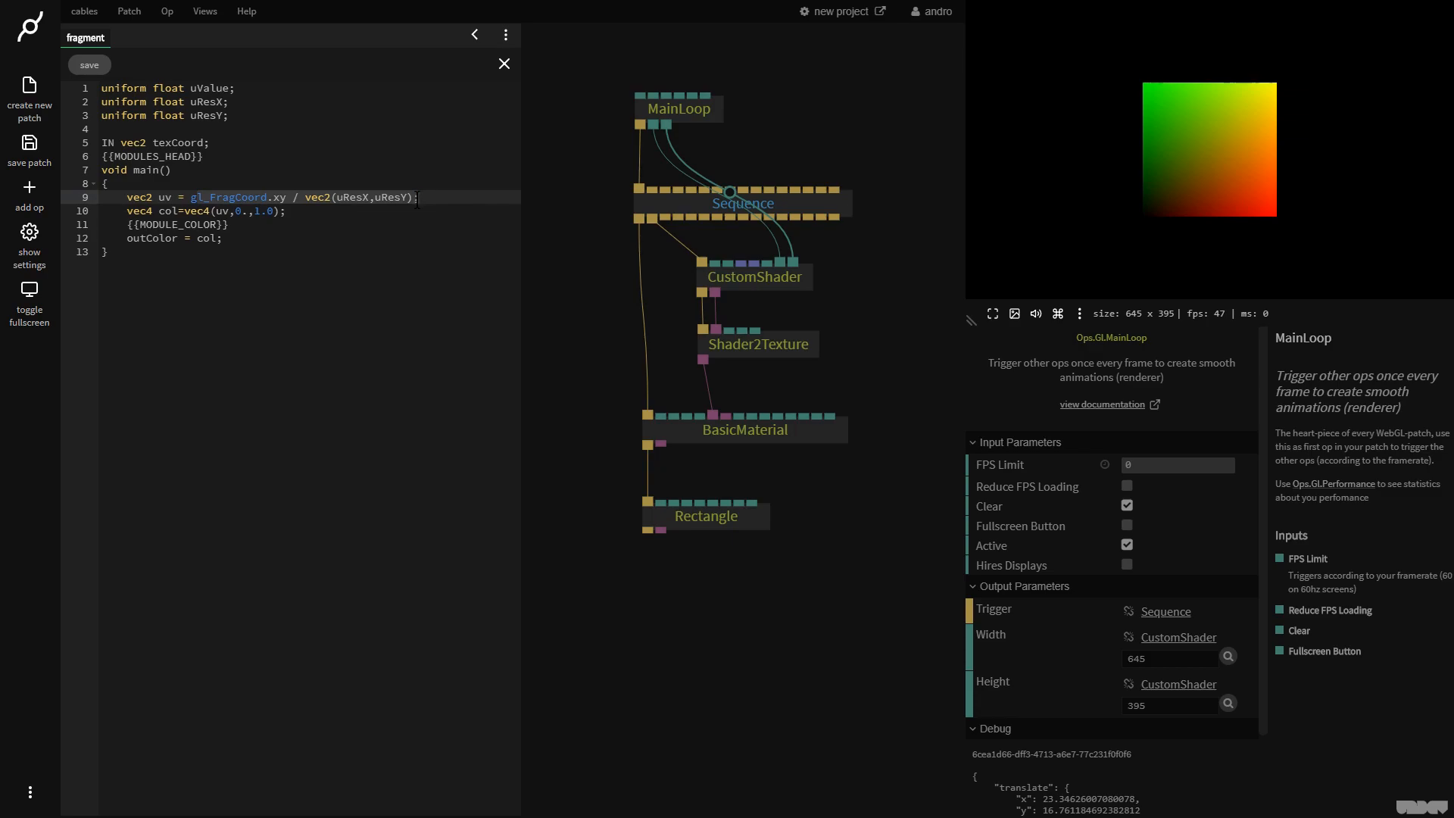
{"action": "type", "text": "gtexCoord;"}
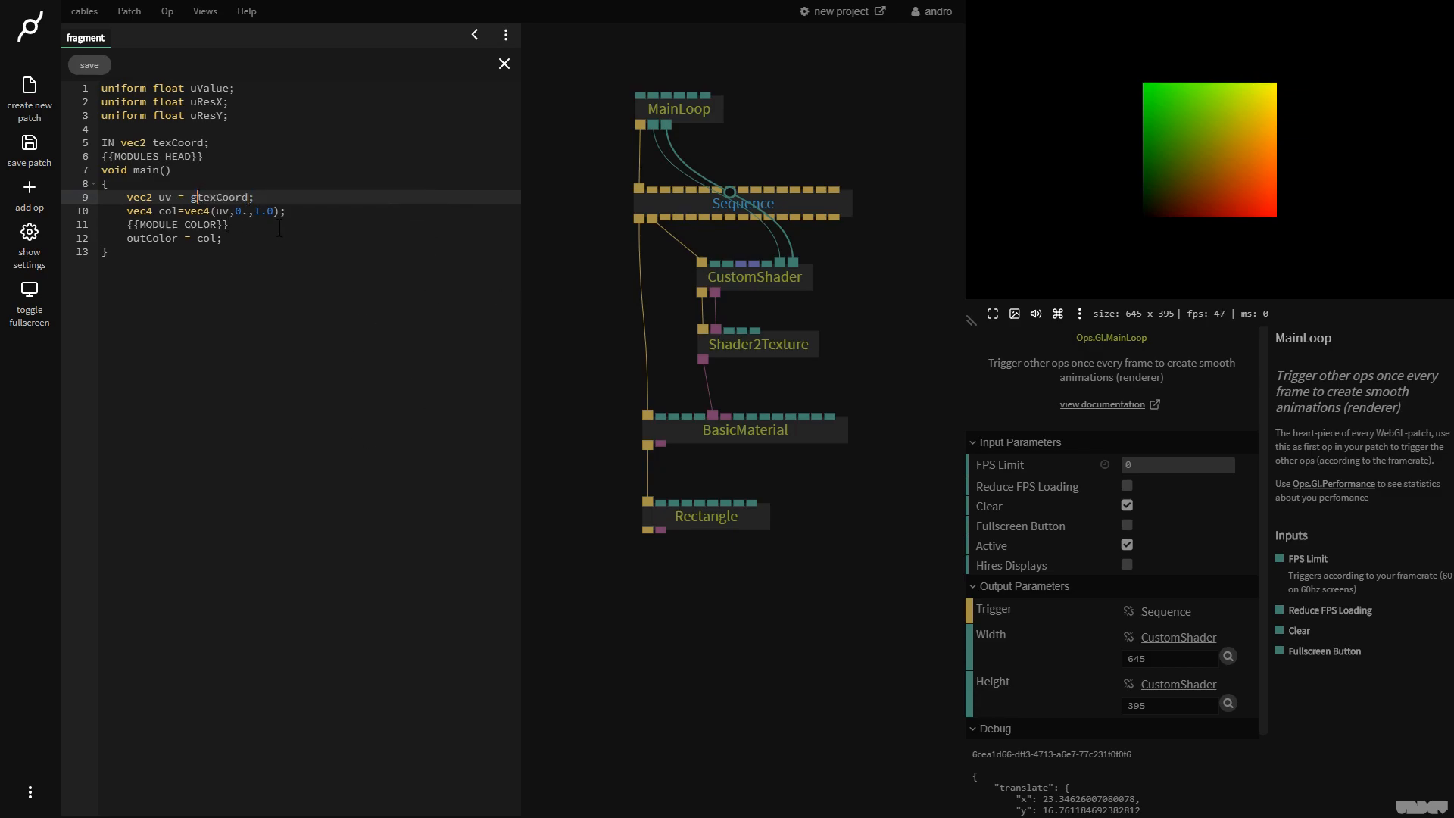
{"action": "key", "text": "Backspace"}
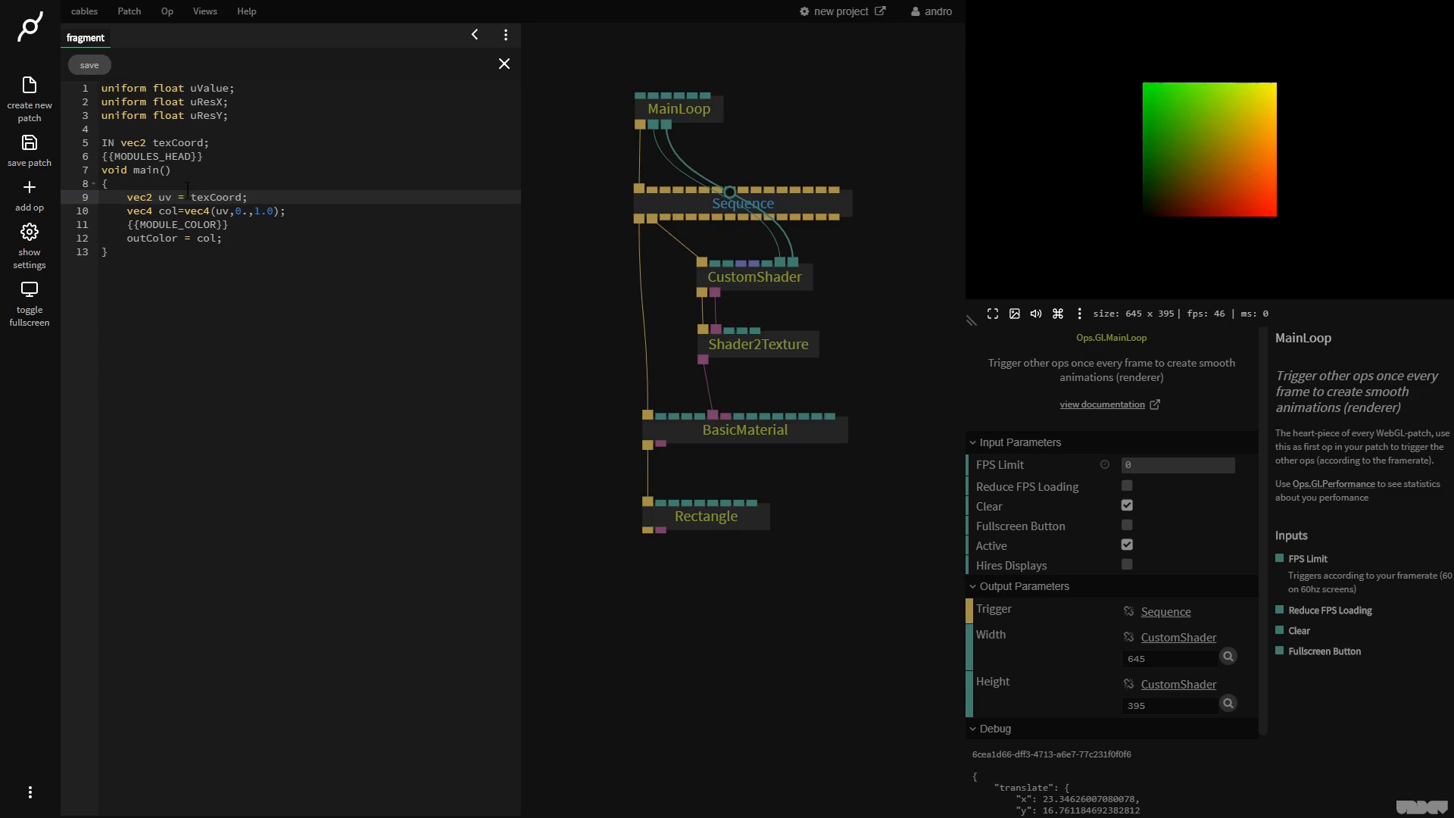
{"action": "left_click", "coordinate": [755, 277]}
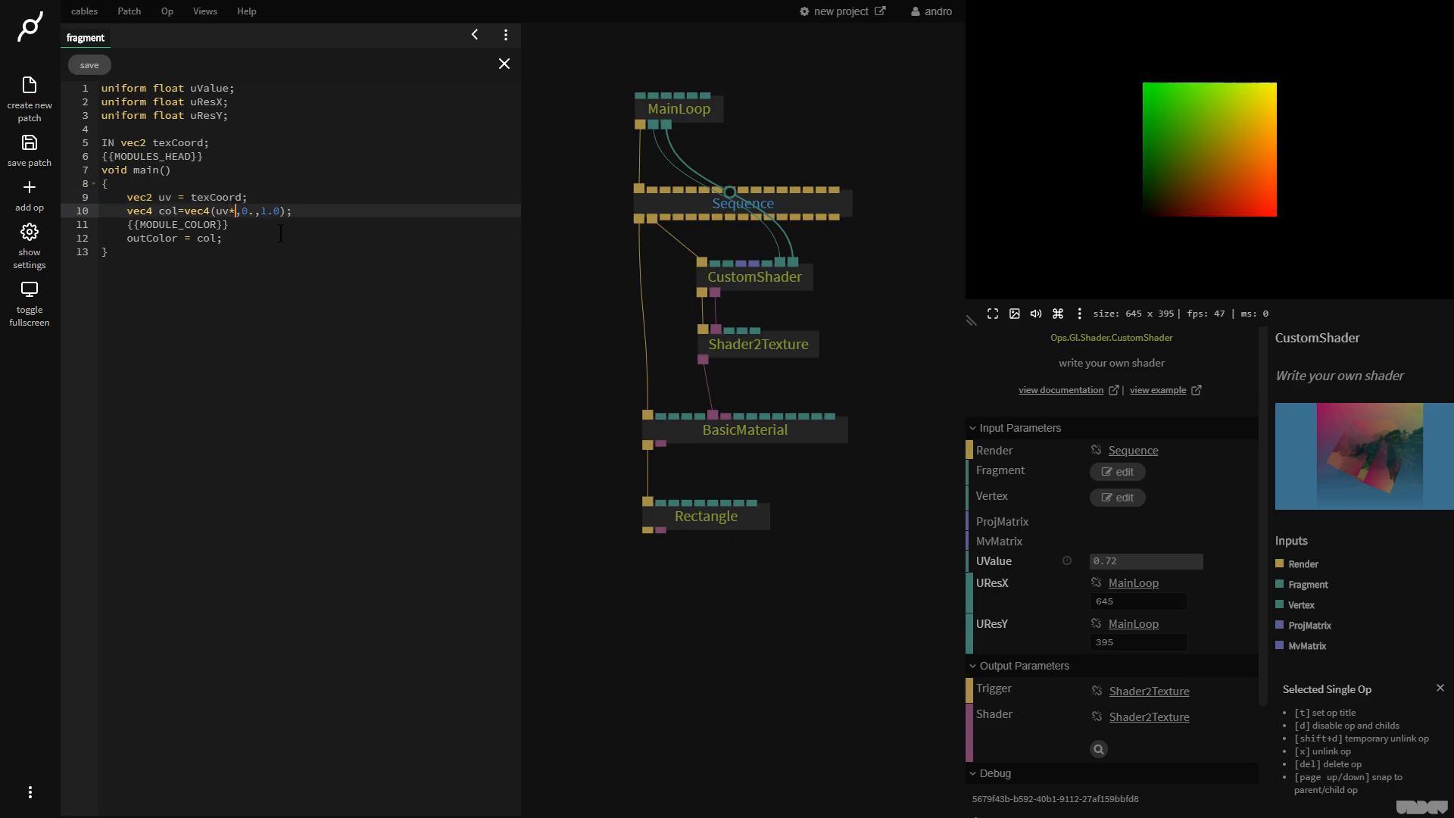
Try multiplying uv by uValue and set UValue to 0.46
{"action": "type", "text": "uVal"}
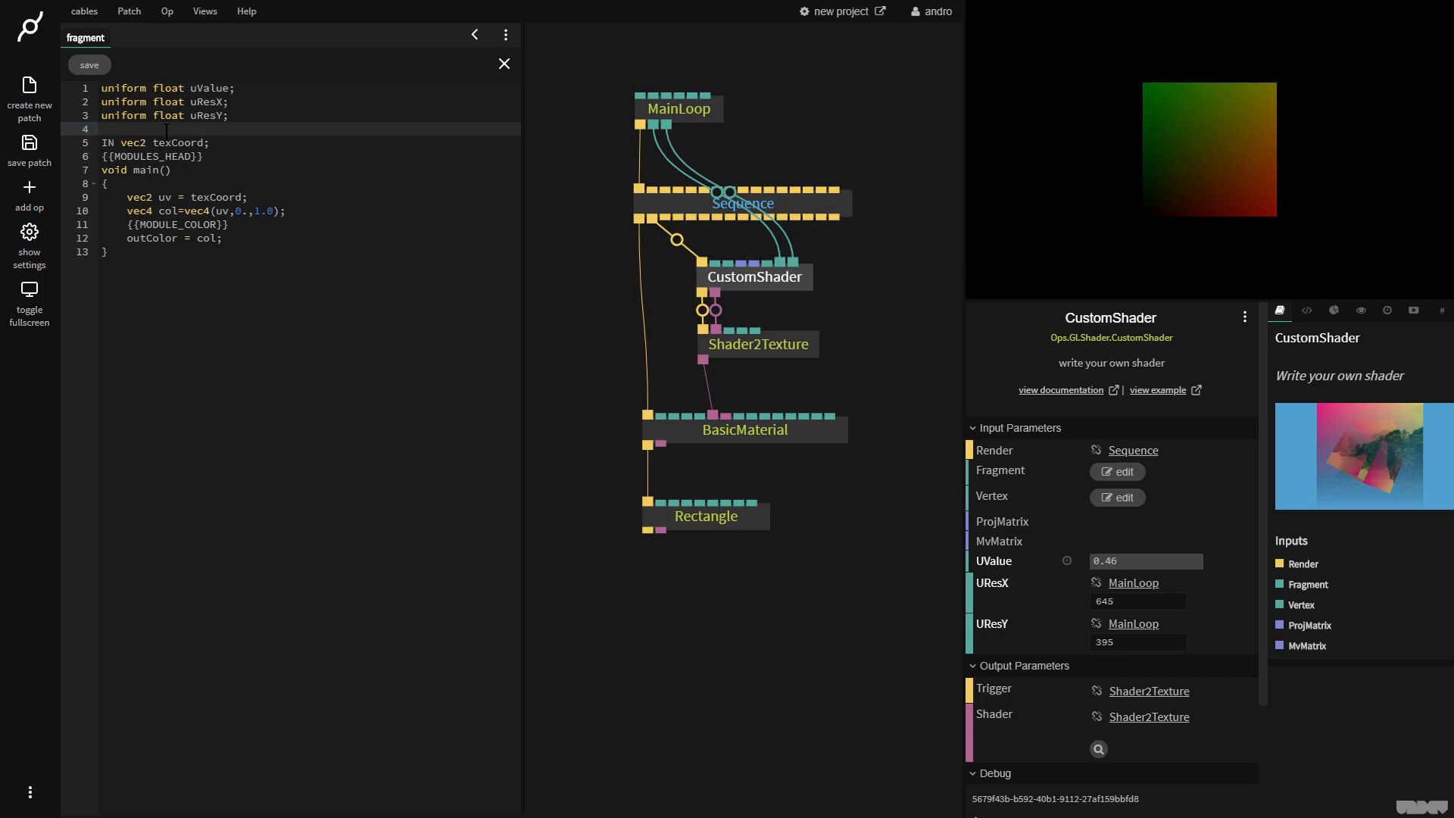
Add 'uniform sampler2D tex1;' and change the colour line to 'vec4 col = texture(tex1,uv);'
{"action": "type", "text": "uniform"}
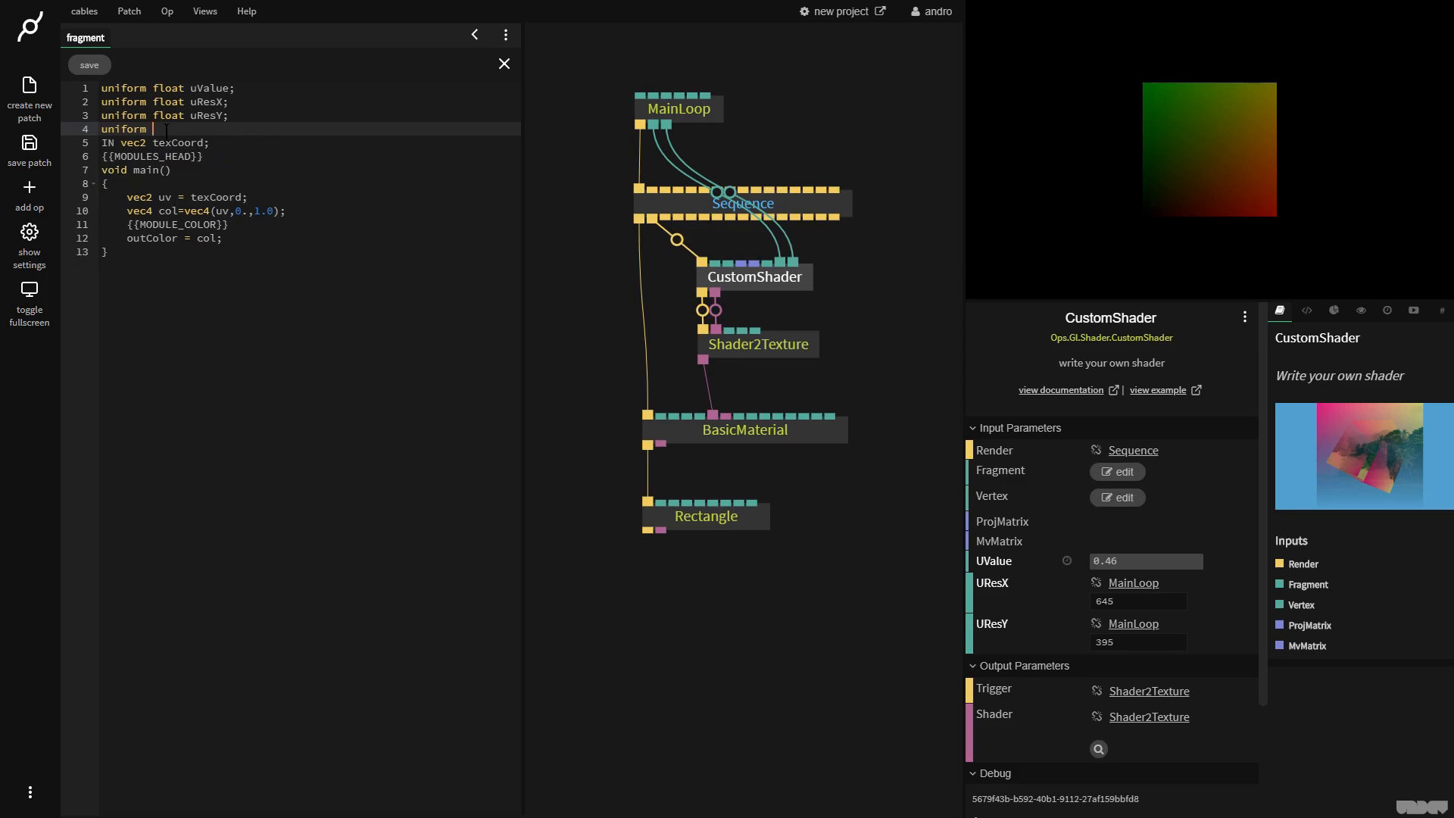
{"action": "type", "text": "sampler2D"}
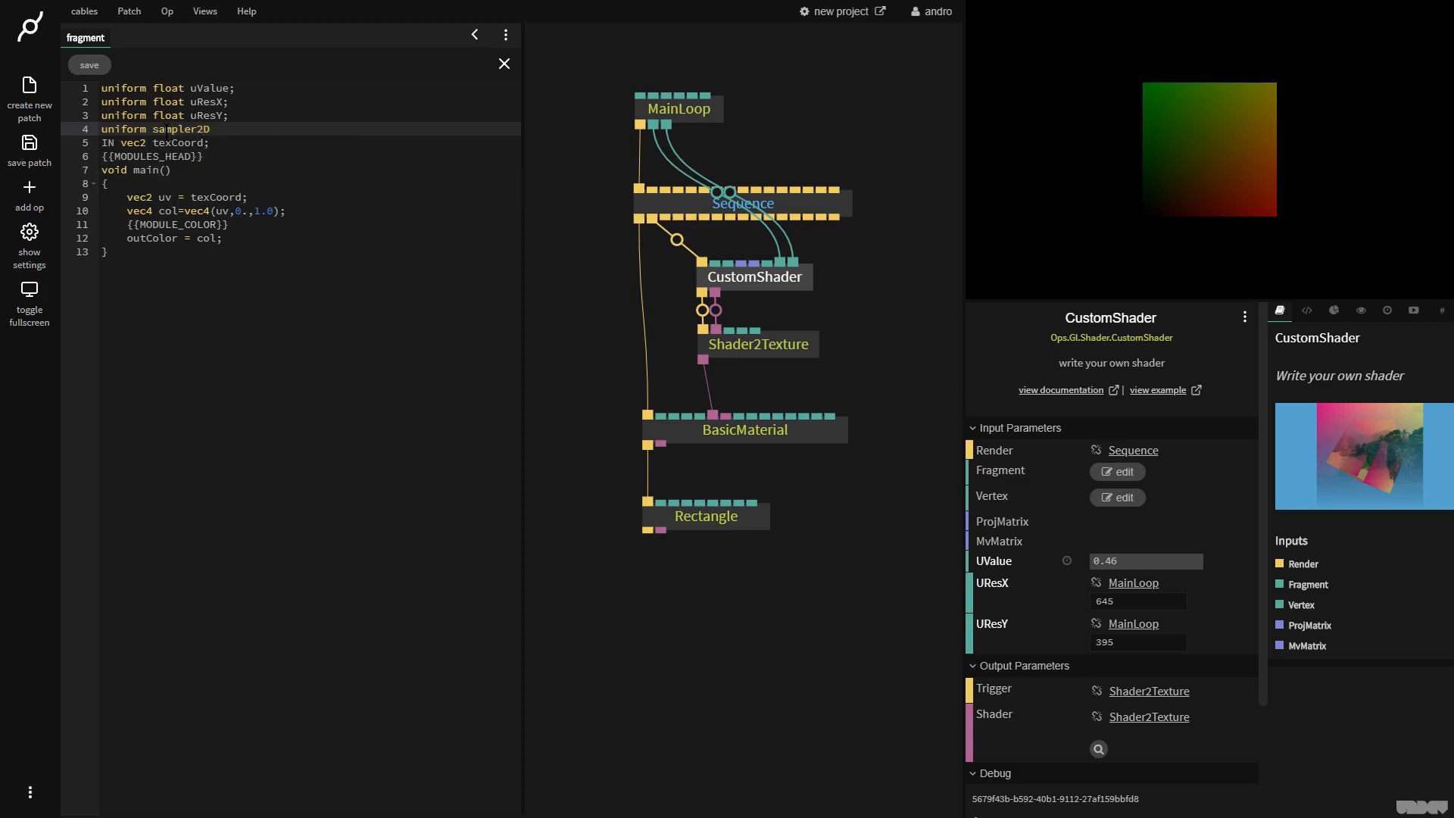
{"action": "type", "text": "tex1;"}
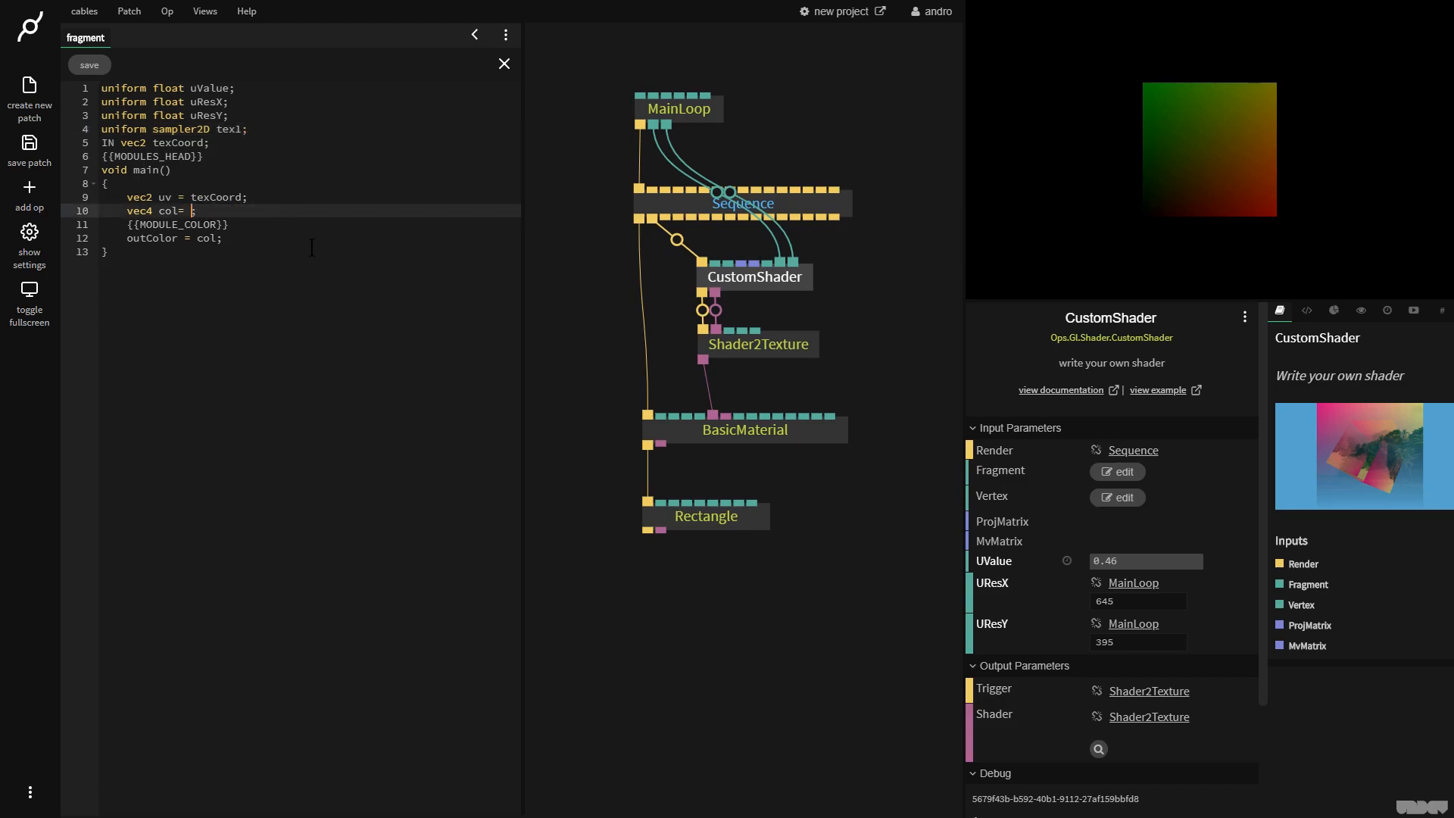
{"action": "type", "text": "texture()"}
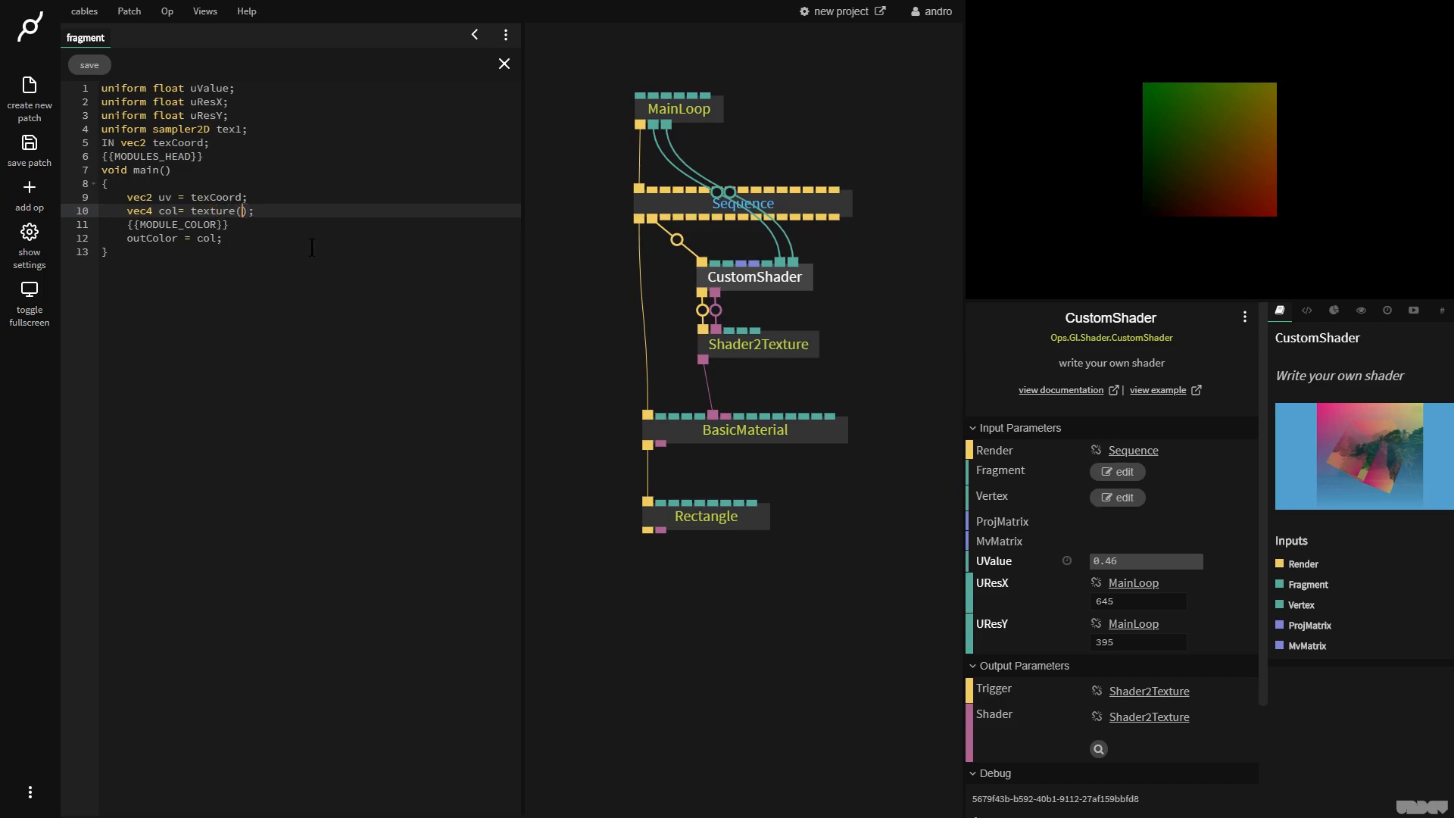
{"action": "type", "text": "tex1,uv"}
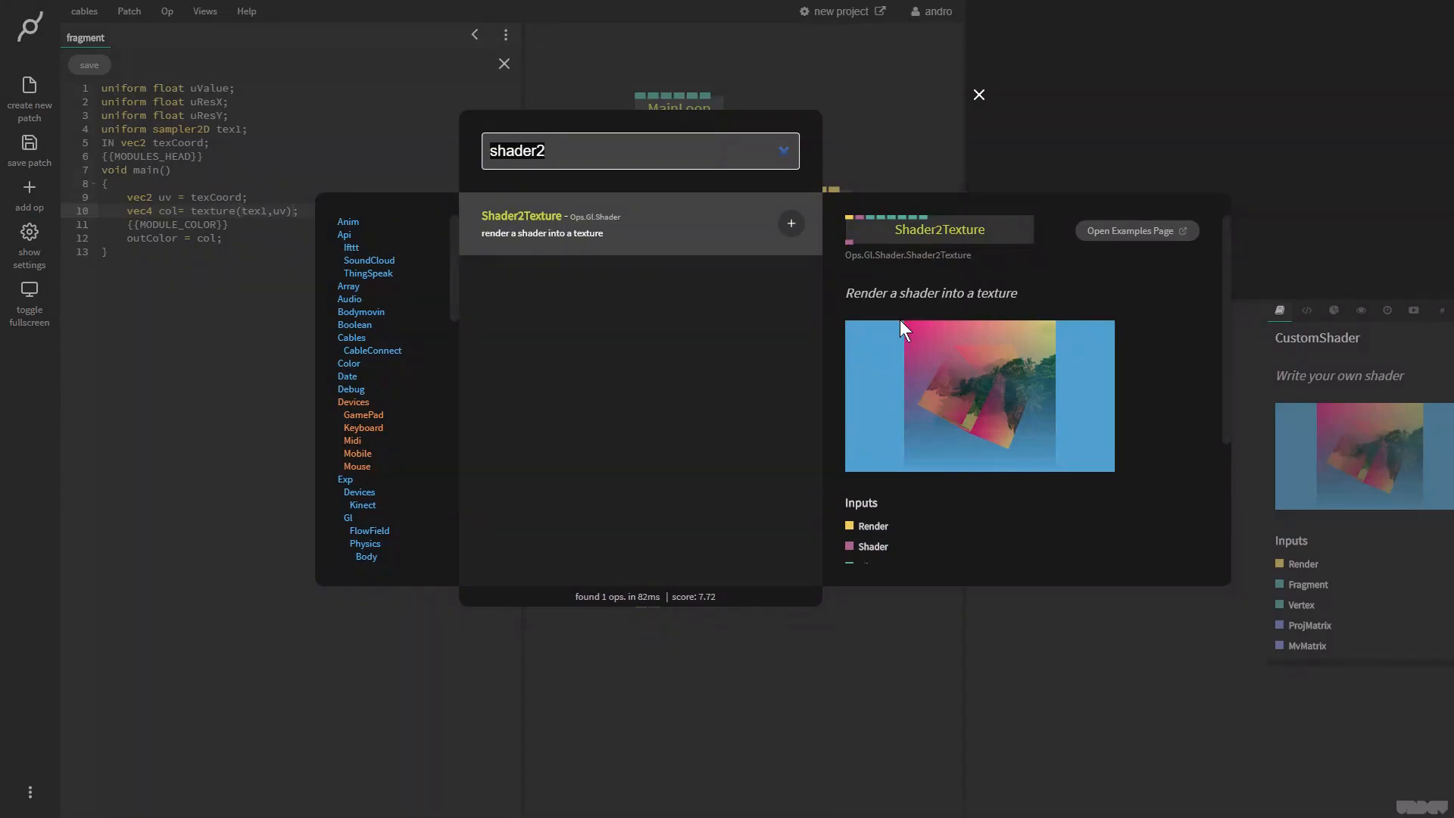
Add a Texture op feeding CustomShader's tex1 and load beach.jpg from the library images
{"action": "type", "text": "texture"}
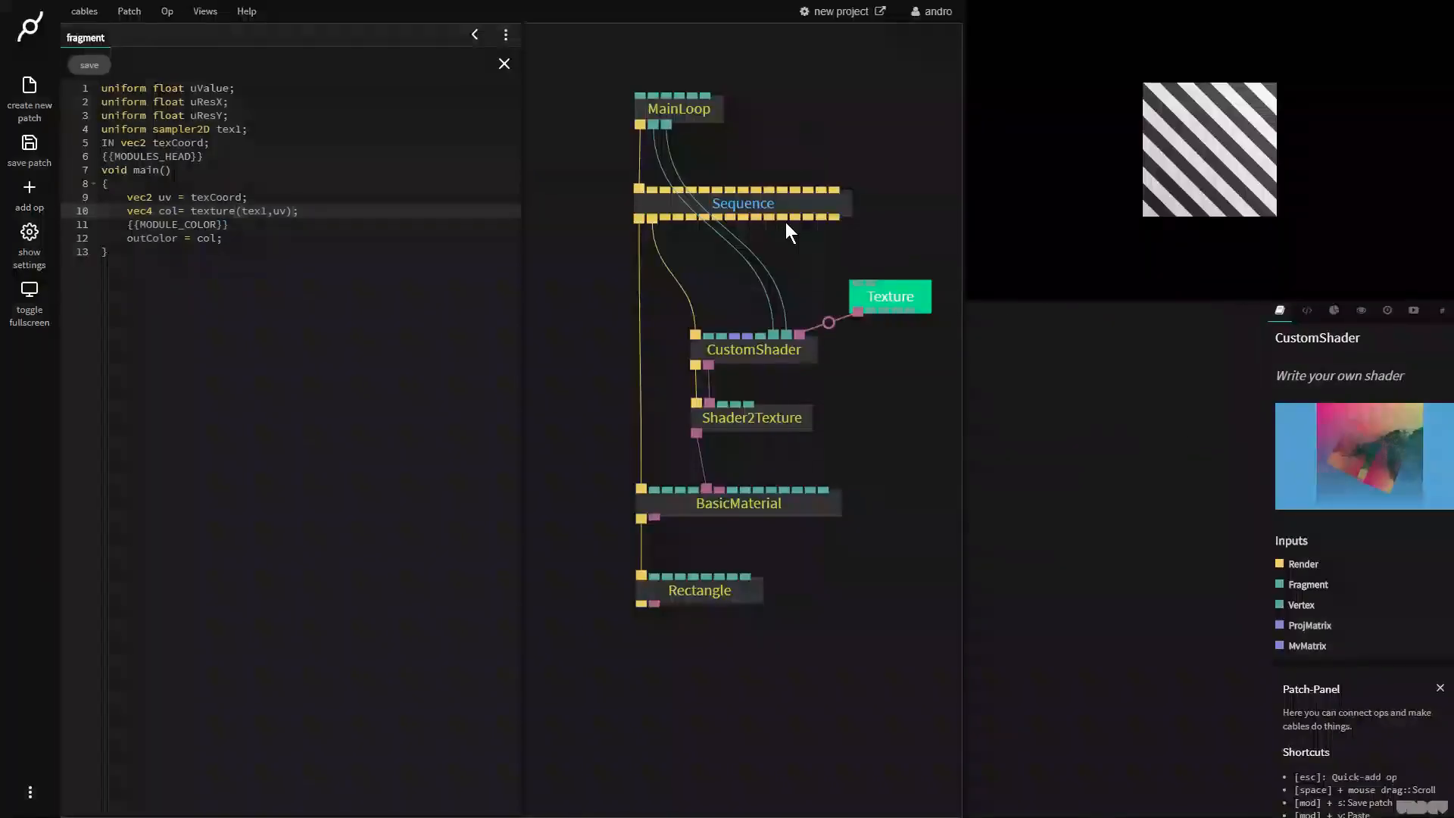
{"action": "left_click", "coordinate": [890, 296]}
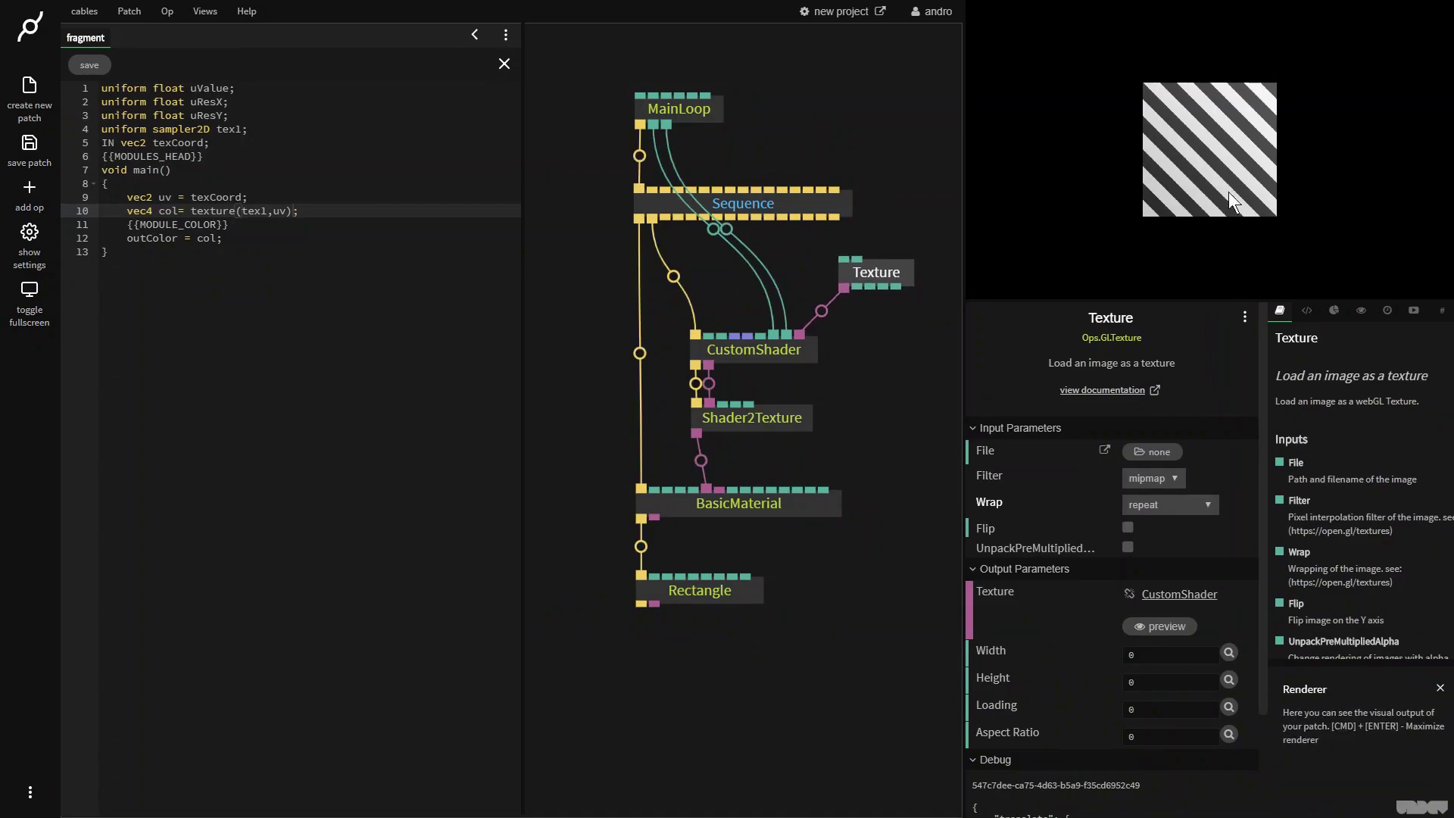
{"action": "mouse_move", "coordinate": [912, 309]}
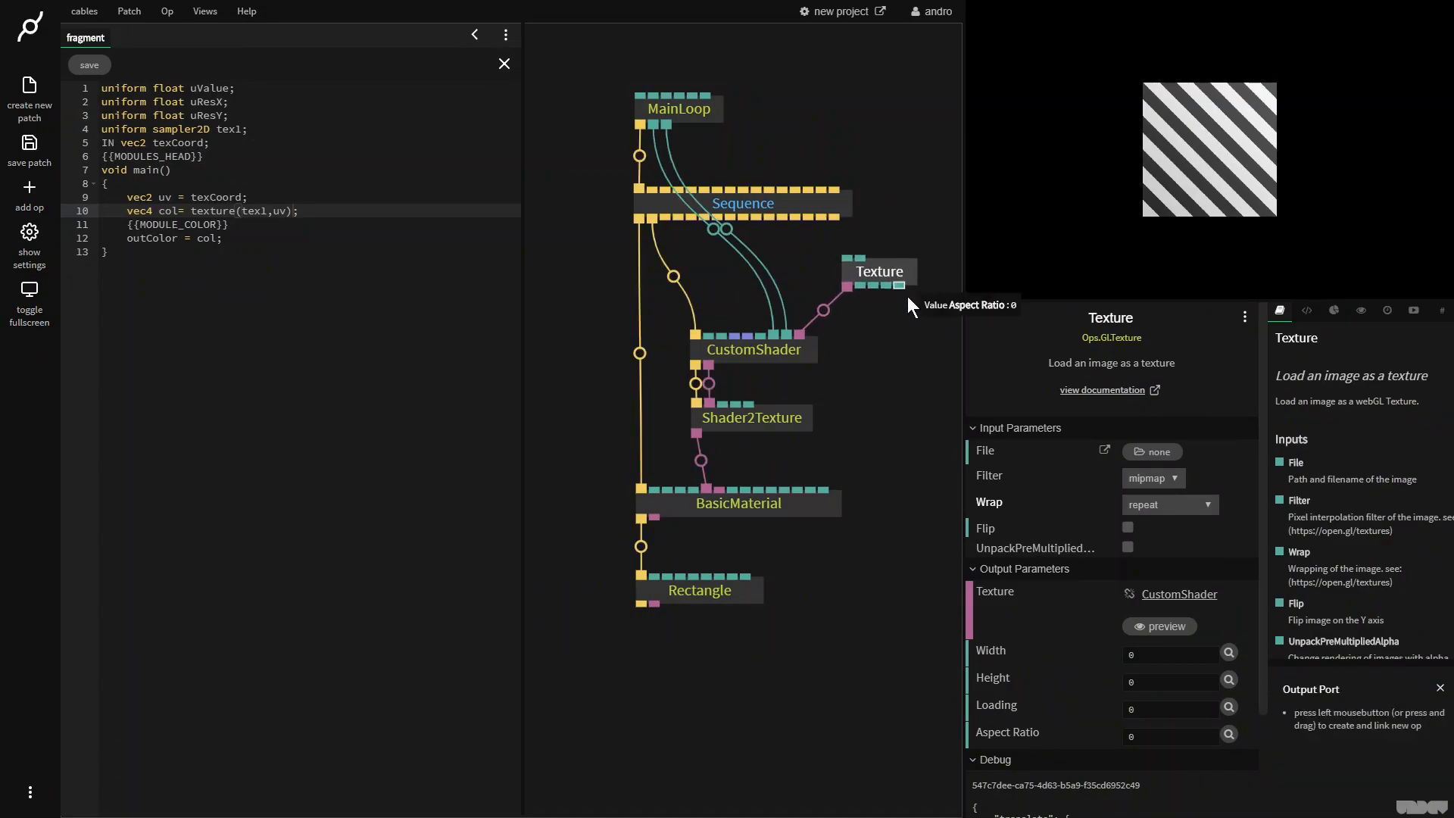
{"action": "mouse_move", "coordinate": [993, 465]}
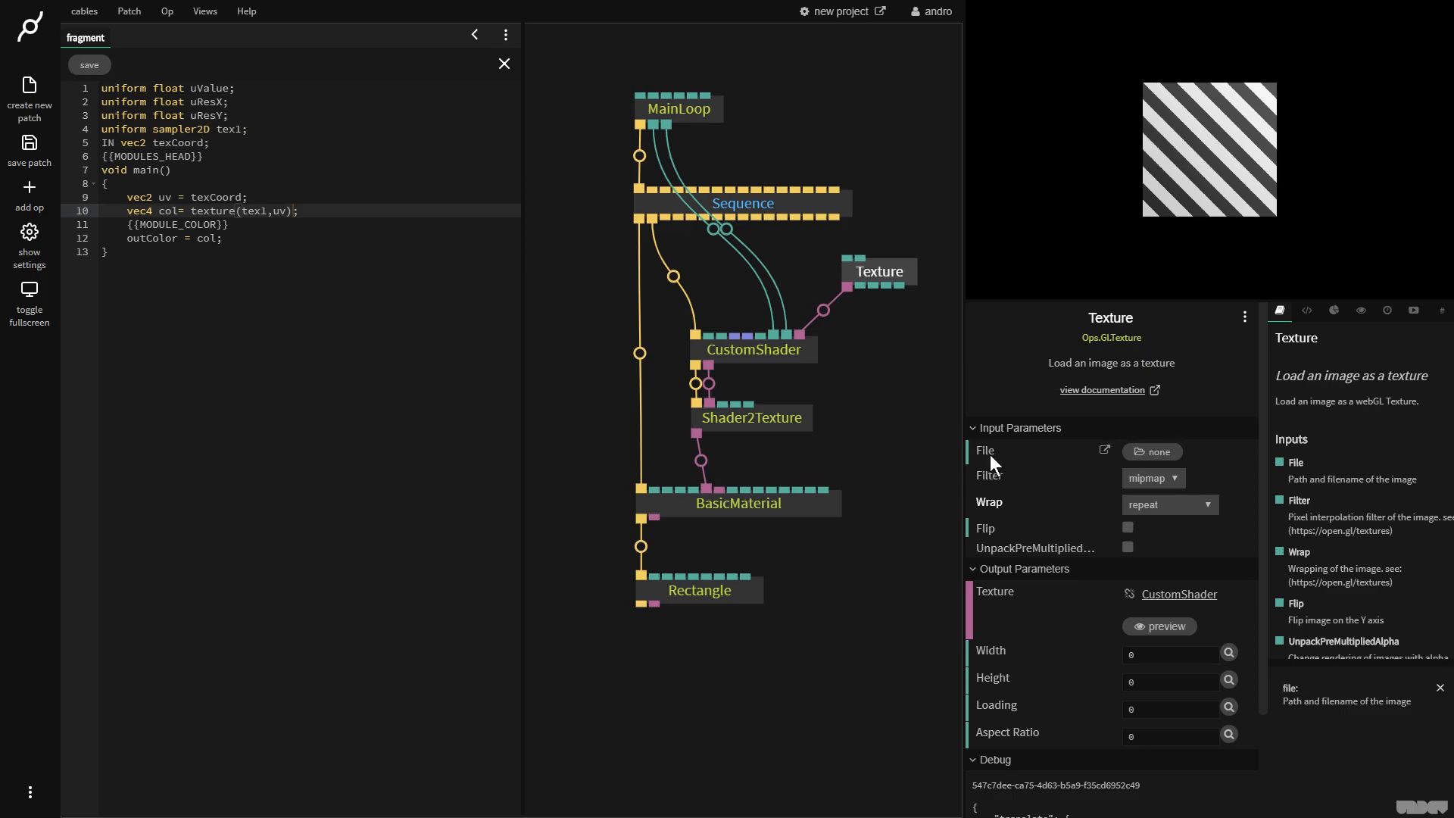
{"action": "left_click", "coordinate": [1152, 451]}
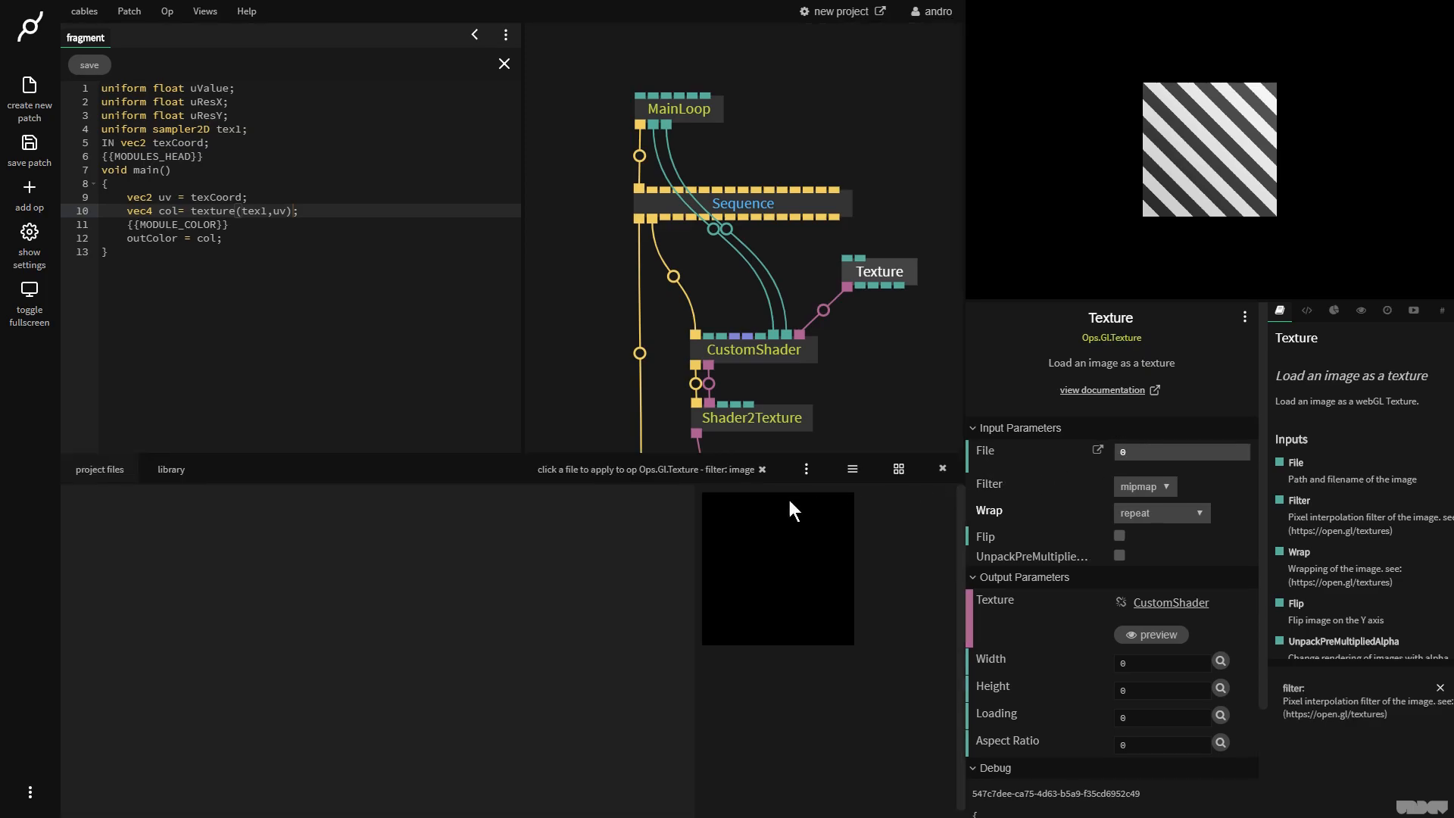
{"action": "left_click", "coordinate": [171, 468]}
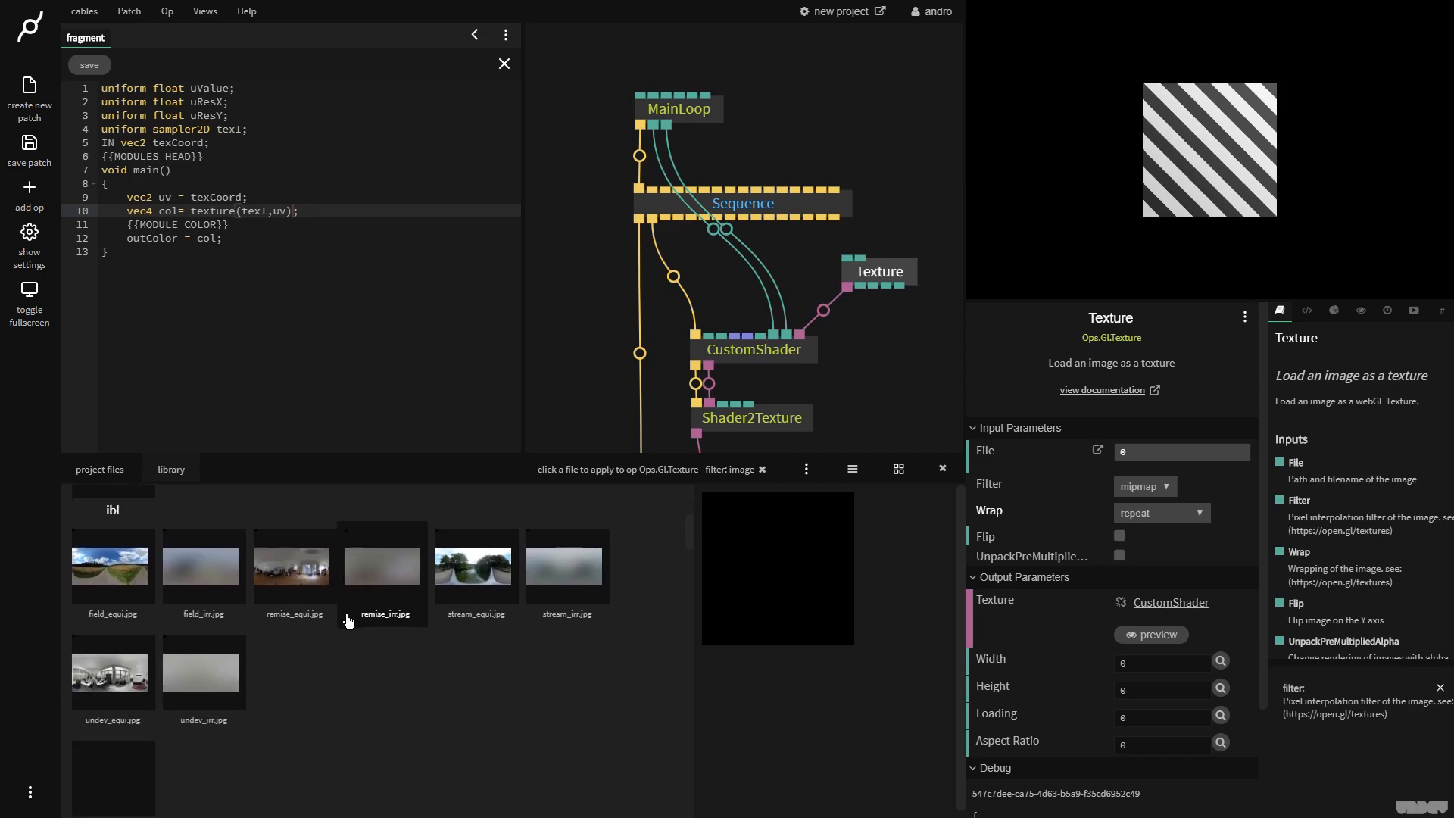
{"action": "scroll", "scroll_direction": "down", "scroll_amount": 3}
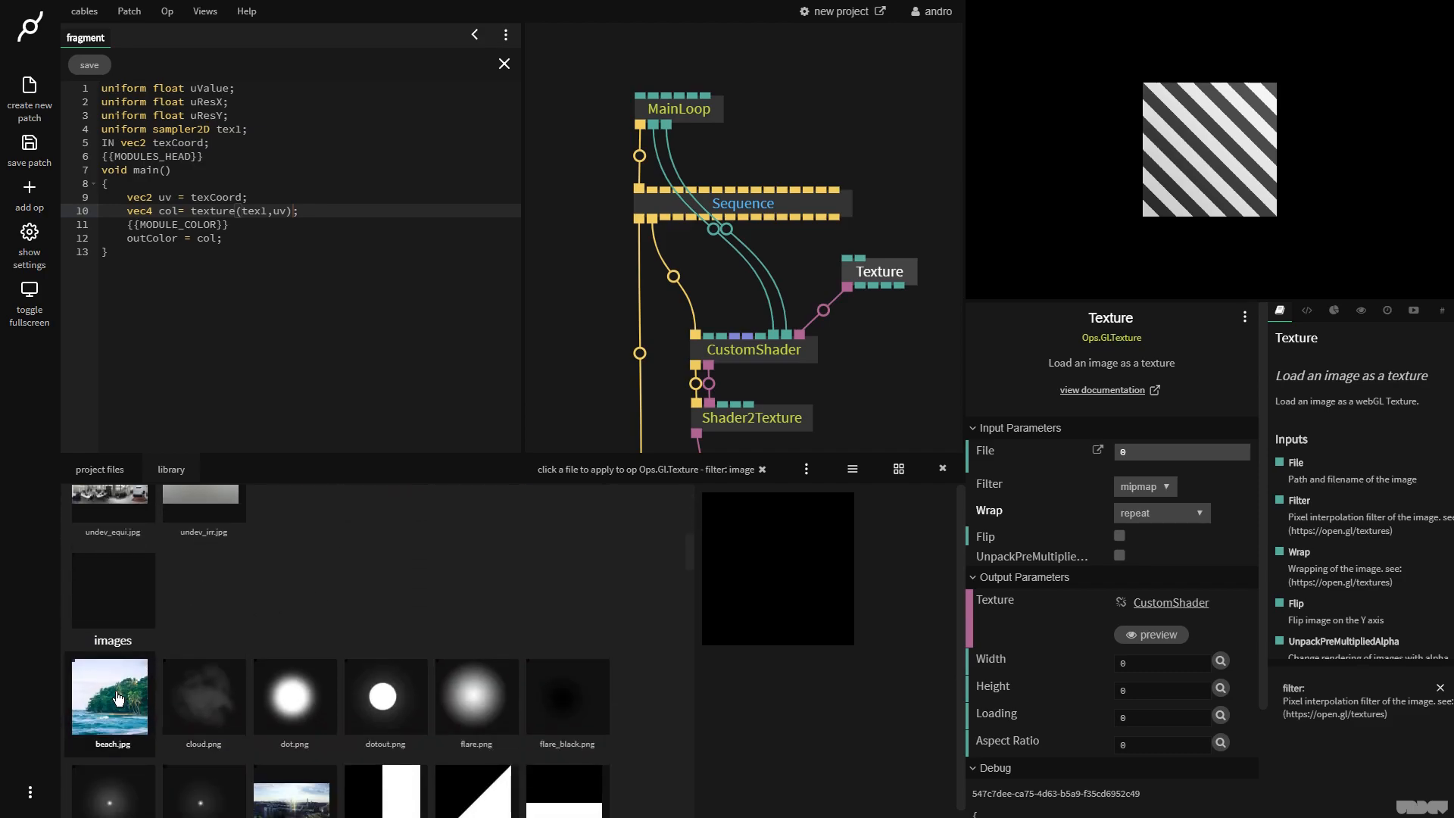
{"action": "left_click", "coordinate": [110, 696]}
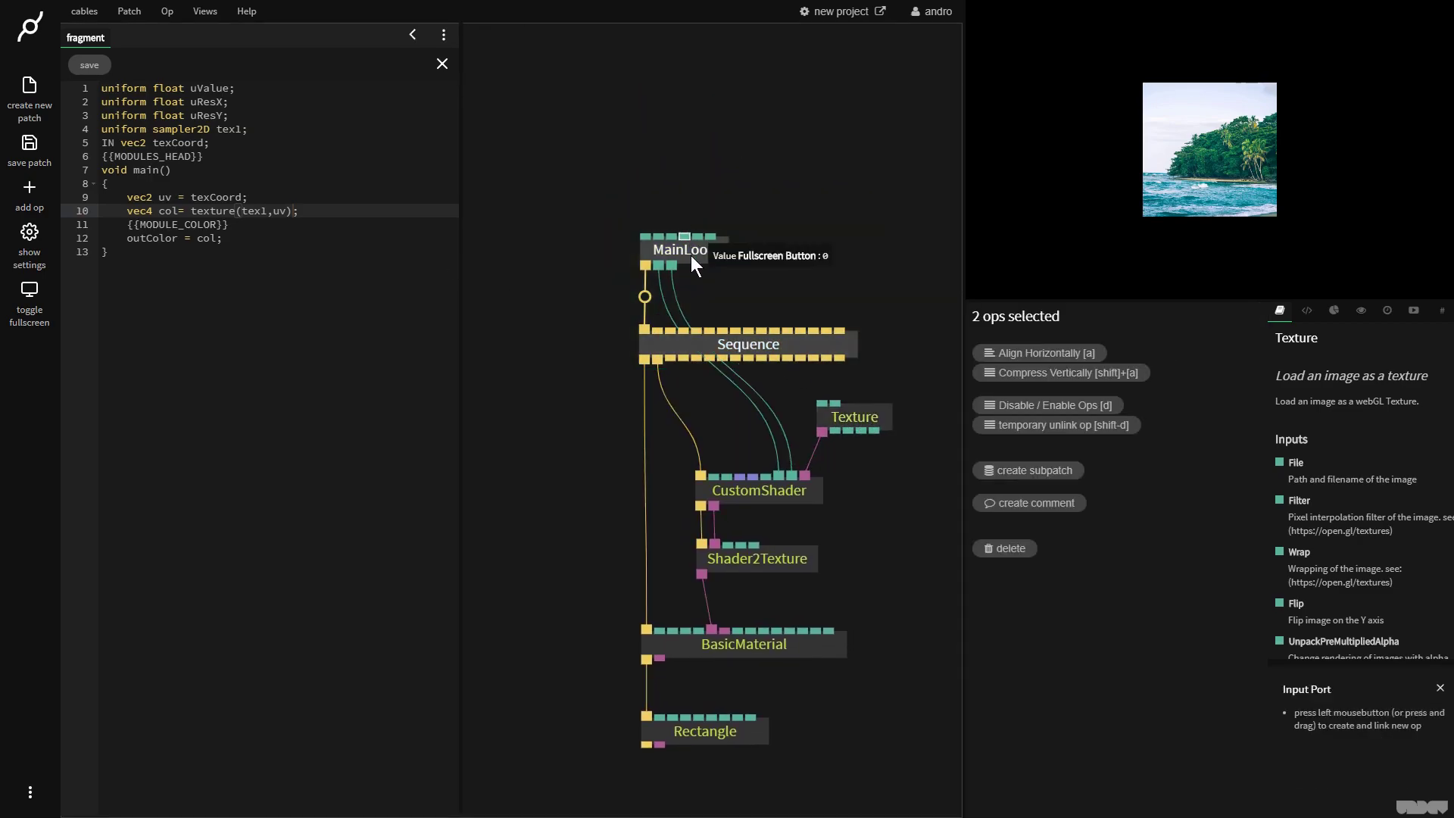
Move the Rectangle op further left and add a Cube op under BasicMaterial
{"action": "left_click", "coordinate": [679, 250]}
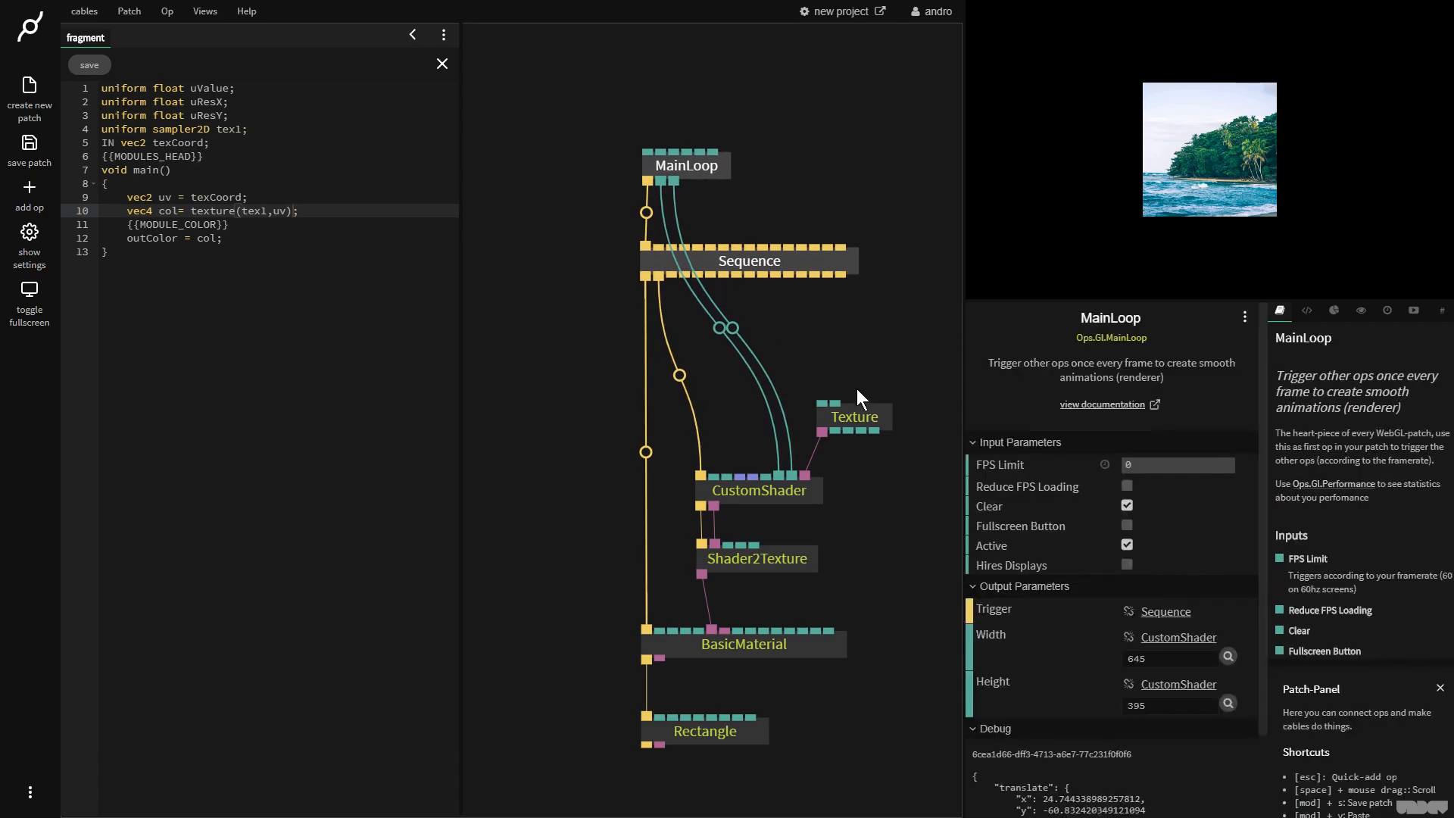
{"action": "left_click_drag", "start_coordinate": [705, 731], "coordinate": [602, 727]}
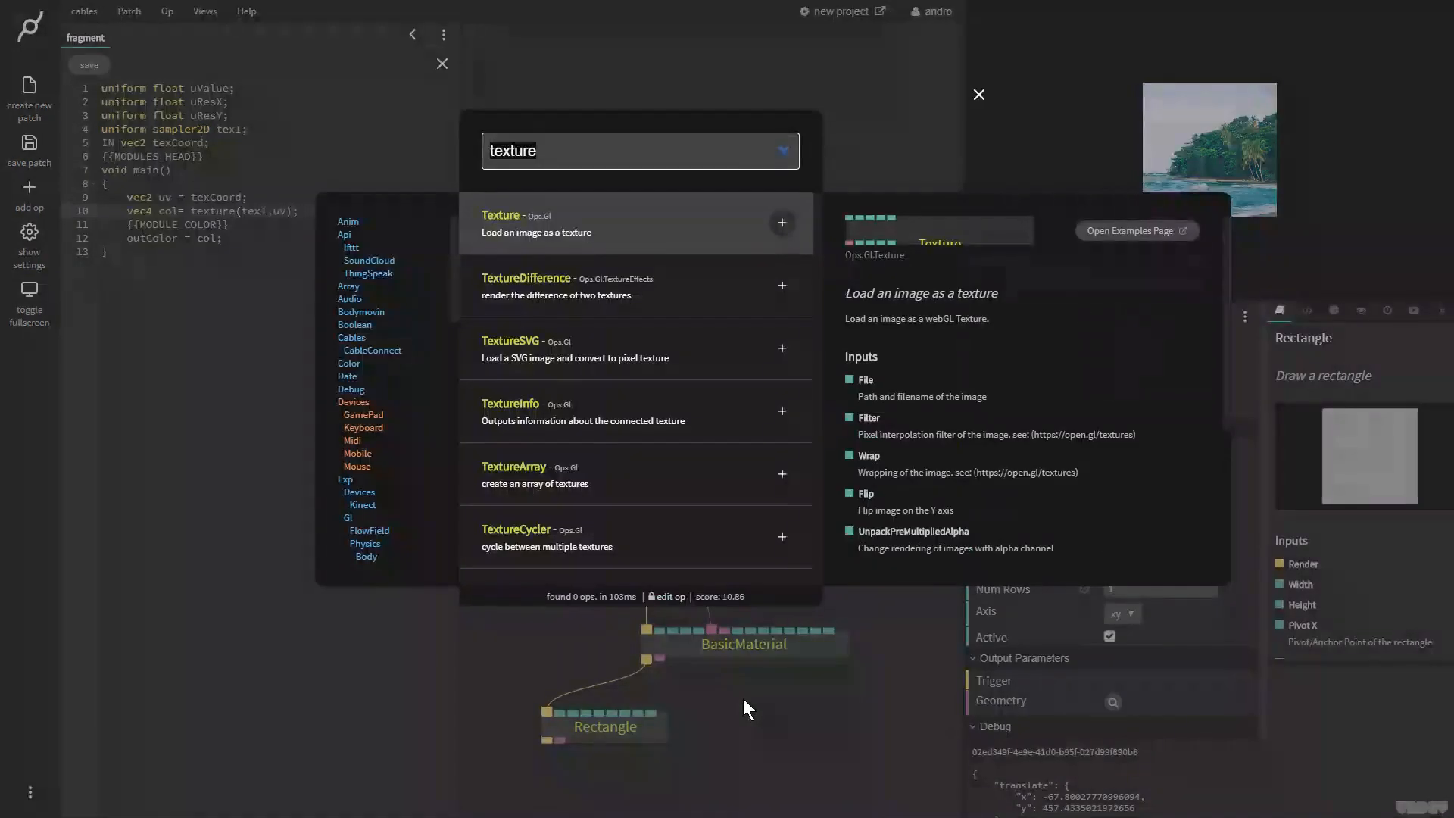
{"action": "type", "text": "cube"}
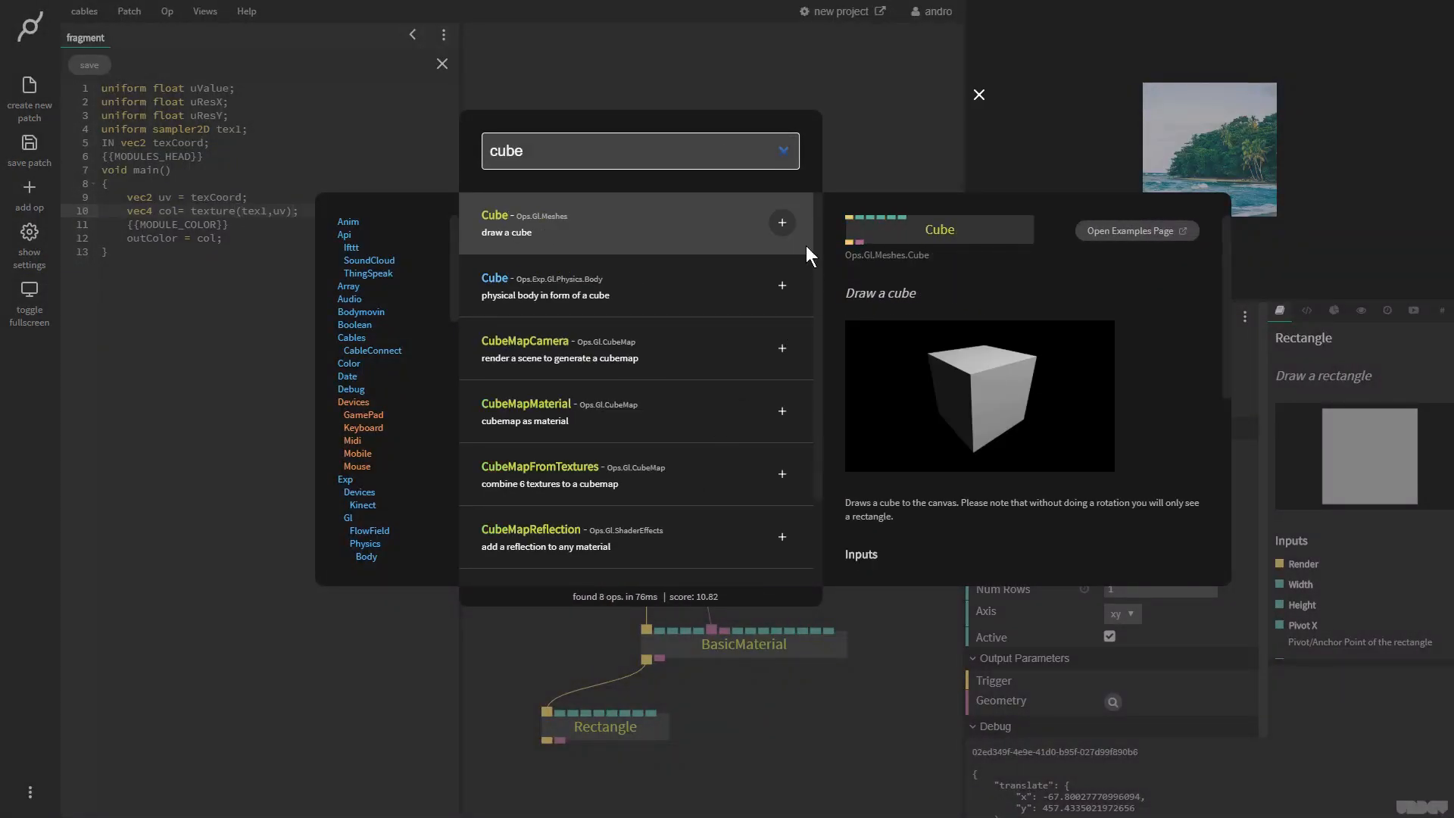
{"action": "left_click", "coordinate": [781, 222]}
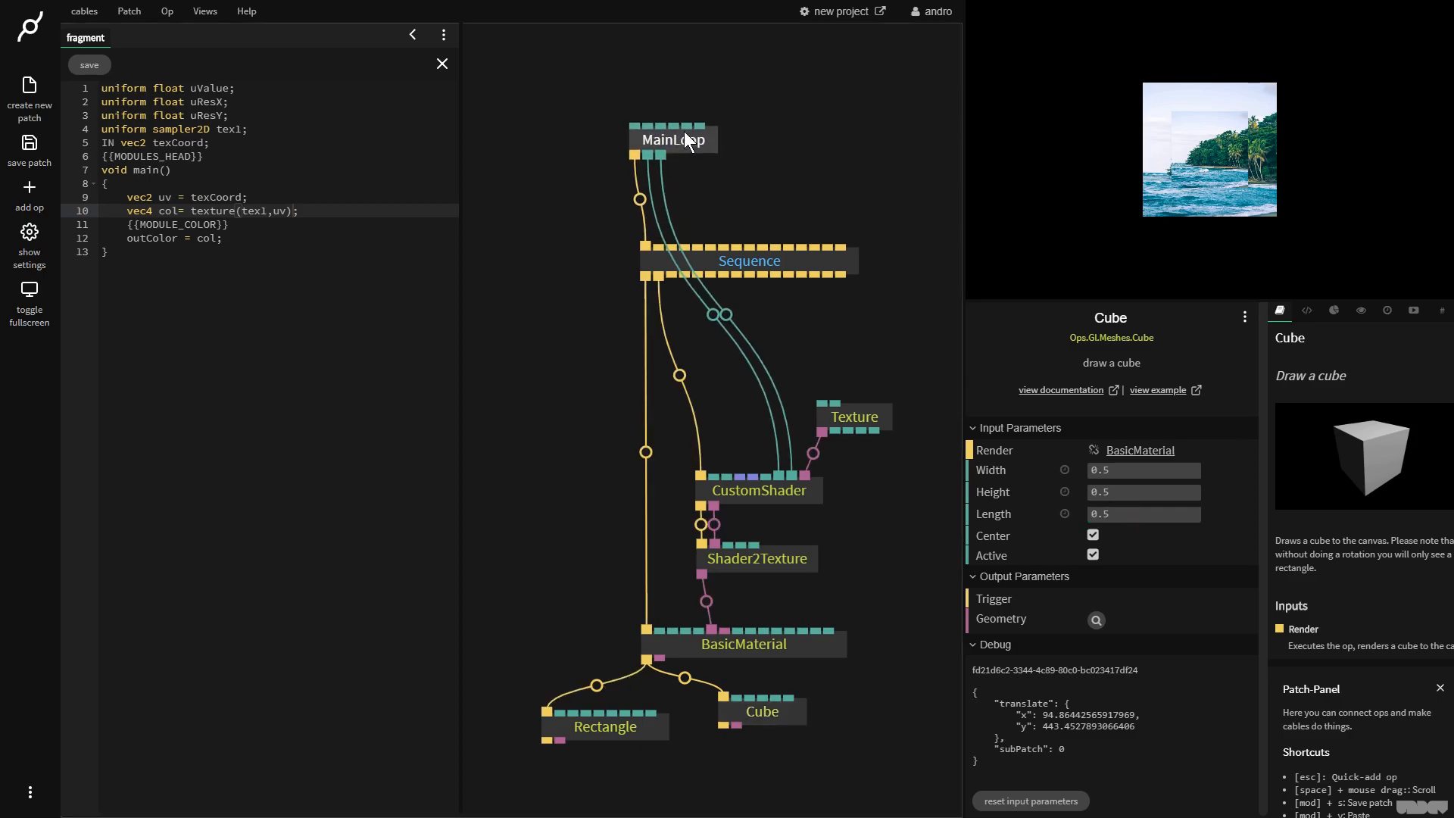
Insert an OrbitControls op after MainLoop, ahead of Sequence
{"action": "left_click", "coordinate": [671, 140]}
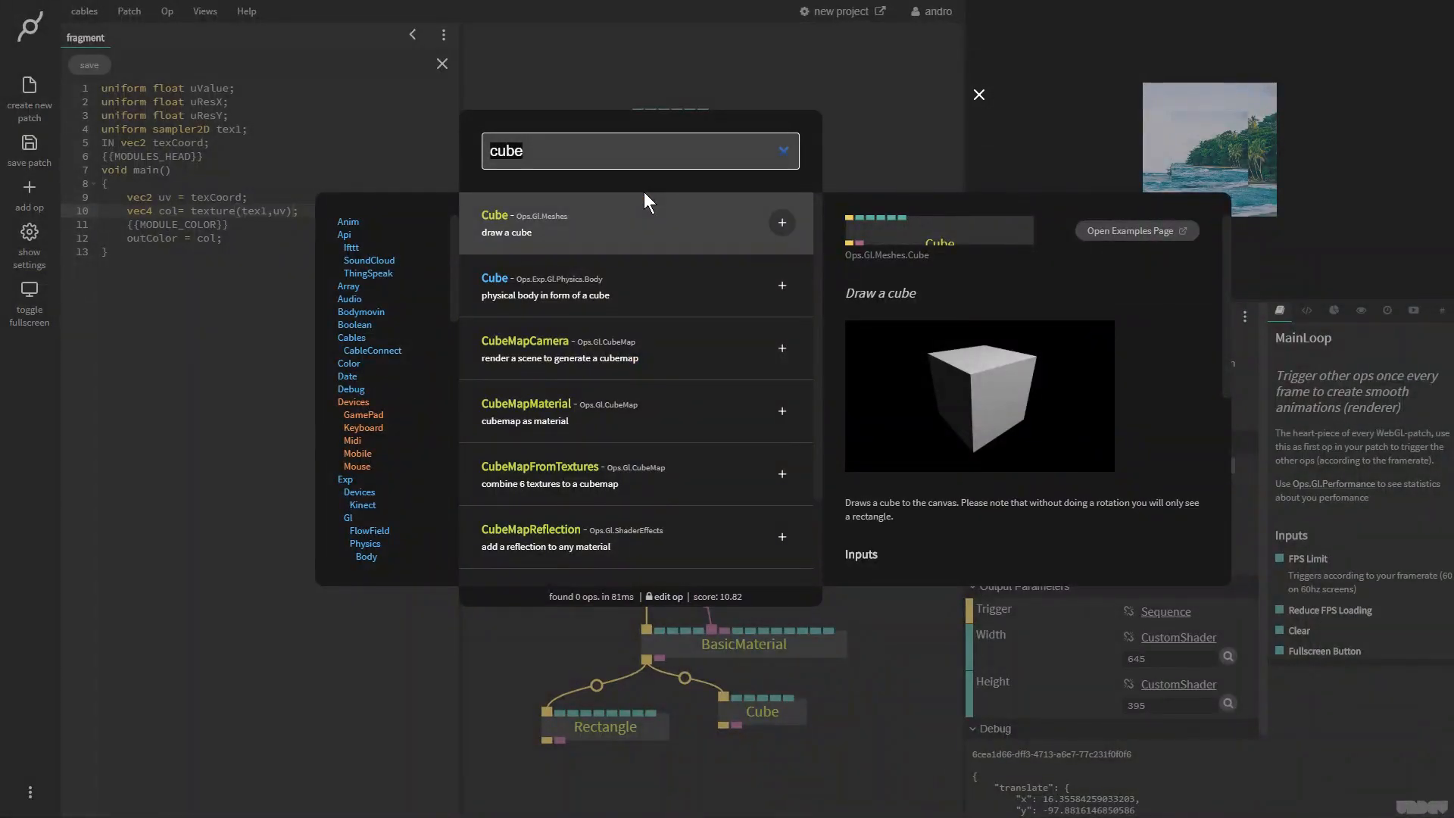
{"action": "type", "text": "orb"}
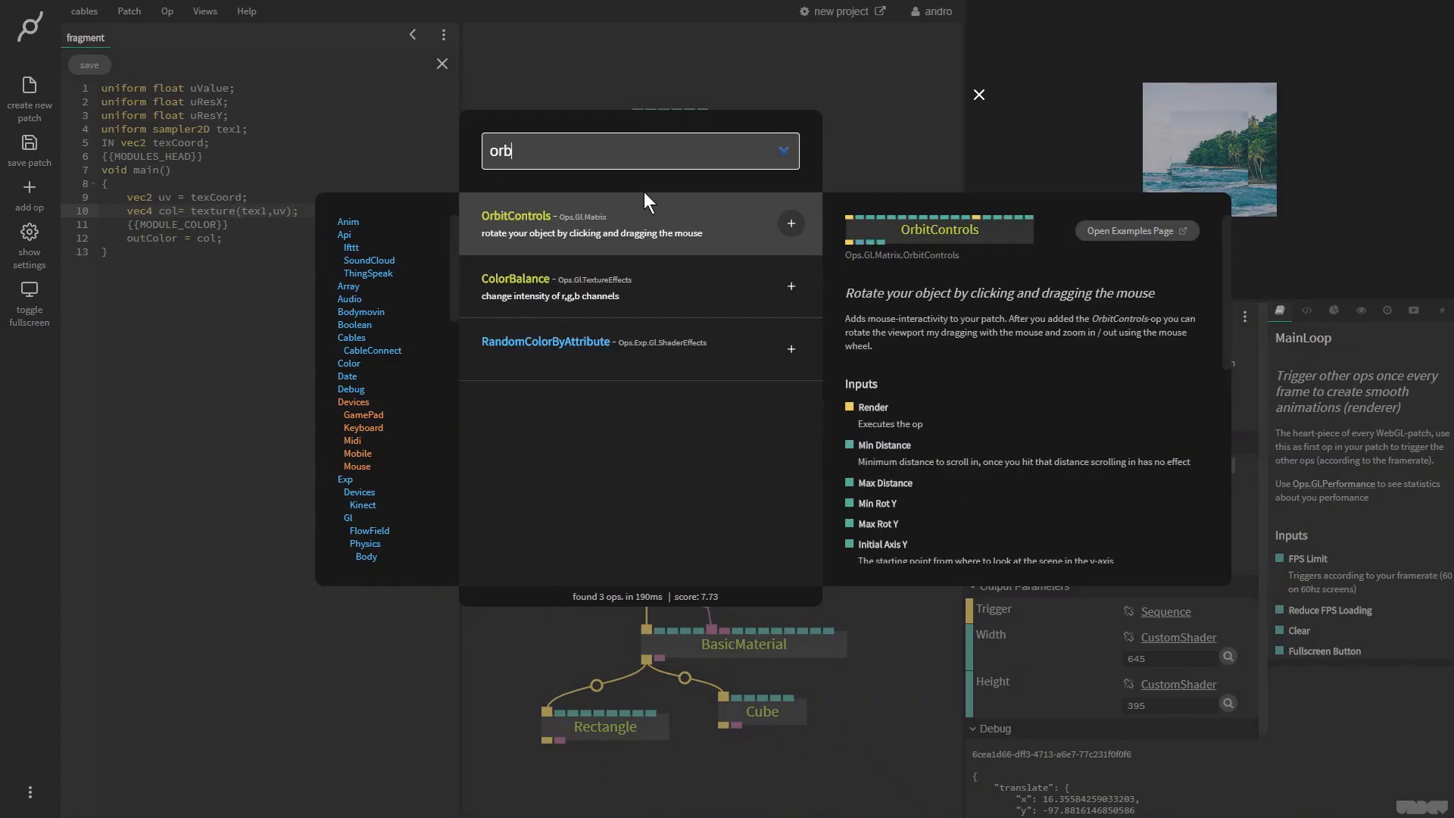
{"action": "left_click", "coordinate": [790, 223]}
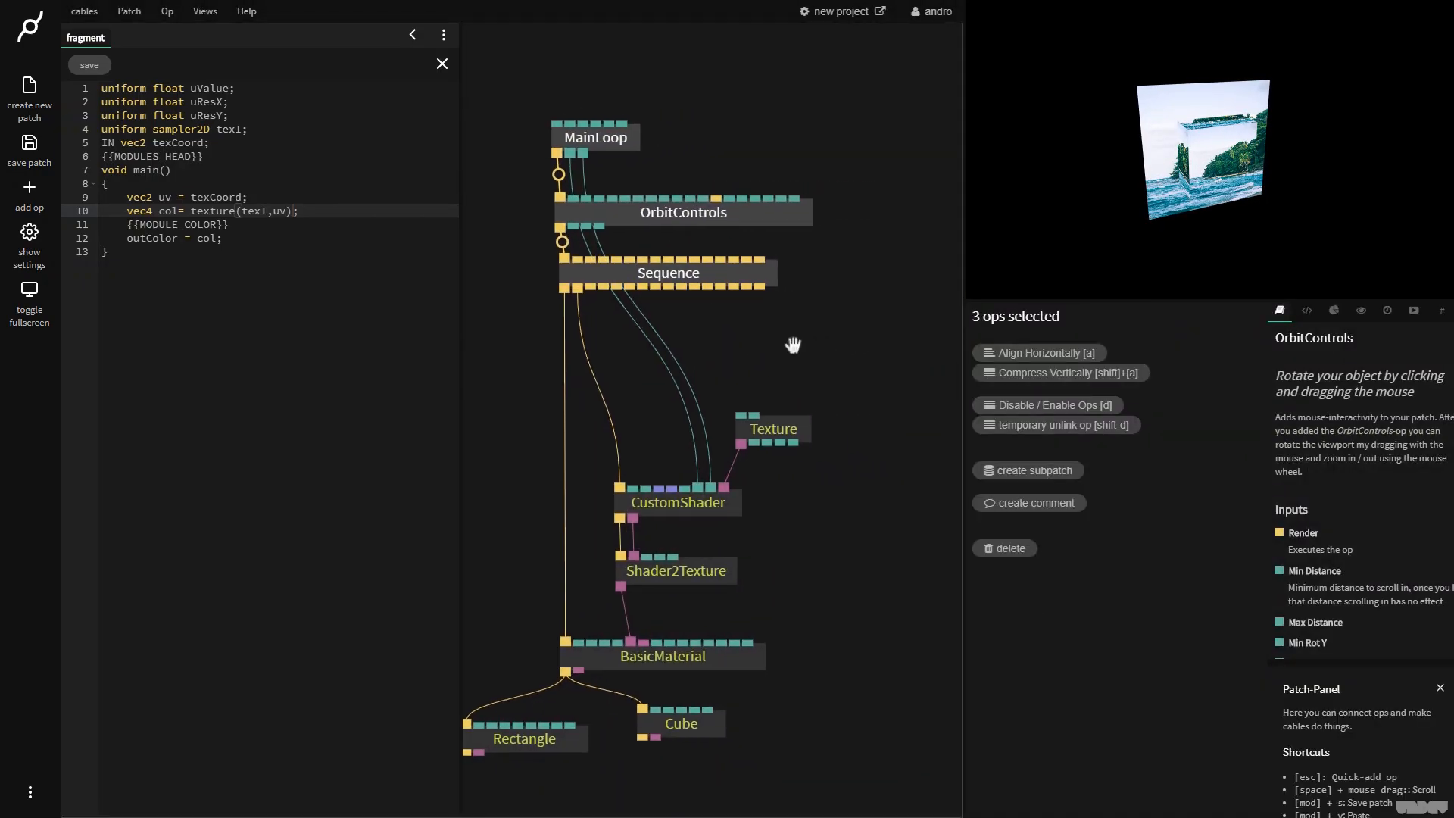
Add 'uniform foat uTime;' and 'uv.x -= sin(uv.y + uTime);' to the fragment shader
{"action": "left_click", "coordinate": [773, 428]}
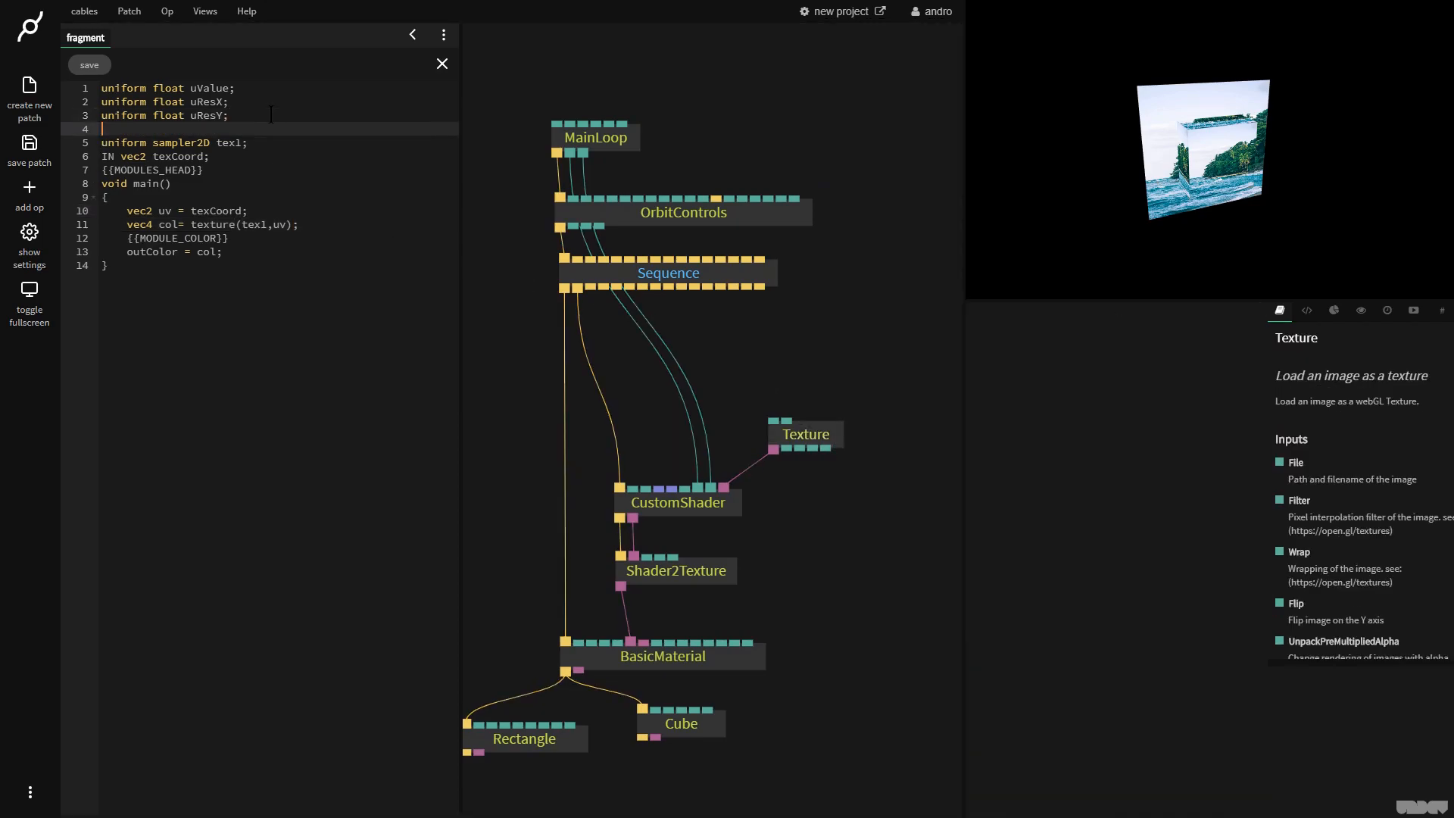
{"action": "type", "text": "uniform foat uTime;"}
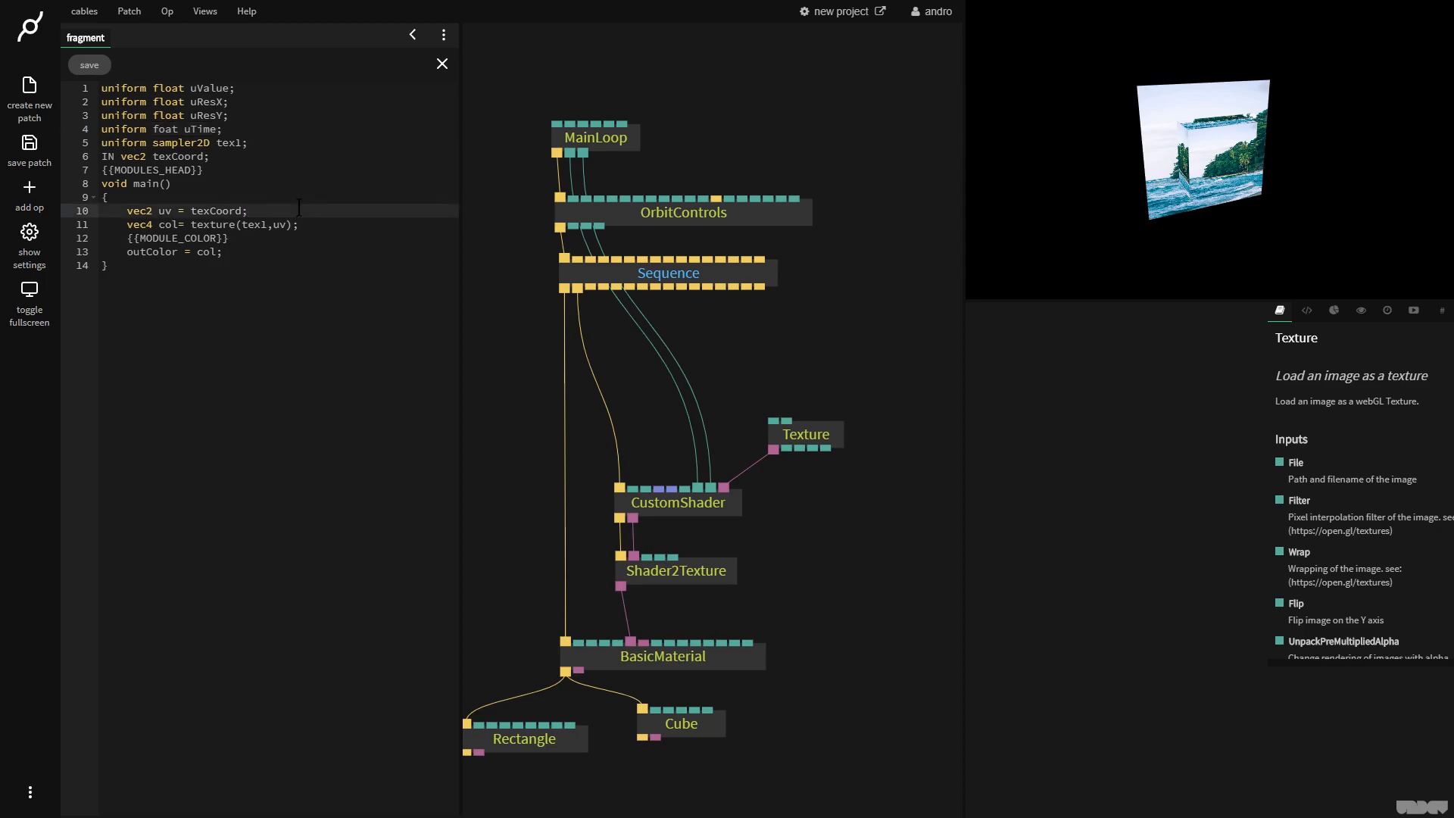
{"action": "type", "text": "uv.x -="}
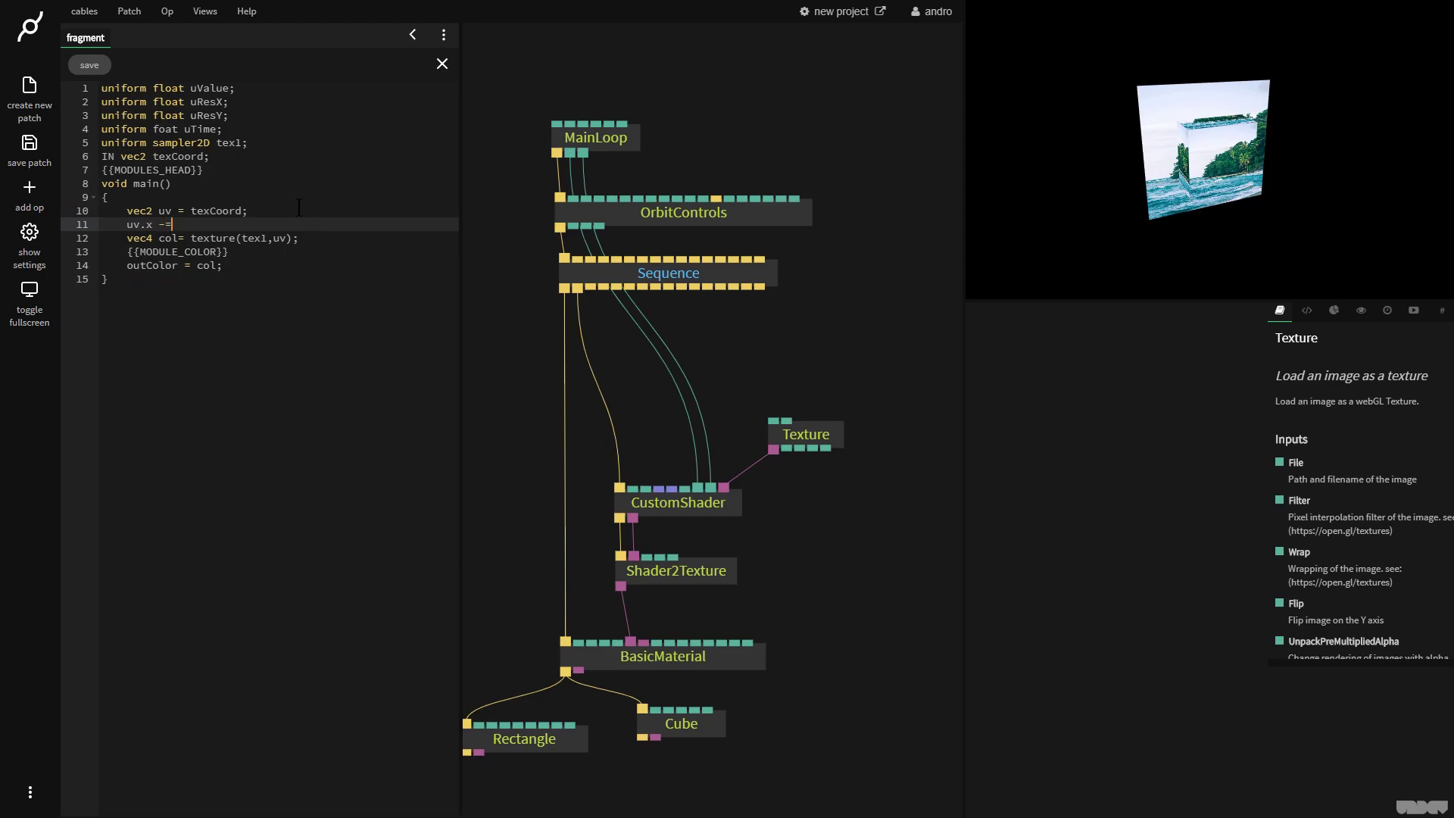
{"action": "type", "text": "sin"}
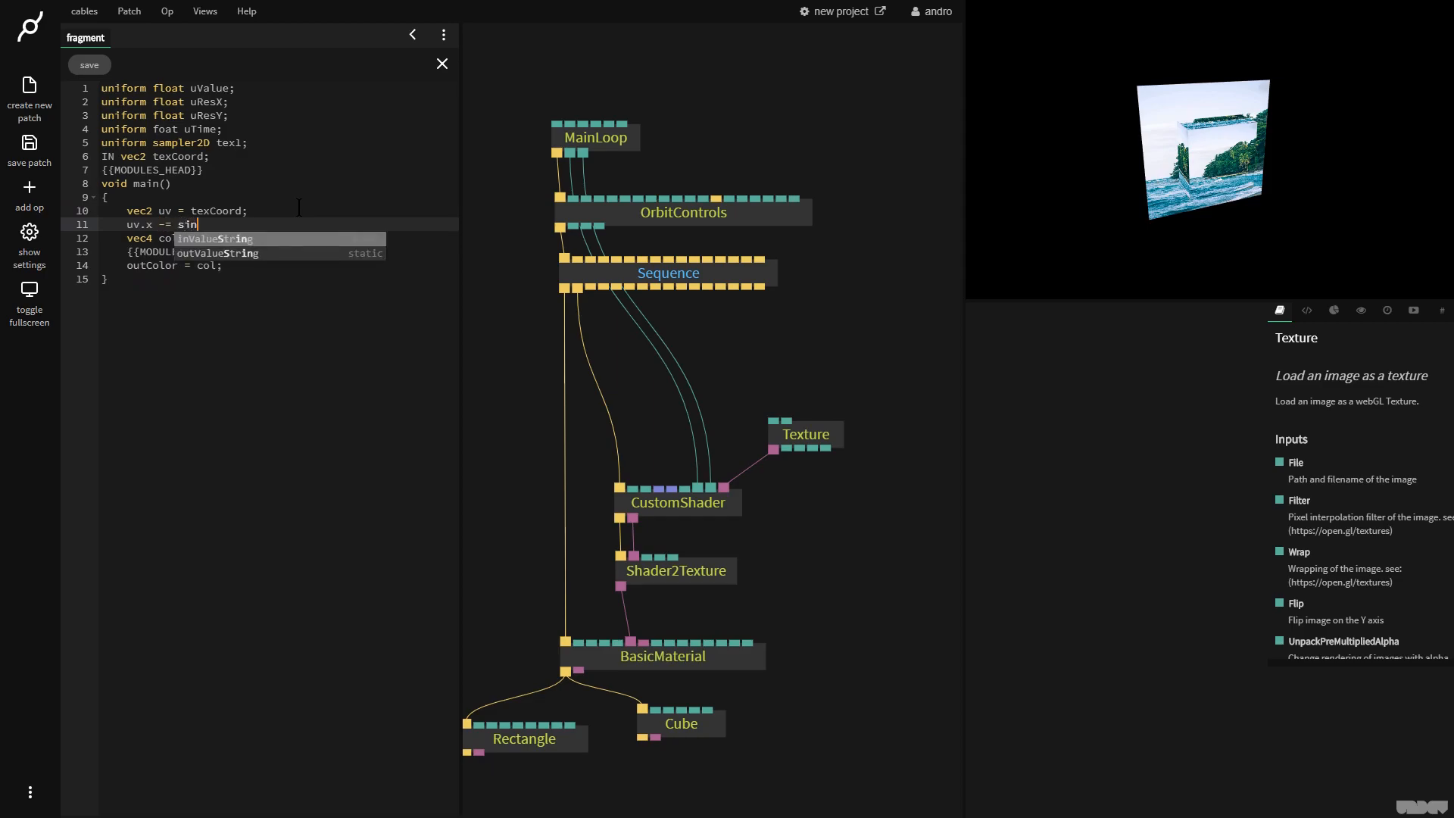
{"action": "type", "text": "(u"}
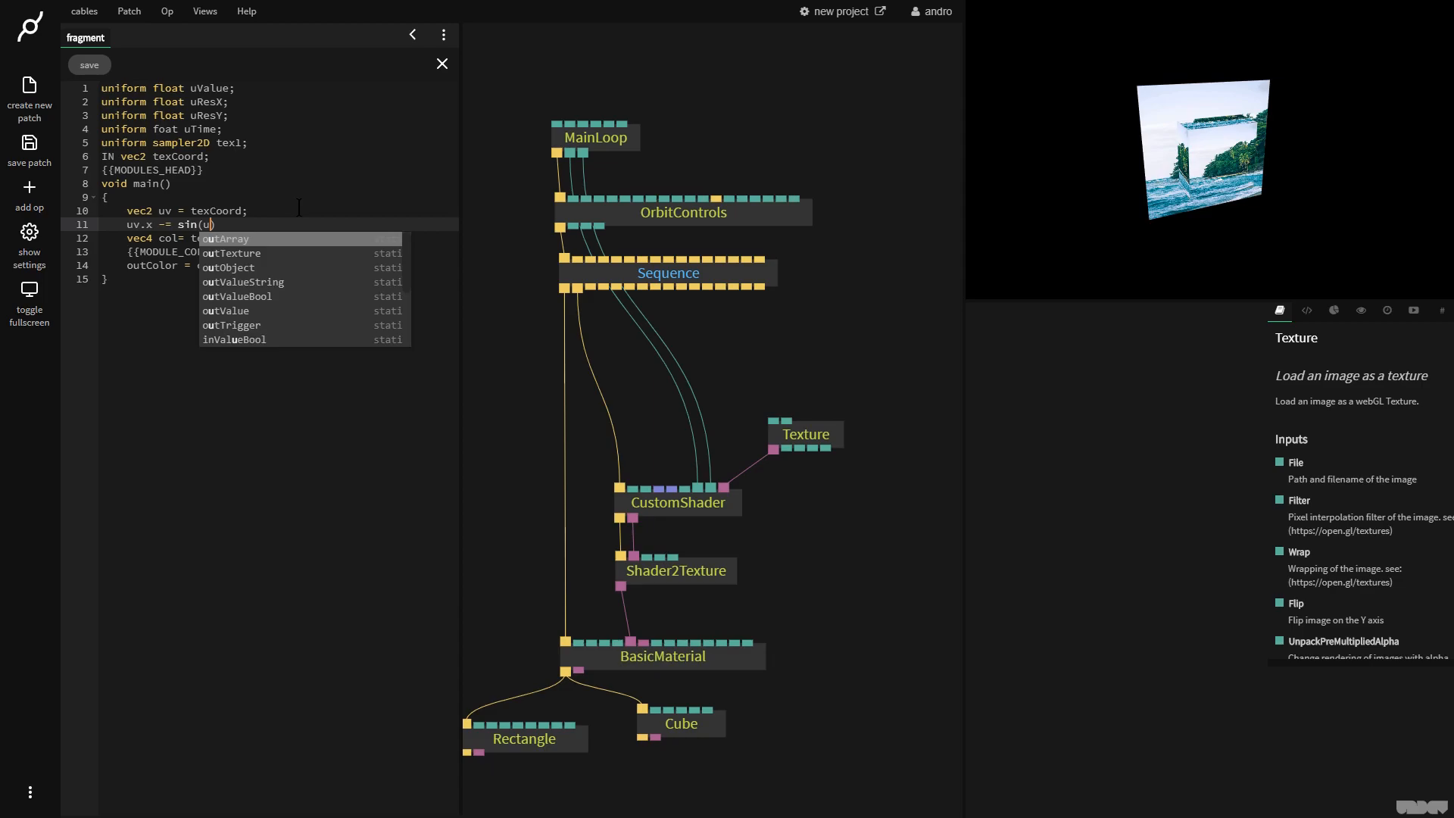
{"action": "type", "text": "v."}
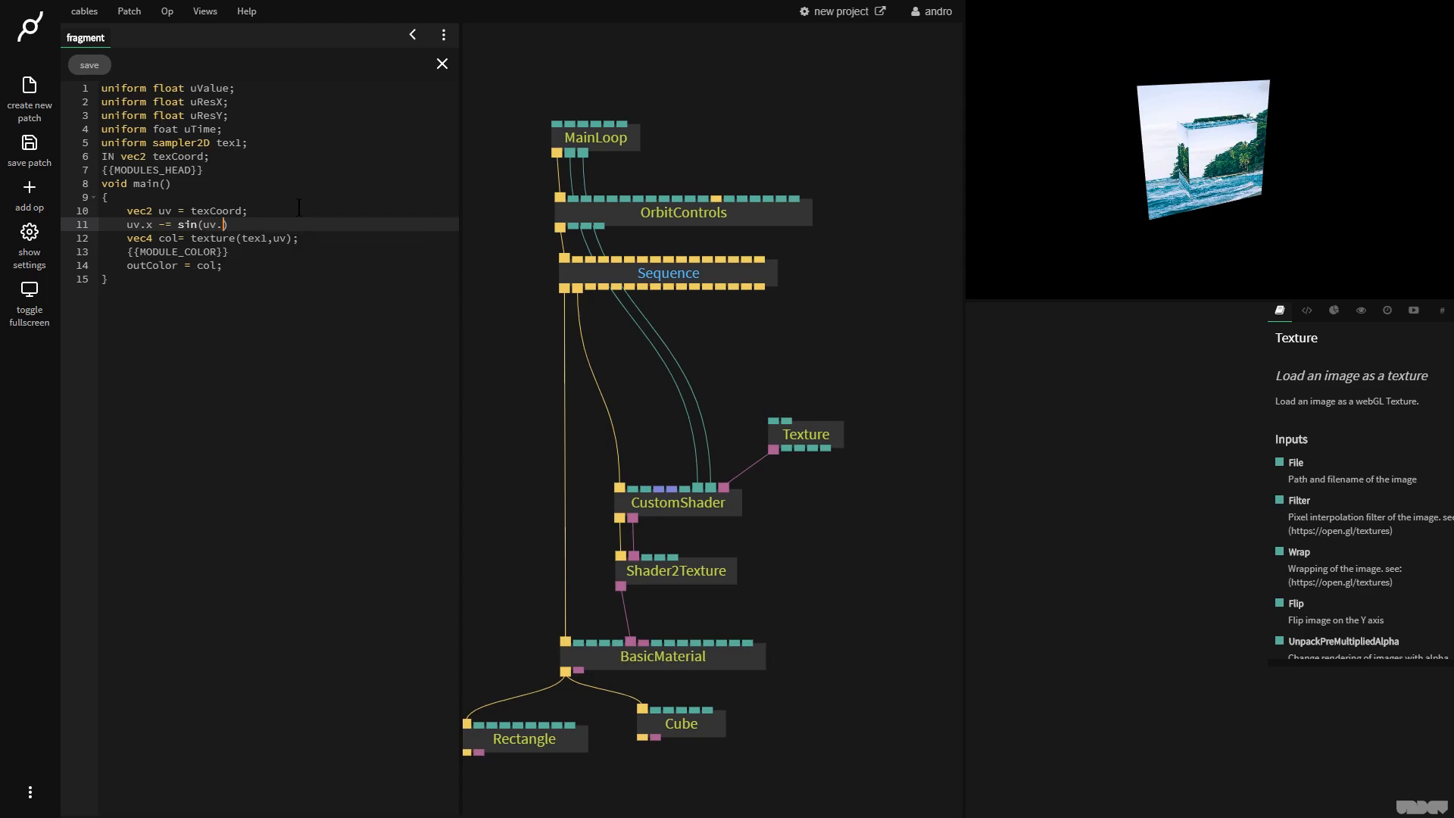
{"action": "type", "text": "y +"}
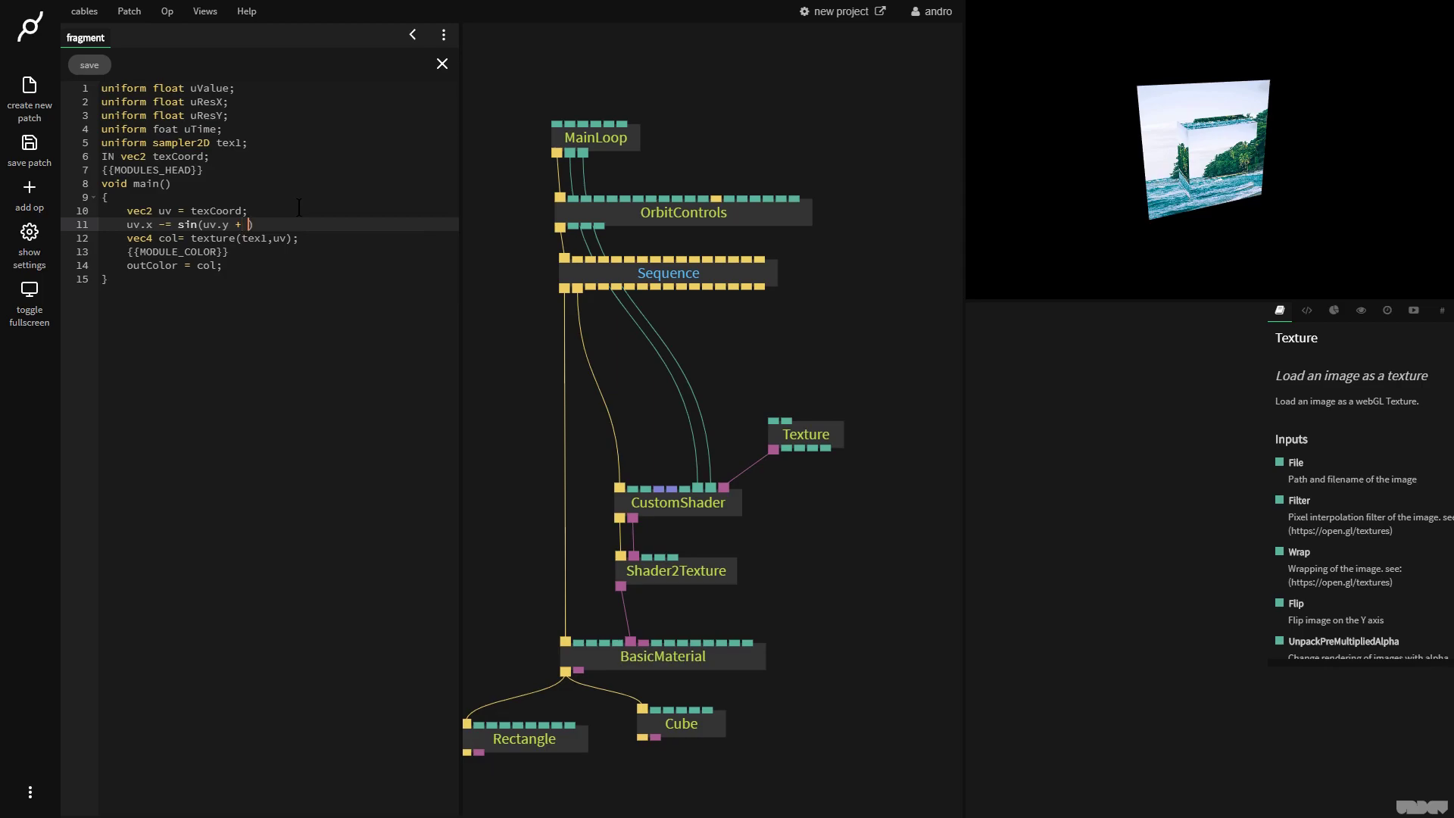
{"action": "type", "text": "uTime"}
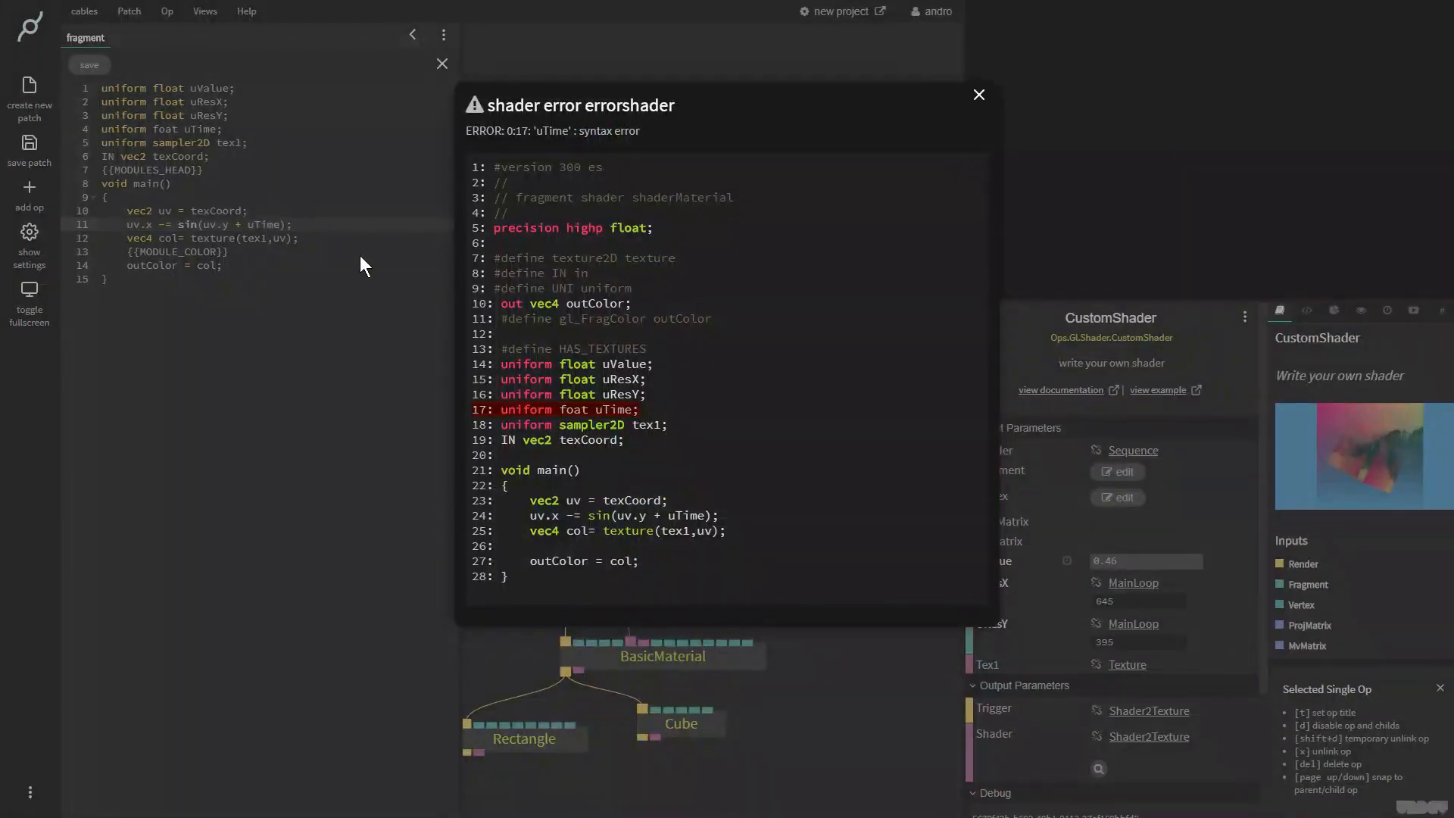
Dismiss the shader error, correct 'foat' to 'float', and save the fragment shader
{"action": "left_click", "coordinate": [978, 94]}
{"action": "type", "text": "l"}
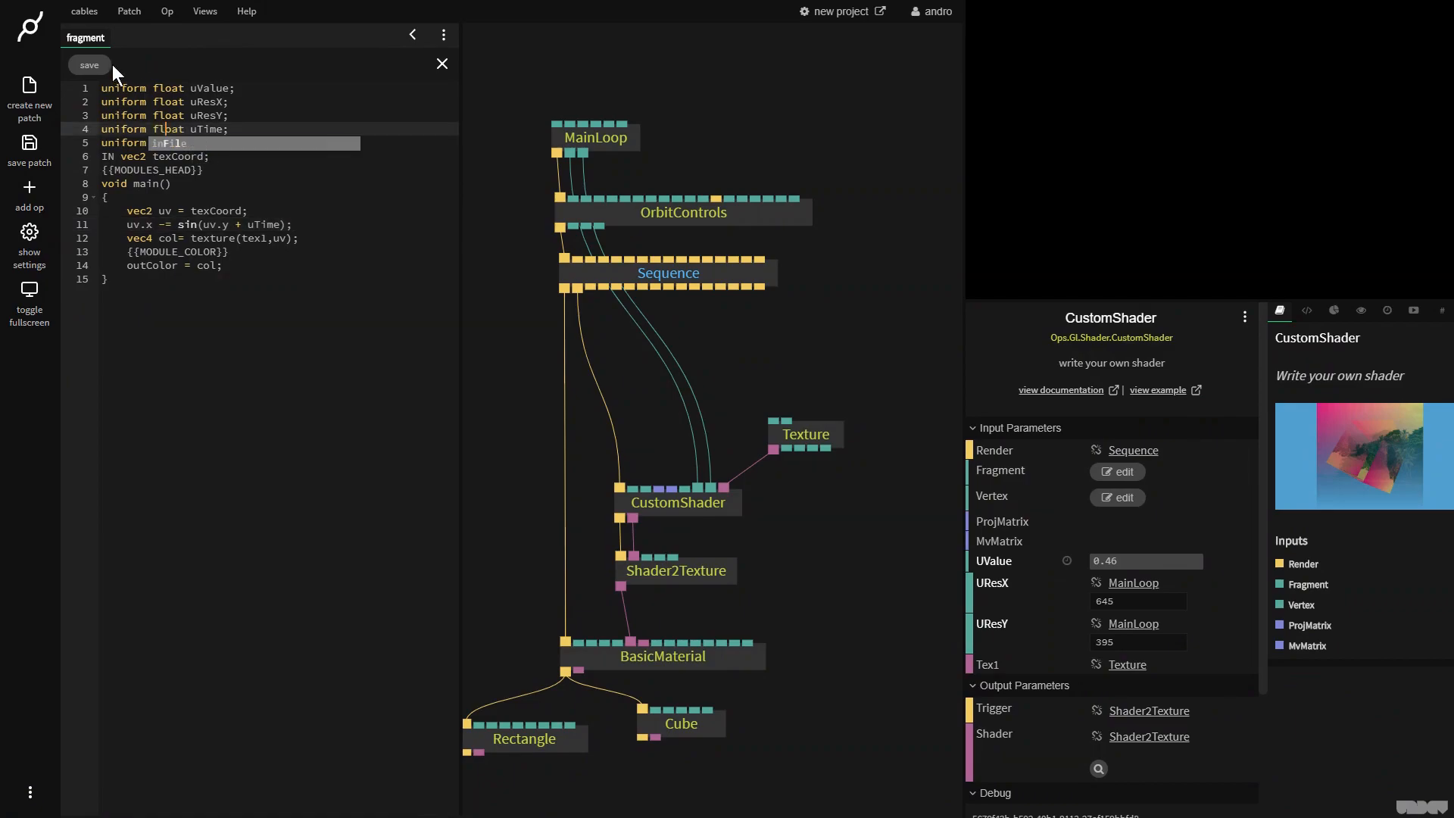
{"action": "left_click", "coordinate": [89, 64]}
{"action": "type", "text": "timer"}
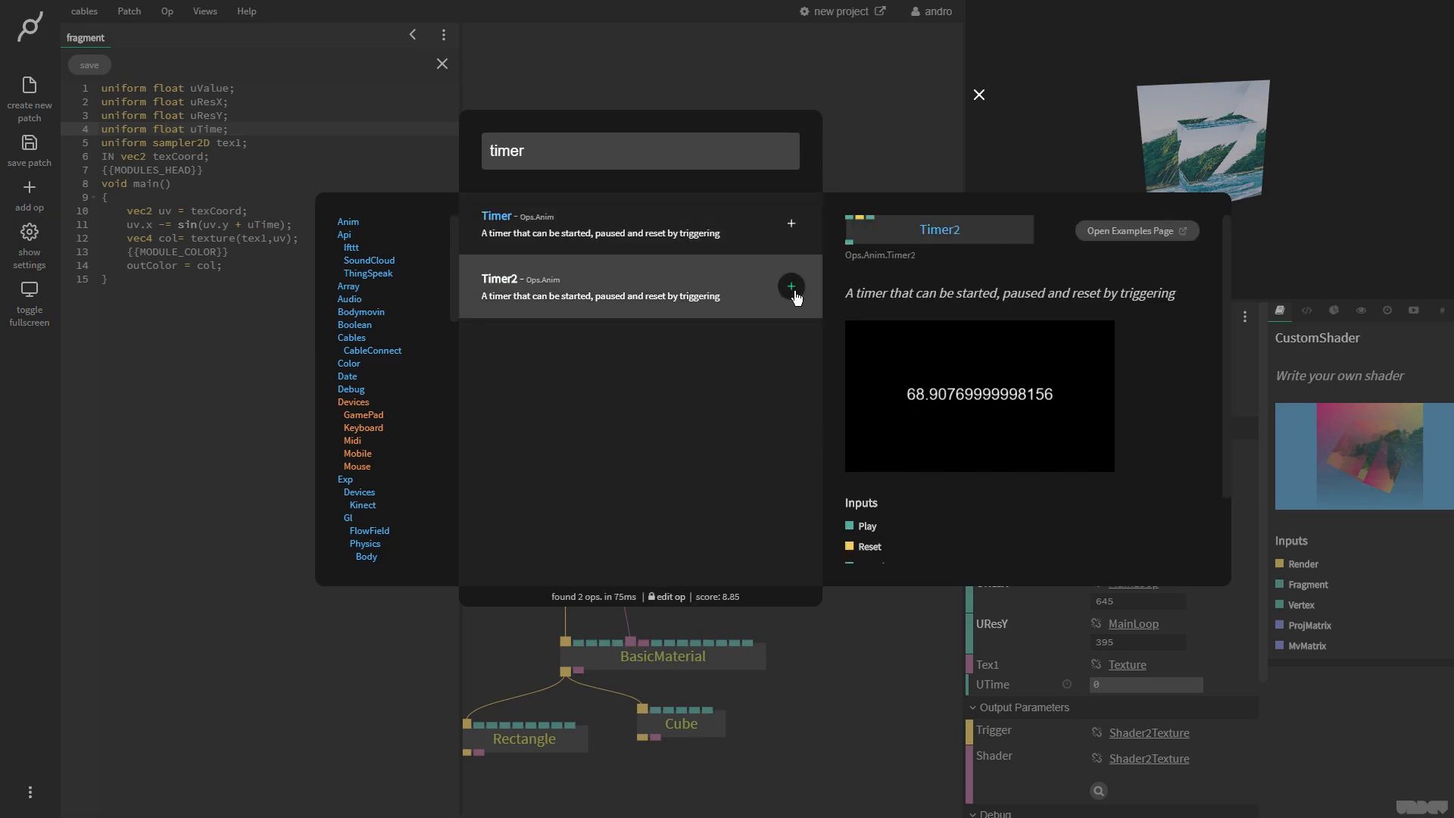
Add a Timer2 op and wire its time output into CustomShader's UTime
{"action": "left_click", "coordinate": [791, 287]}
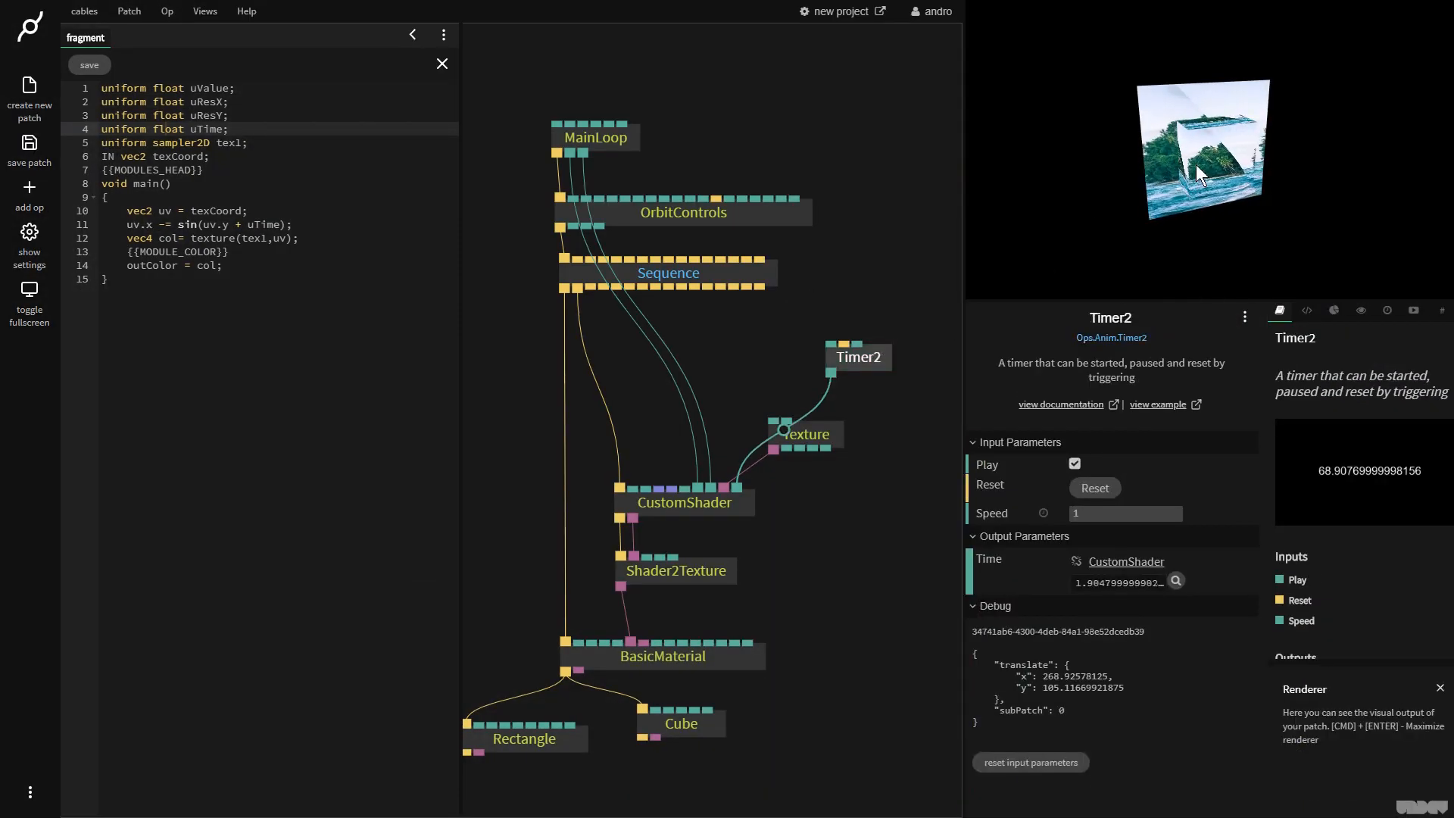